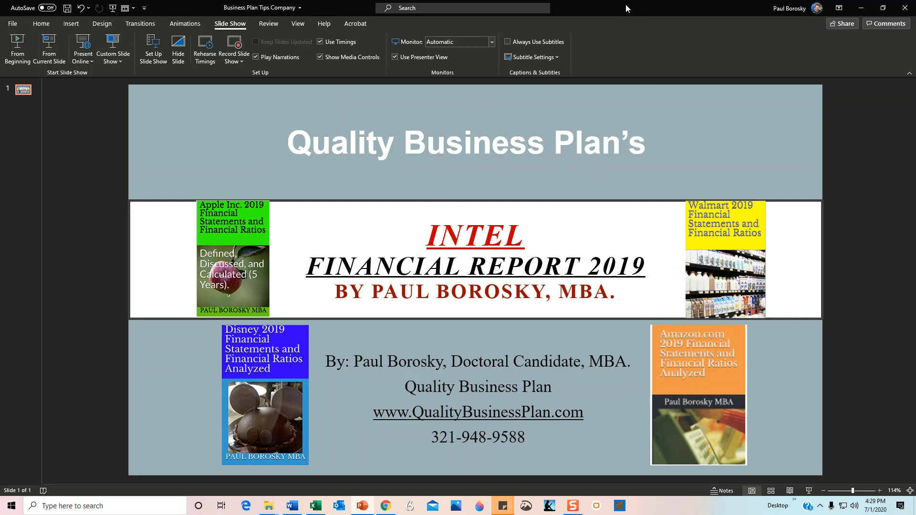
# Switch from the PowerPoint title slide to the Working Copy Intel (2019) workbook
pyautogui.click(315, 506)
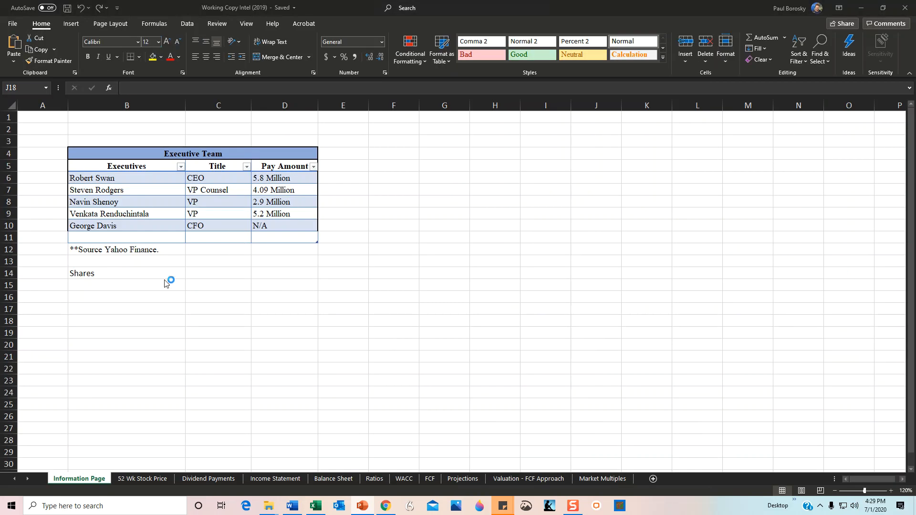
pyautogui.click(595, 321)
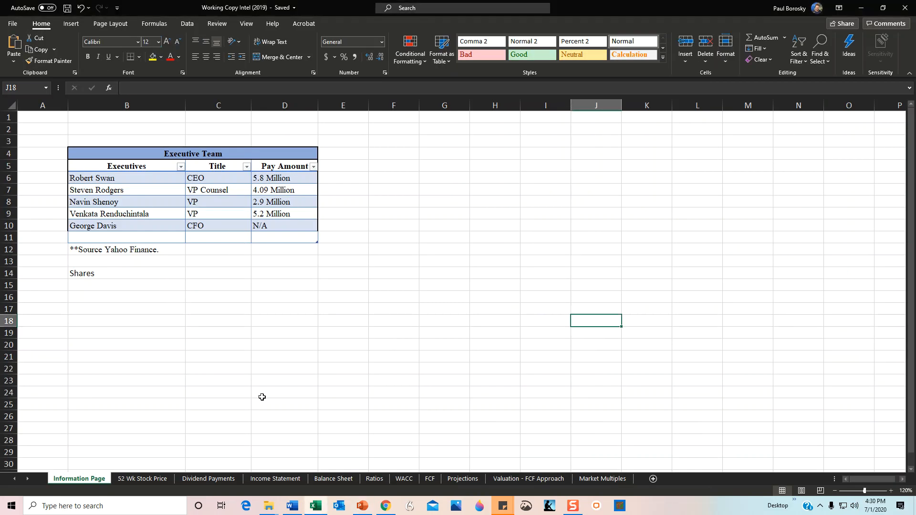
pyautogui.click(285, 345)
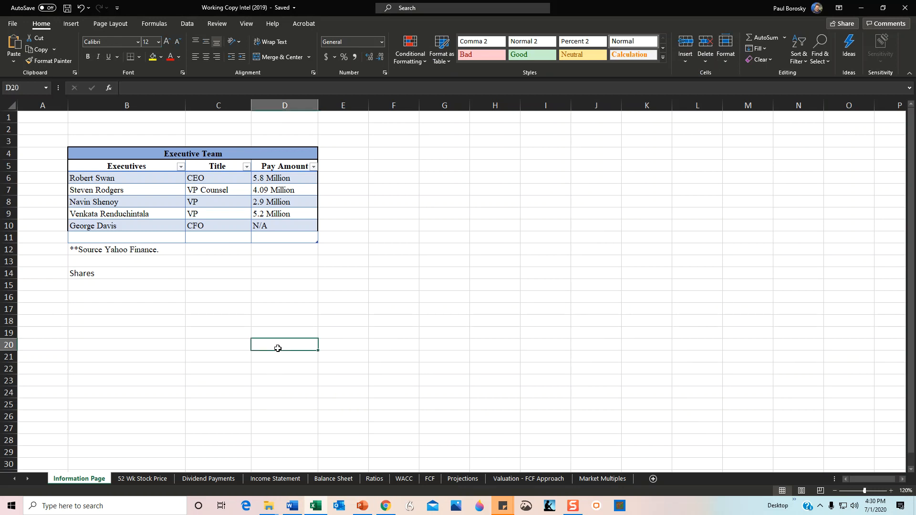
pyautogui.moveTo(279, 289)
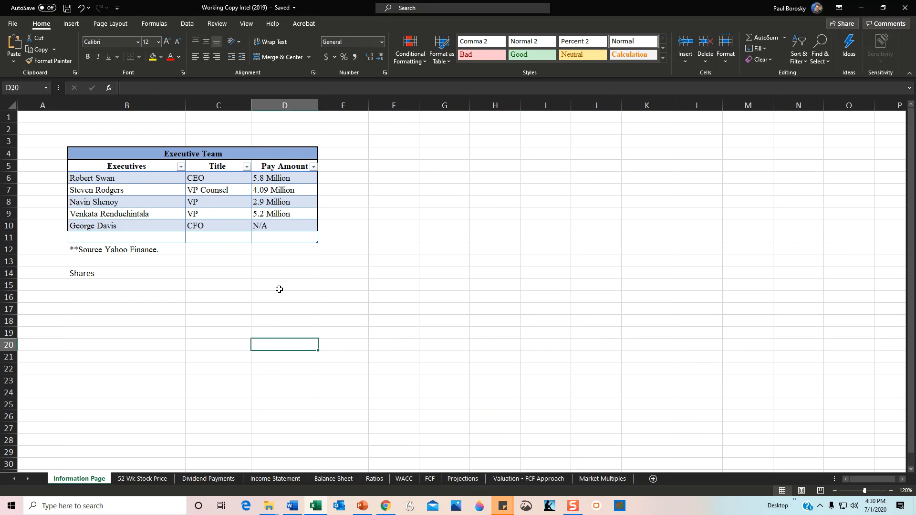
pyautogui.moveTo(270, 300)
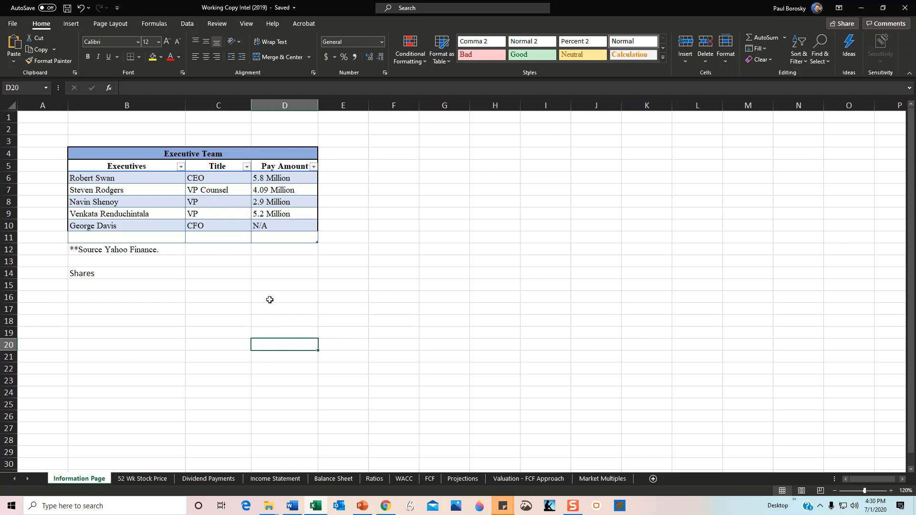
pyautogui.moveTo(310, 173)
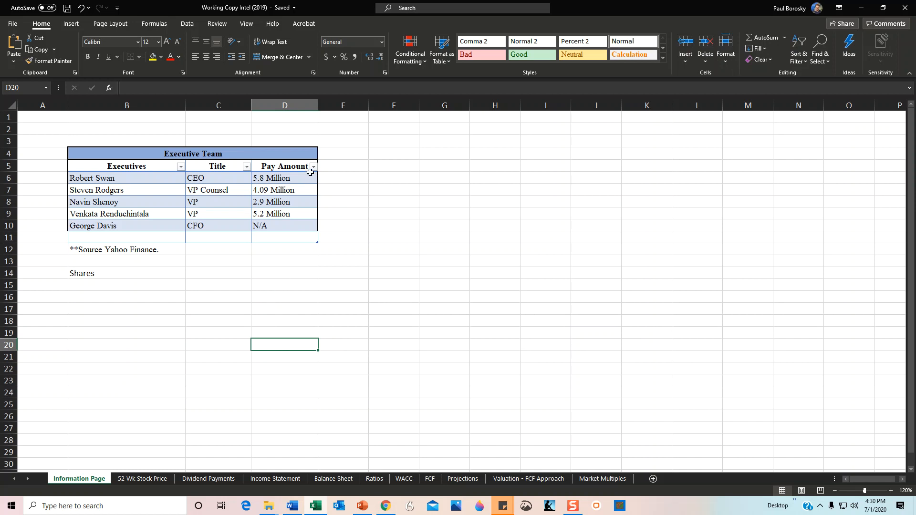
pyautogui.click(343, 178)
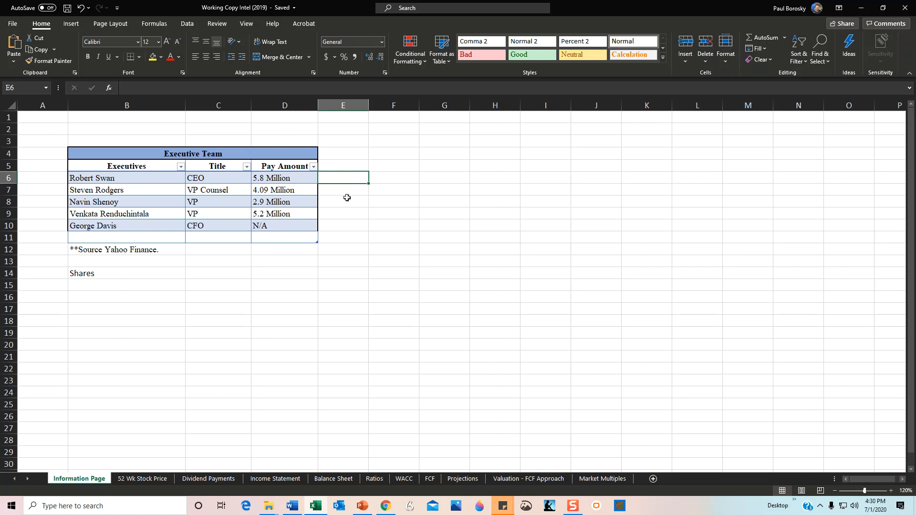
pyautogui.click(393, 178)
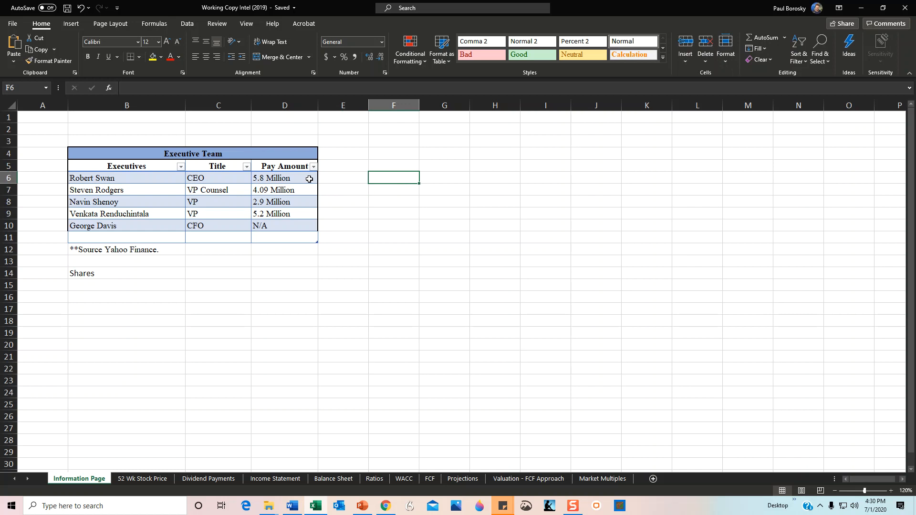
pyautogui.click(393, 202)
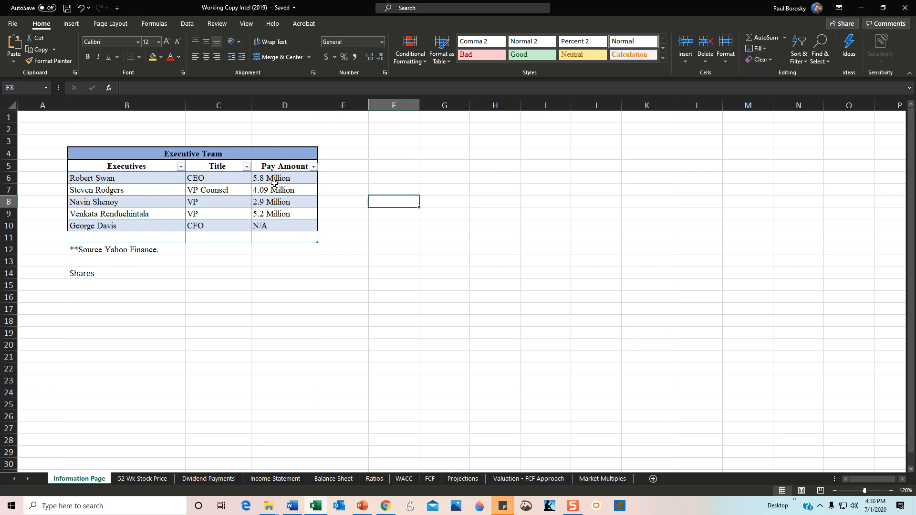
pyautogui.moveTo(286, 182)
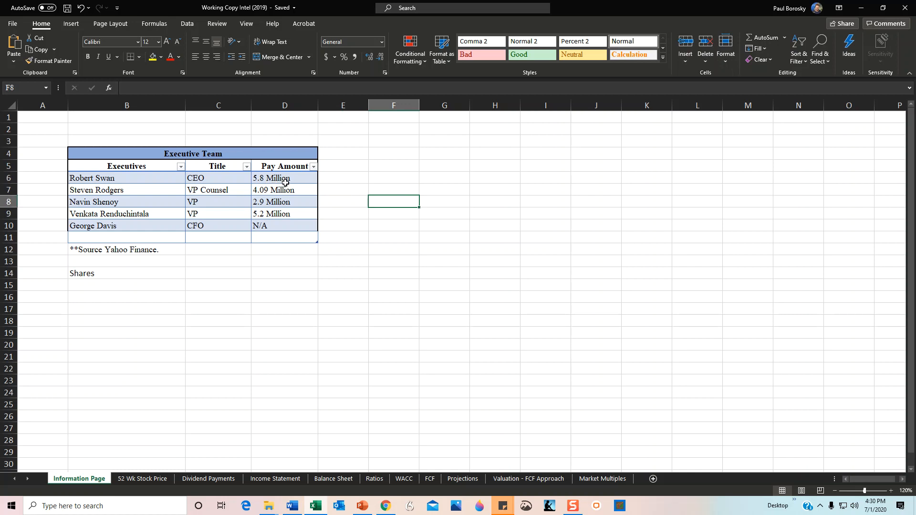
pyautogui.moveTo(308, 192)
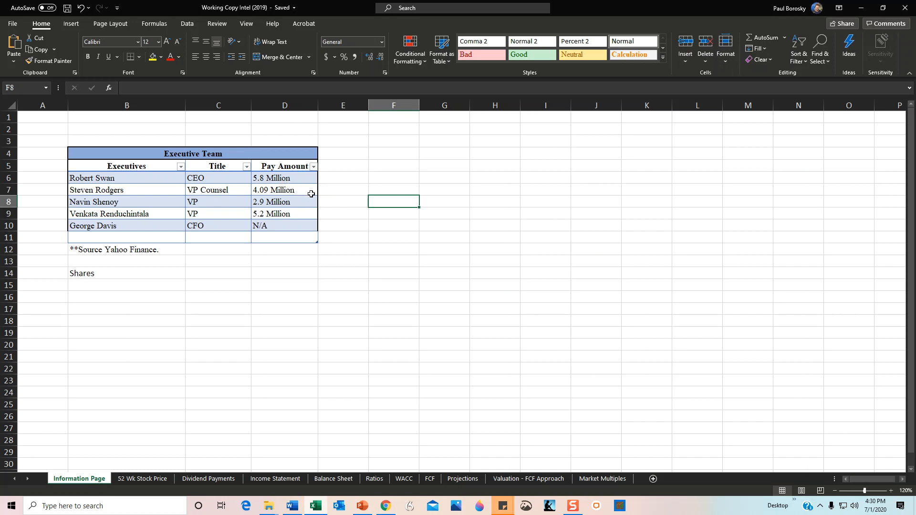
pyautogui.moveTo(315, 175)
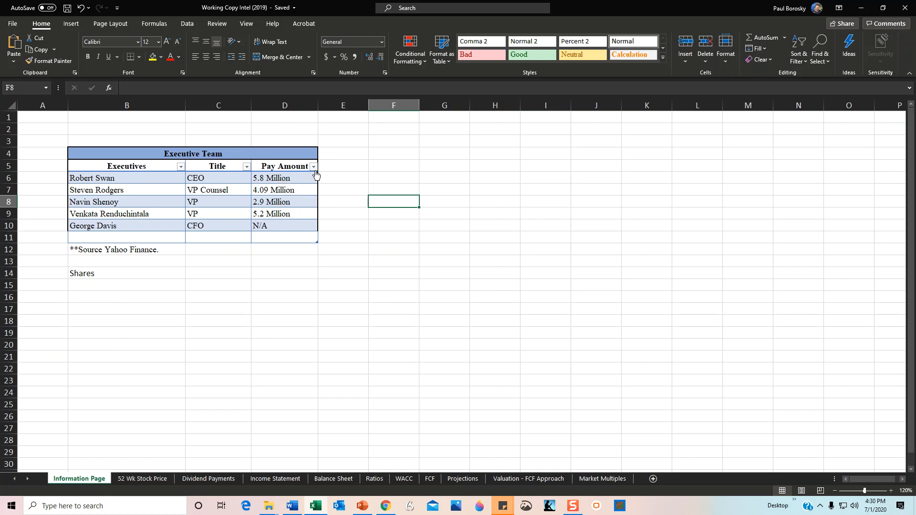
pyautogui.moveTo(271, 217)
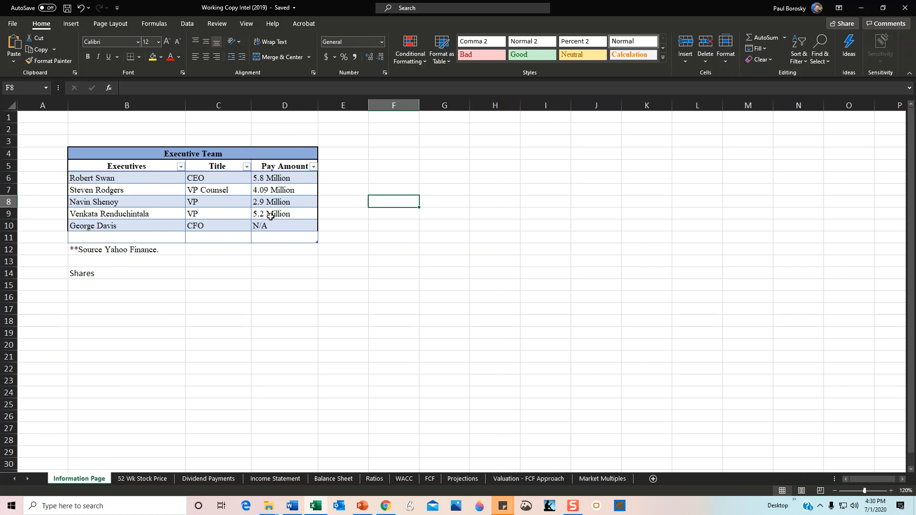
pyautogui.moveTo(341, 221)
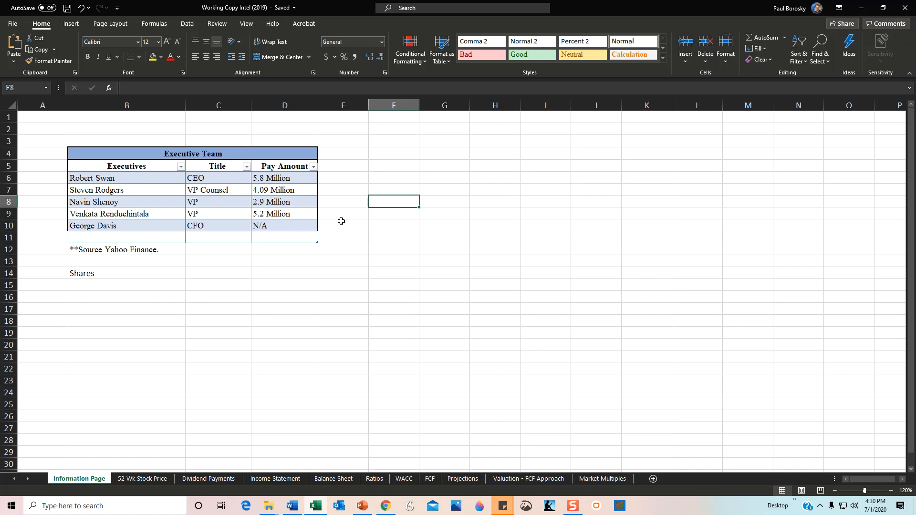
pyautogui.click(393, 213)
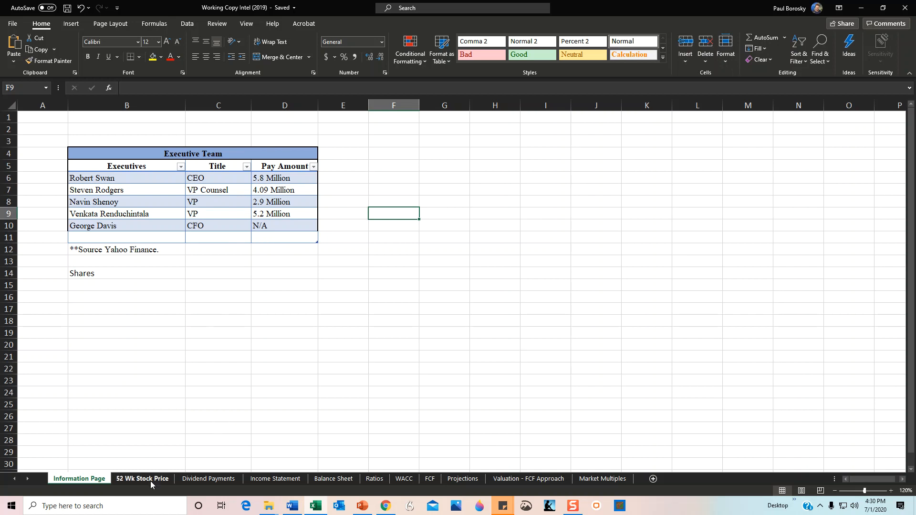
# Open the 52 Wk Stock Price sheet and inspect the 29.82% Annual Growth formula
pyautogui.click(141, 479)
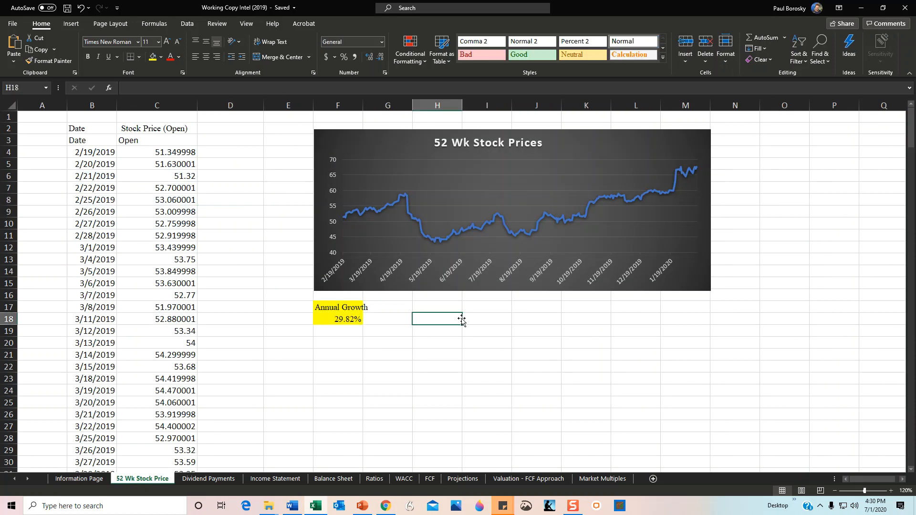
pyautogui.moveTo(333, 277)
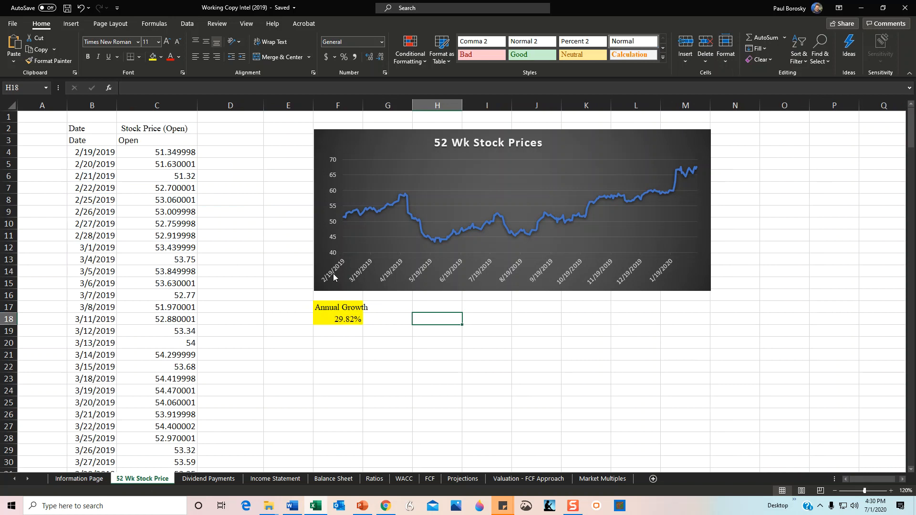
pyautogui.moveTo(342, 278)
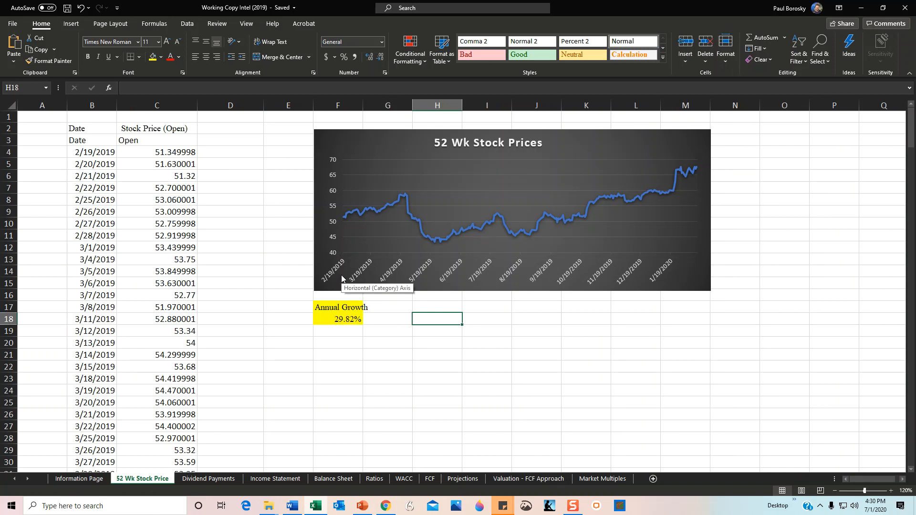
pyautogui.moveTo(349, 277)
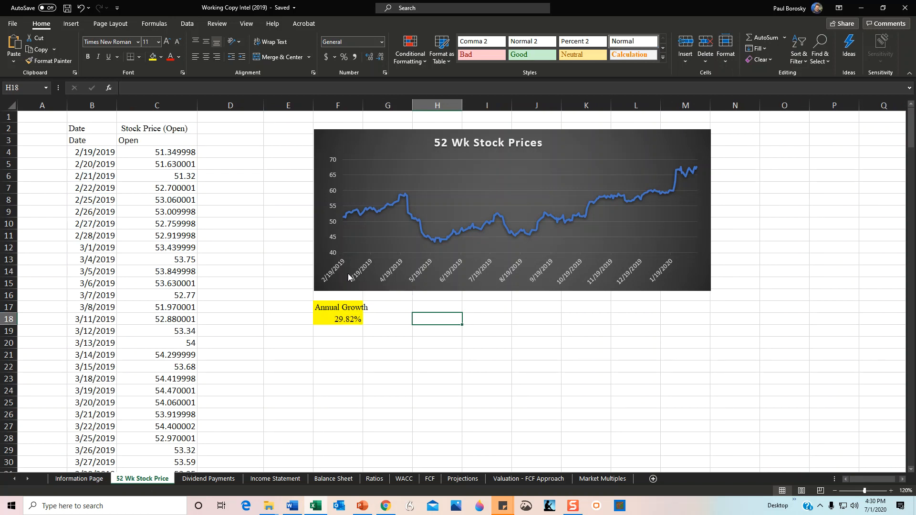
pyautogui.moveTo(251, 248)
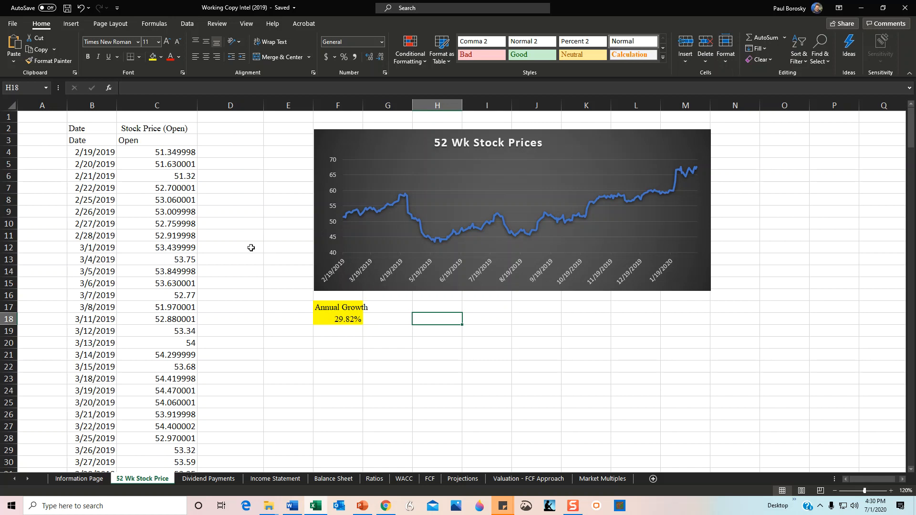
pyautogui.moveTo(100, 156)
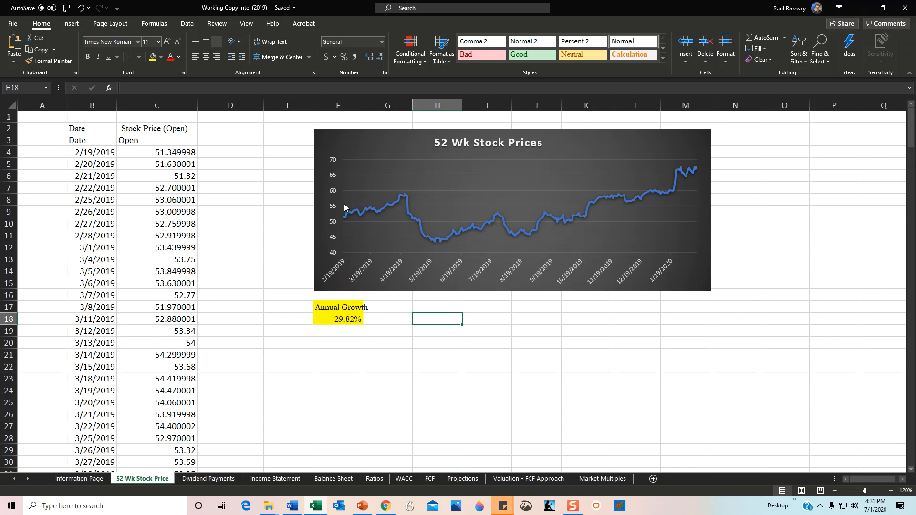
pyautogui.moveTo(345, 219)
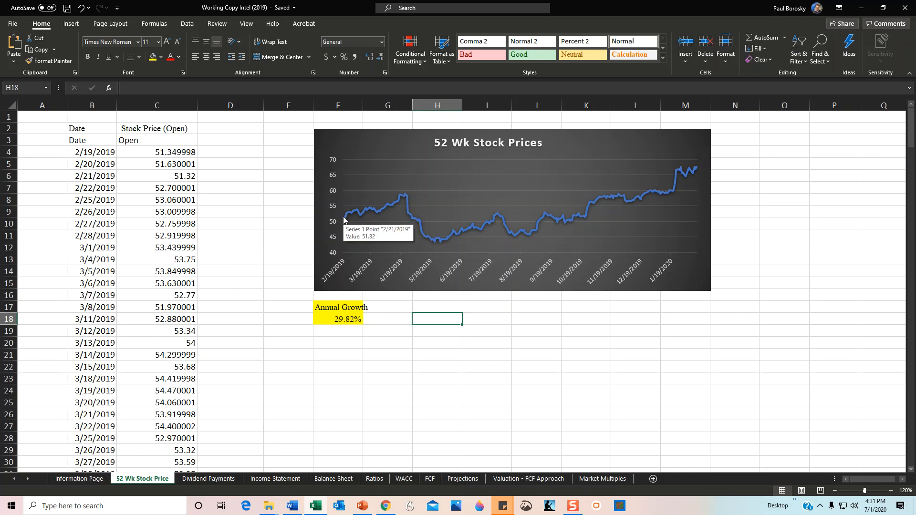
pyautogui.moveTo(344, 219)
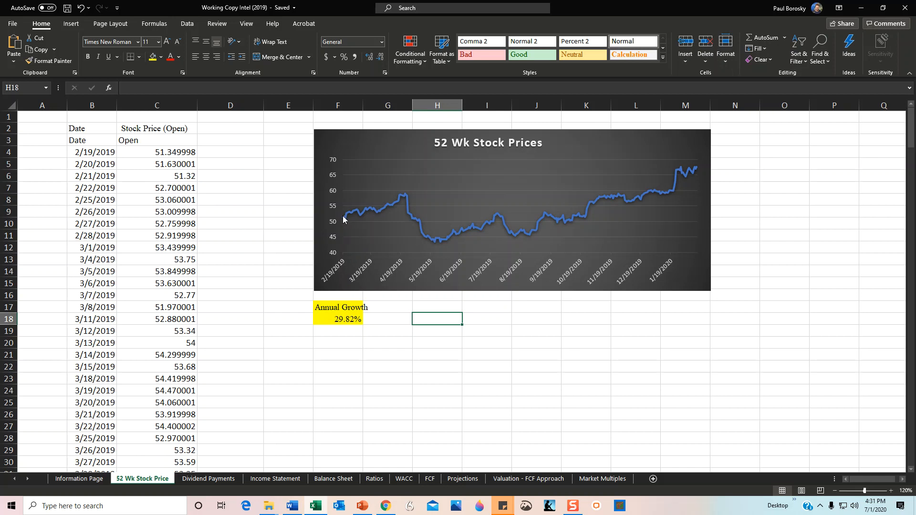
pyautogui.moveTo(681, 182)
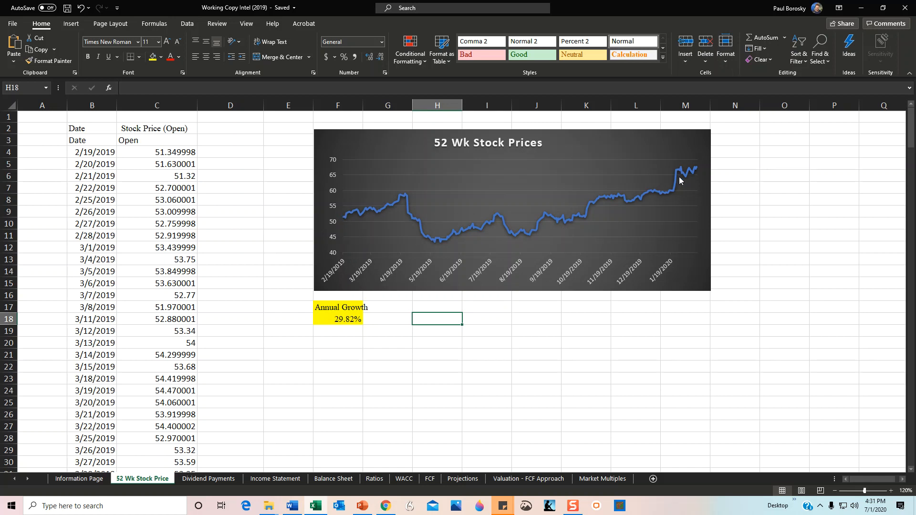
pyautogui.moveTo(700, 170)
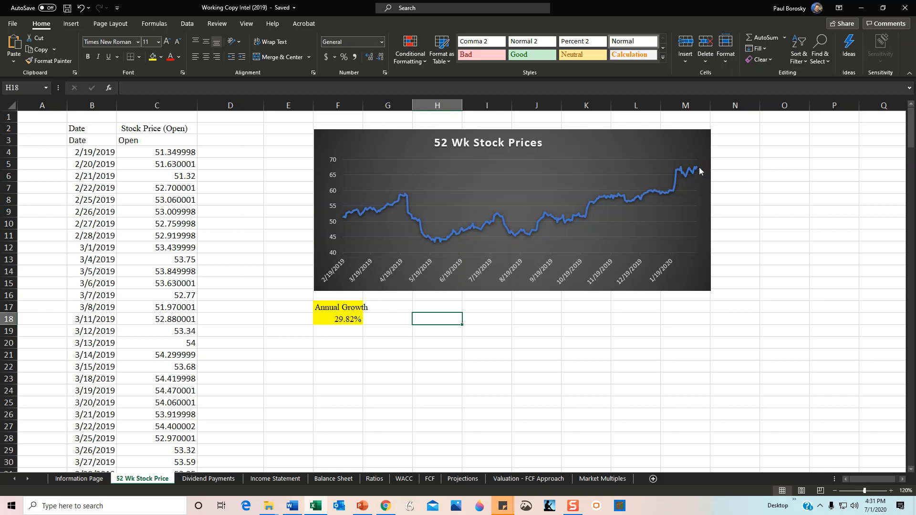
pyautogui.moveTo(698, 171)
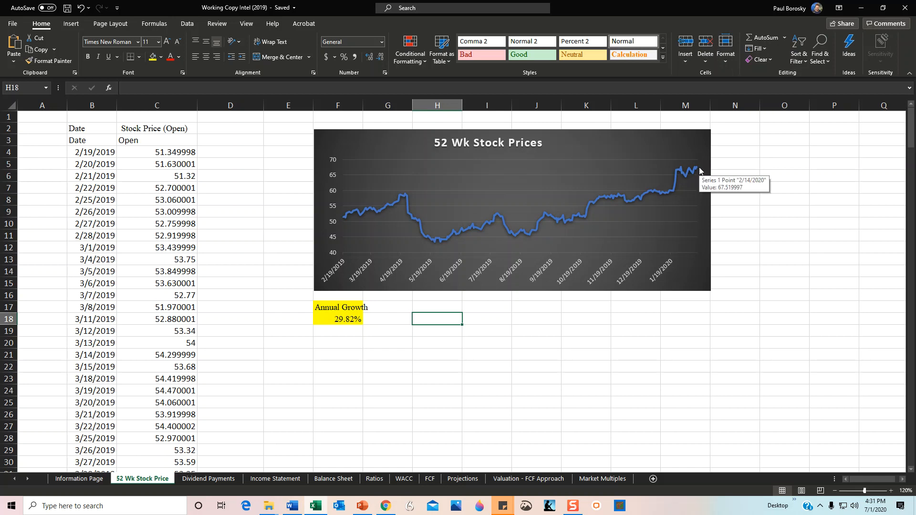
pyautogui.click(338, 319)
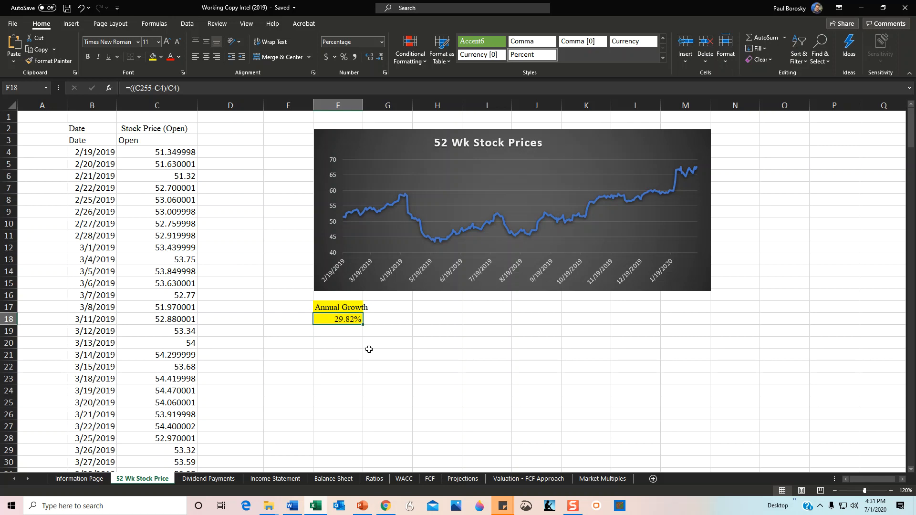
pyautogui.moveTo(349, 451)
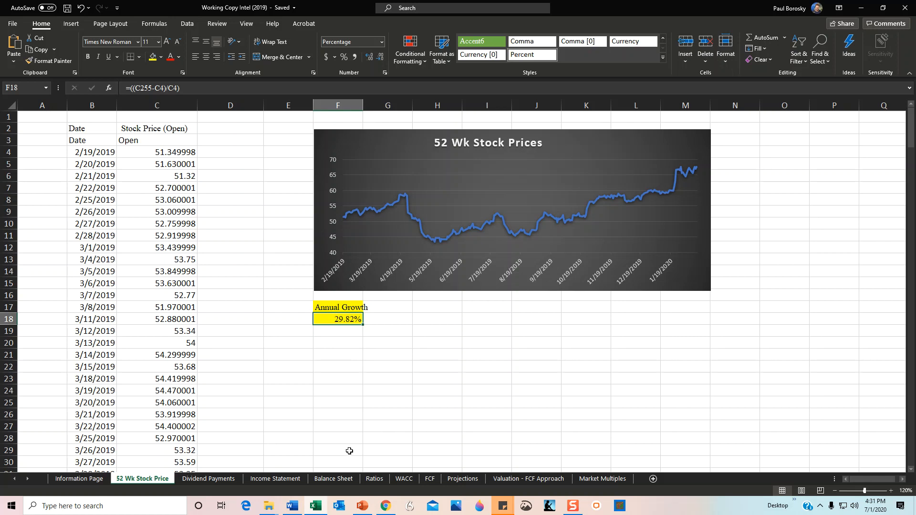
pyautogui.moveTo(325, 331)
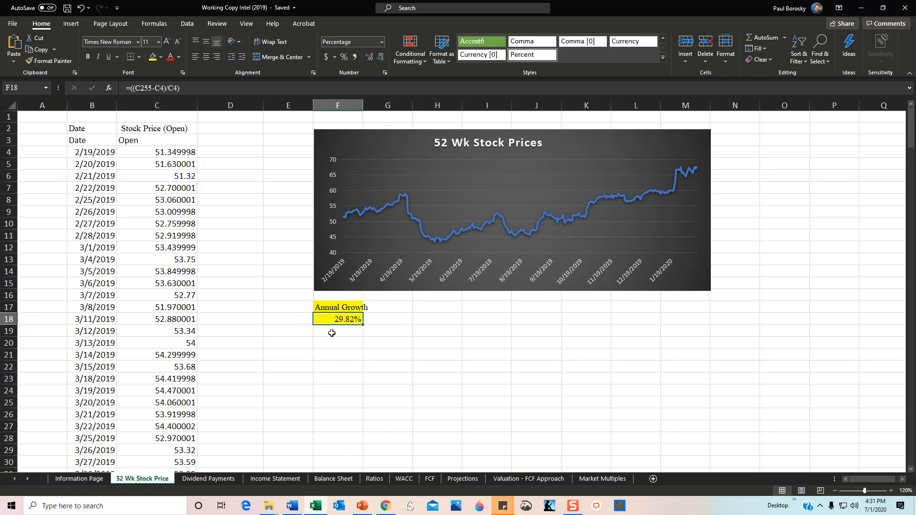
pyautogui.moveTo(295, 430)
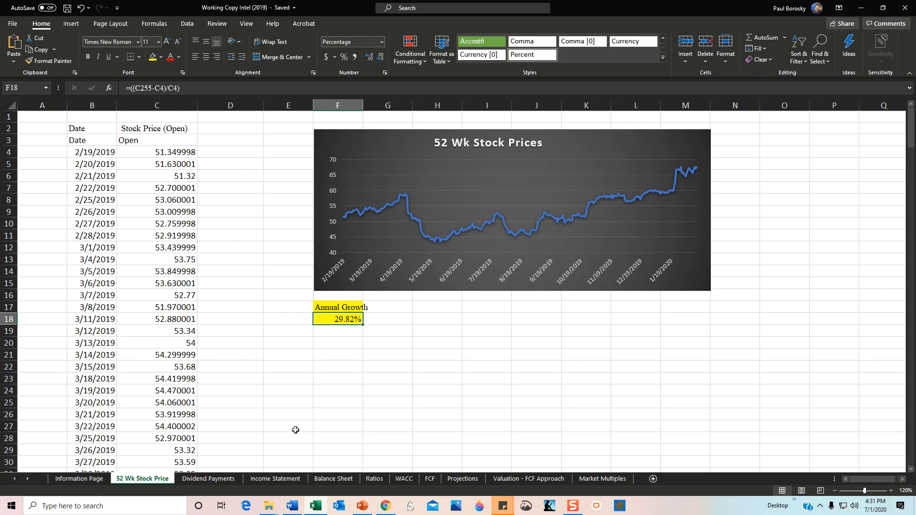
pyautogui.moveTo(273, 437)
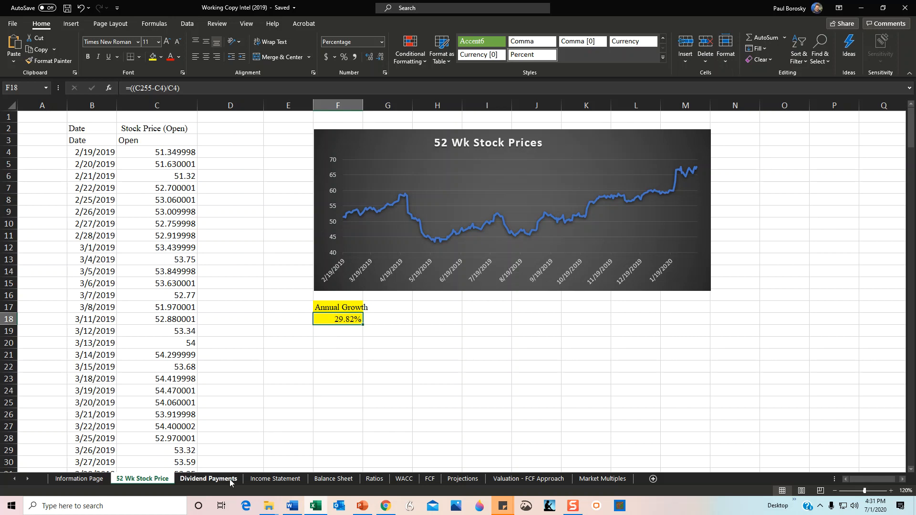
pyautogui.moveTo(225, 465)
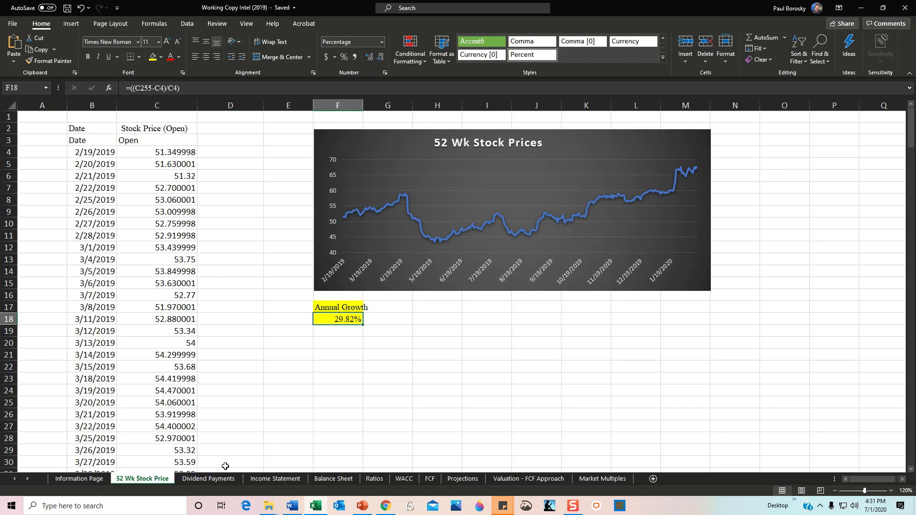
# Open the Dividend Payments sheet and inspect the 2015 and 2017 dividend total formulas
pyautogui.click(208, 479)
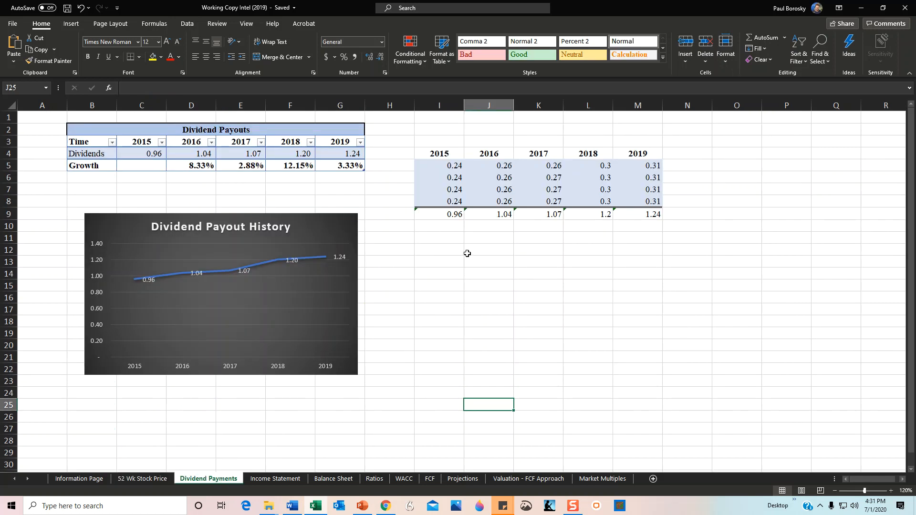
pyautogui.click(489, 250)
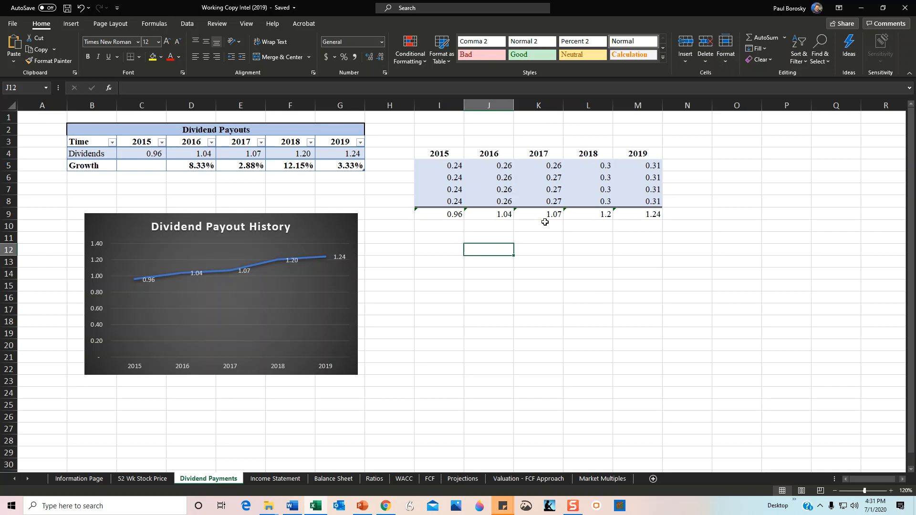
pyautogui.click(439, 214)
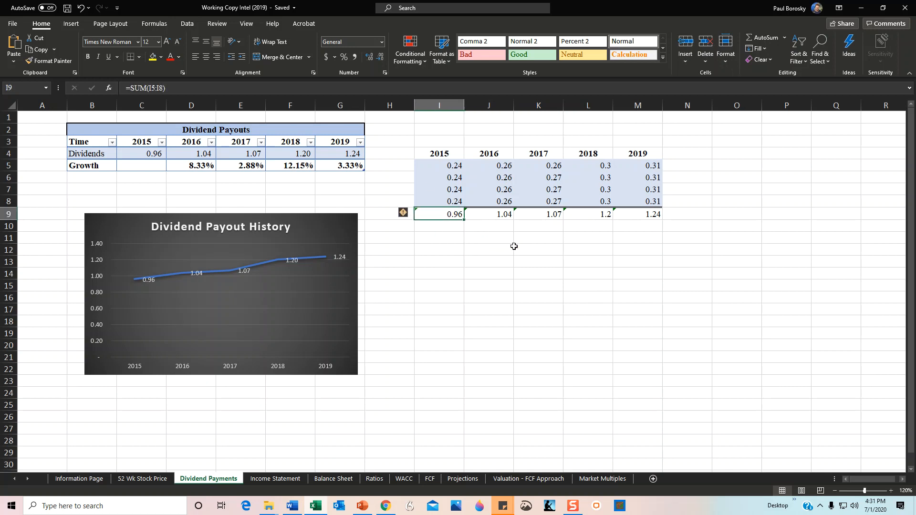
pyautogui.click(538, 214)
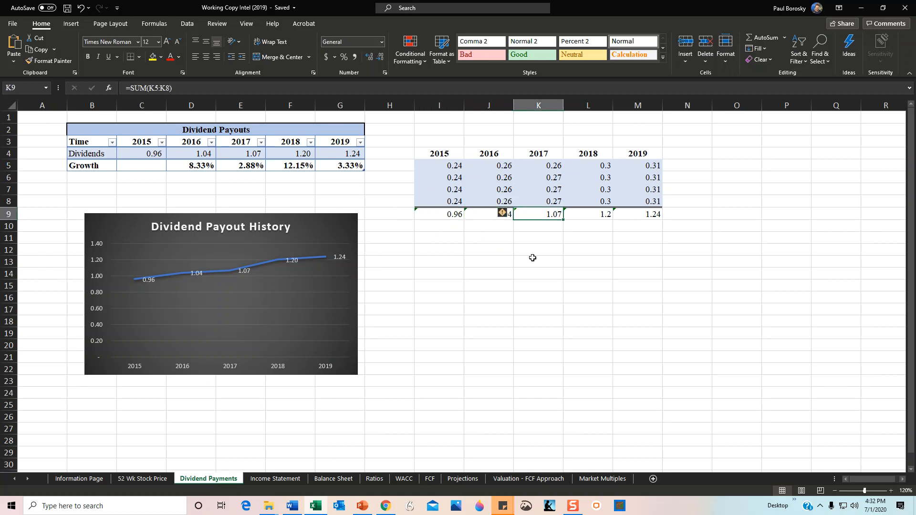
# Check more cells in the dividend table, then bring up the Income Statement sheet
pyautogui.click(588, 262)
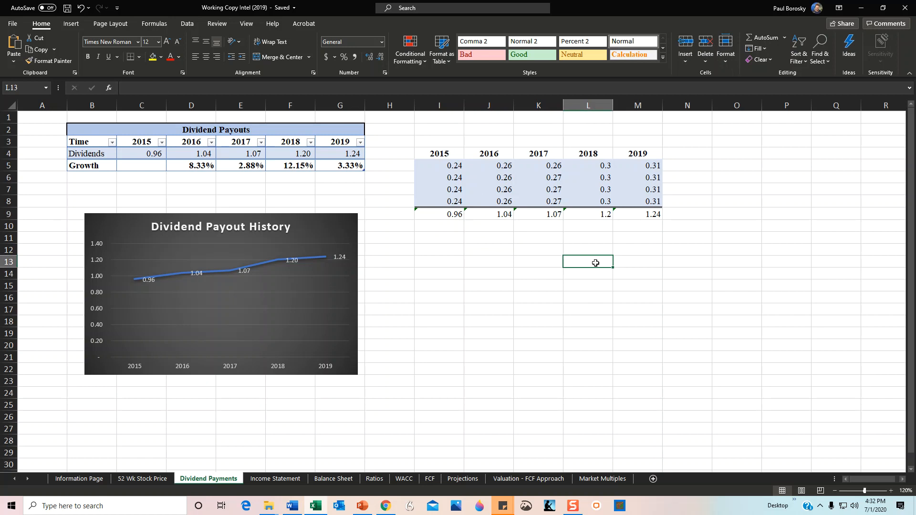
pyautogui.moveTo(341, 201)
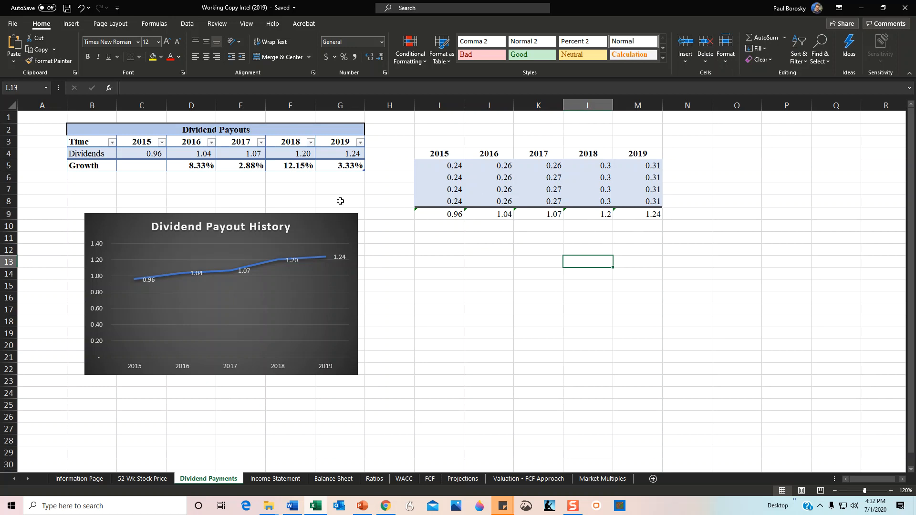
pyautogui.moveTo(191, 174)
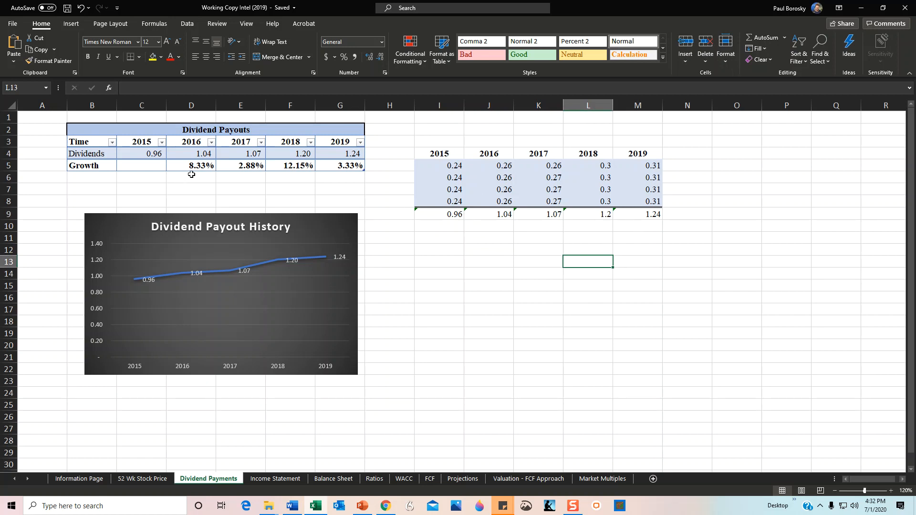
pyautogui.click(240, 177)
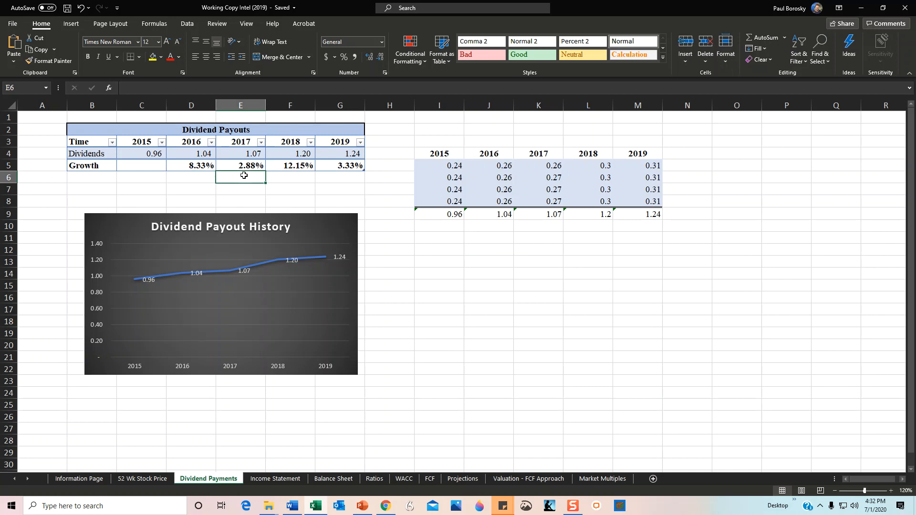
pyautogui.click(340, 177)
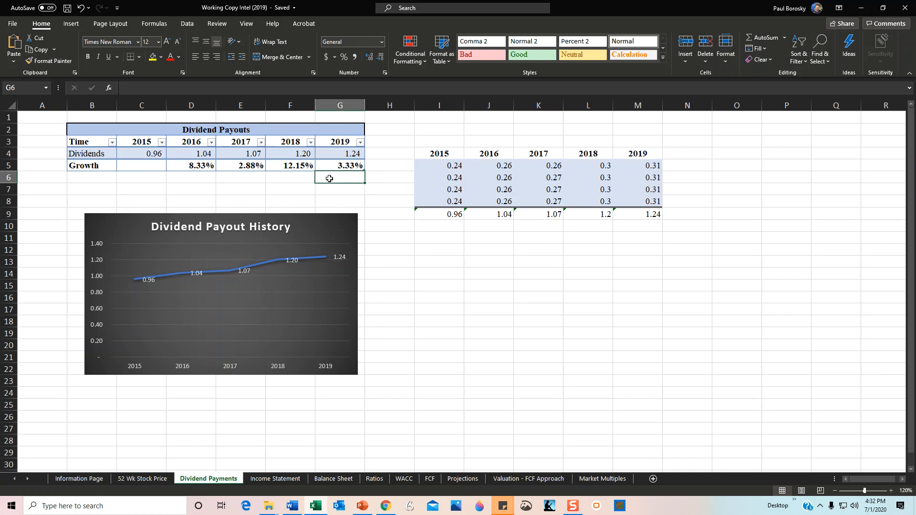
pyautogui.moveTo(244, 174)
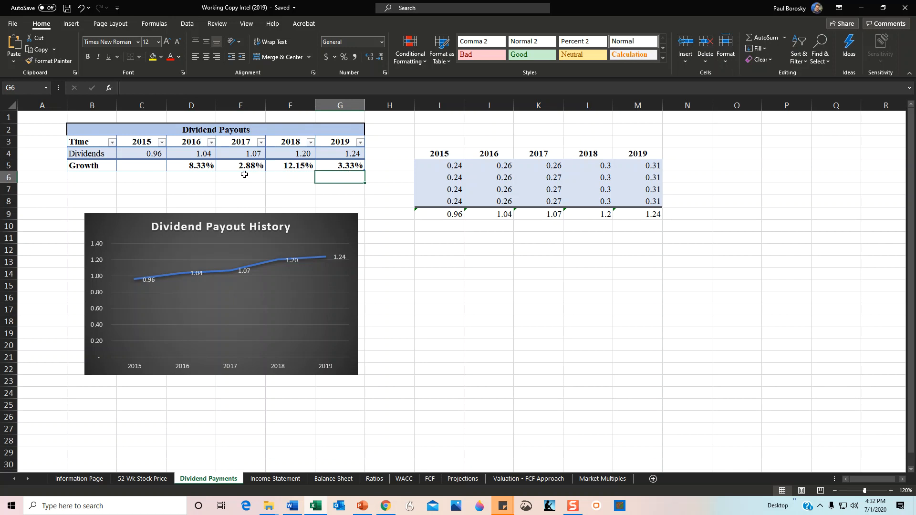
pyautogui.moveTo(292, 175)
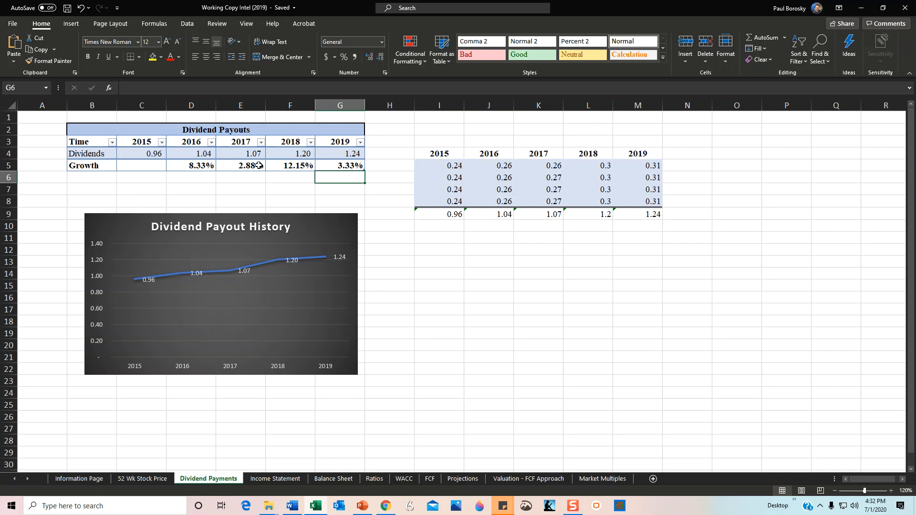
pyautogui.moveTo(377, 166)
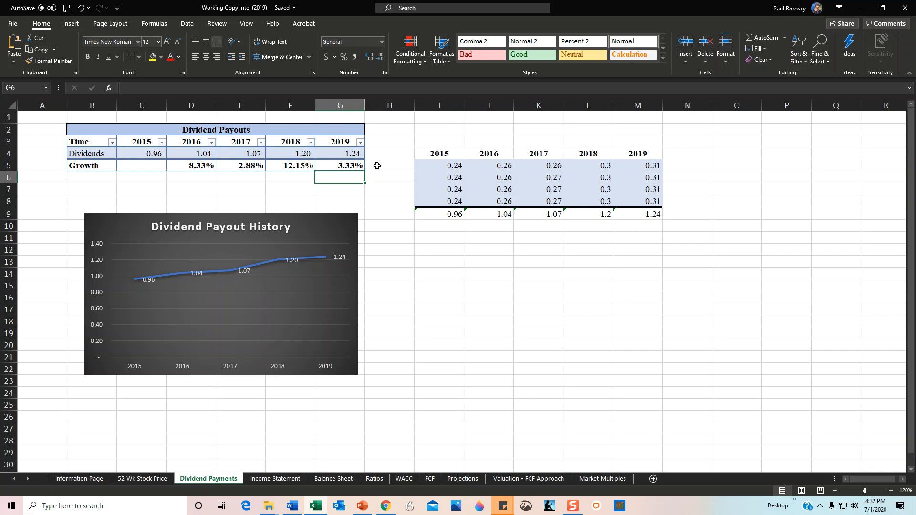
pyautogui.moveTo(343, 184)
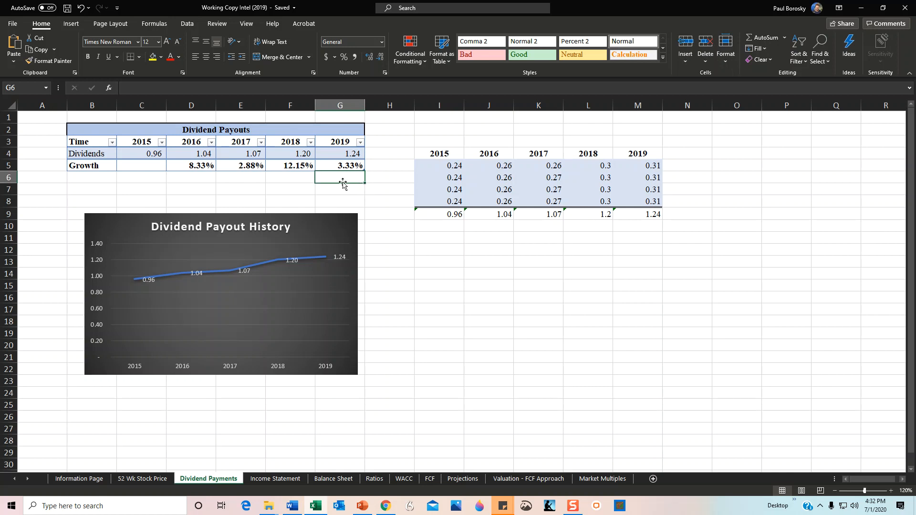
pyautogui.click(390, 165)
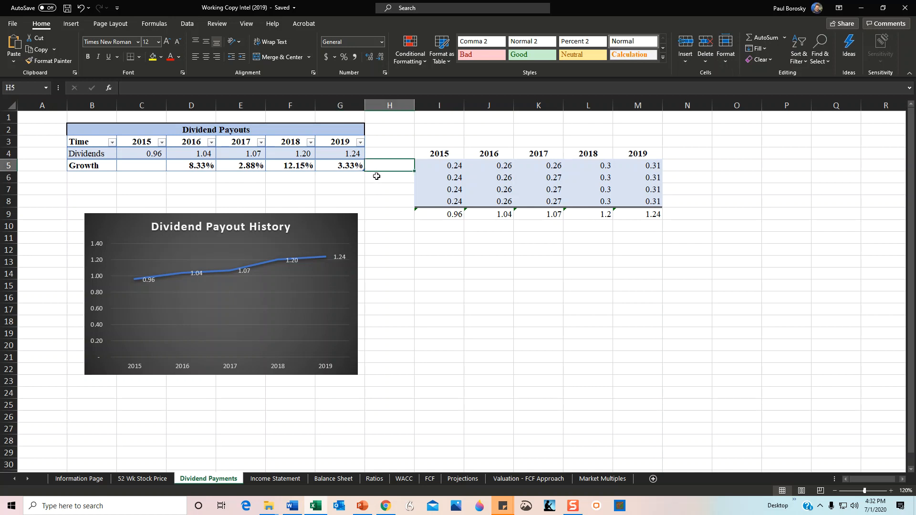
pyautogui.moveTo(363, 187)
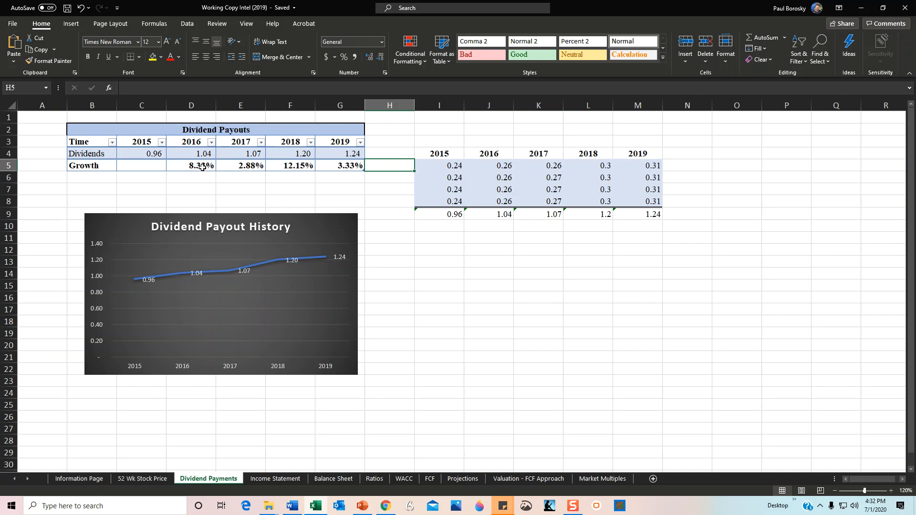
pyautogui.moveTo(284, 174)
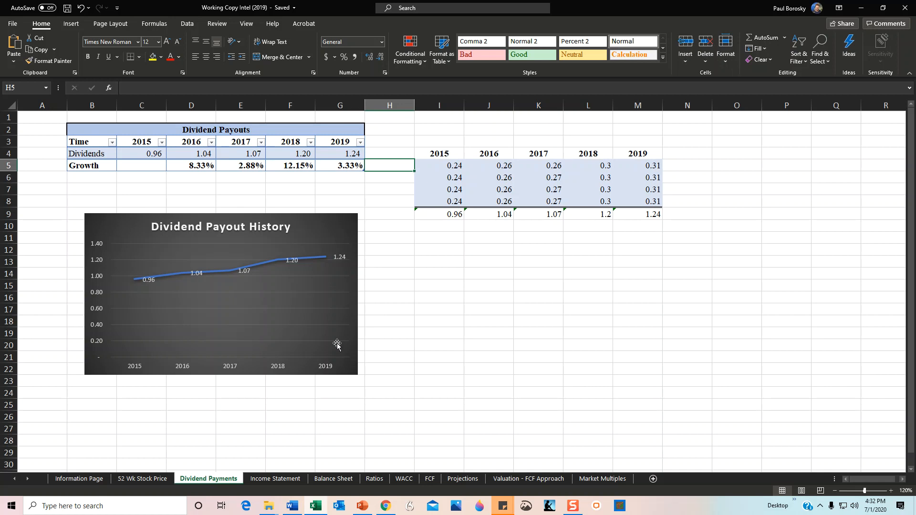
pyautogui.click(275, 479)
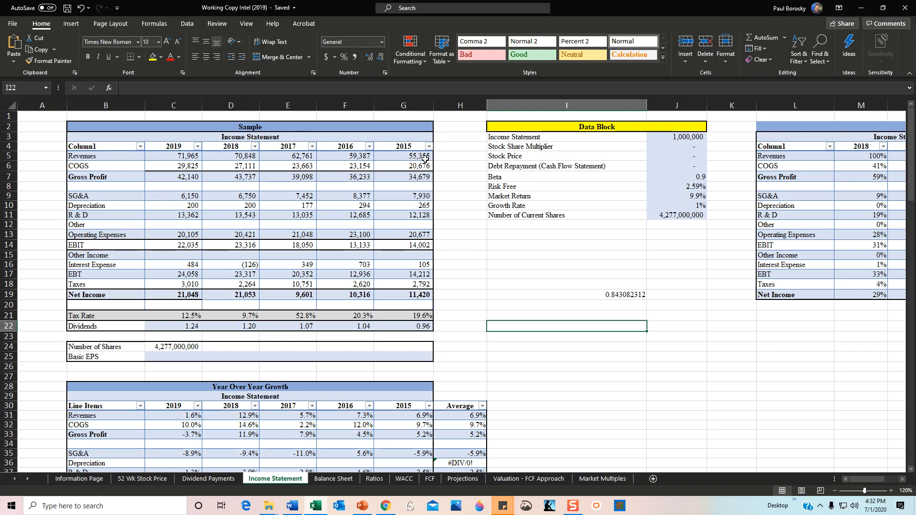
pyautogui.moveTo(335, 159)
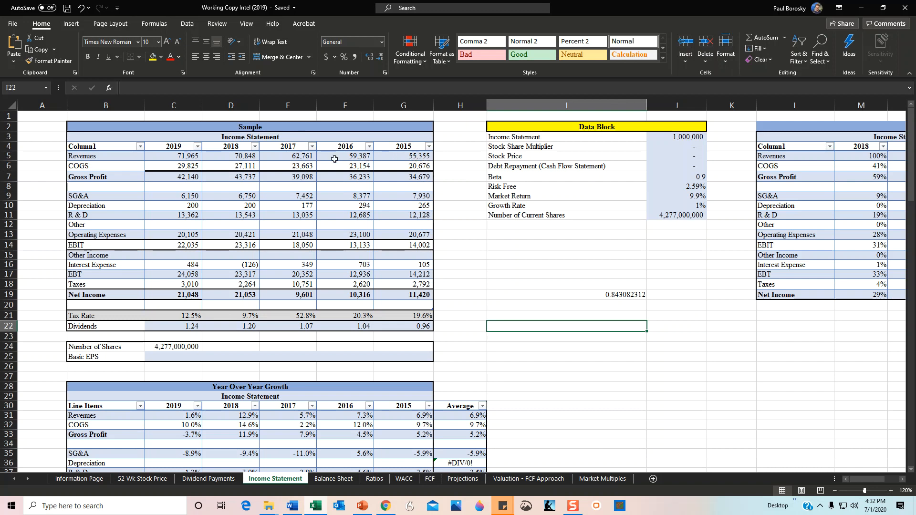
pyautogui.moveTo(265, 161)
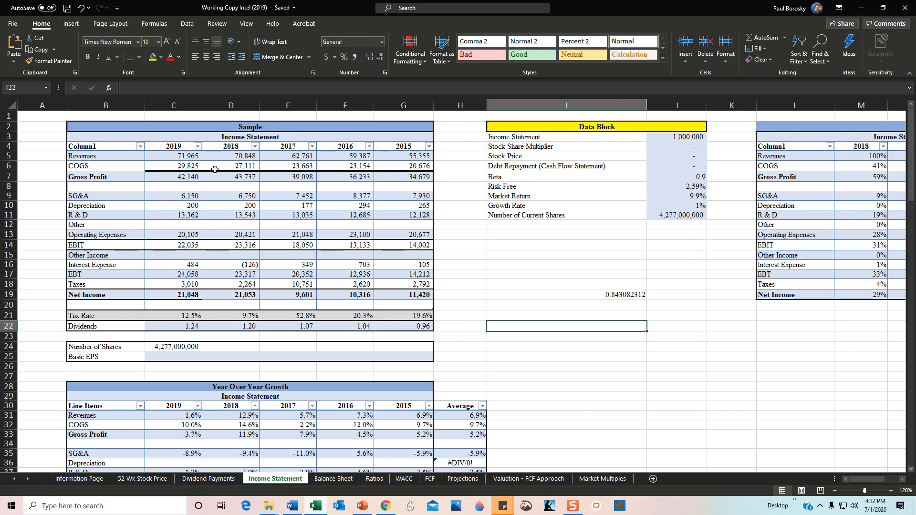
pyautogui.moveTo(242, 208)
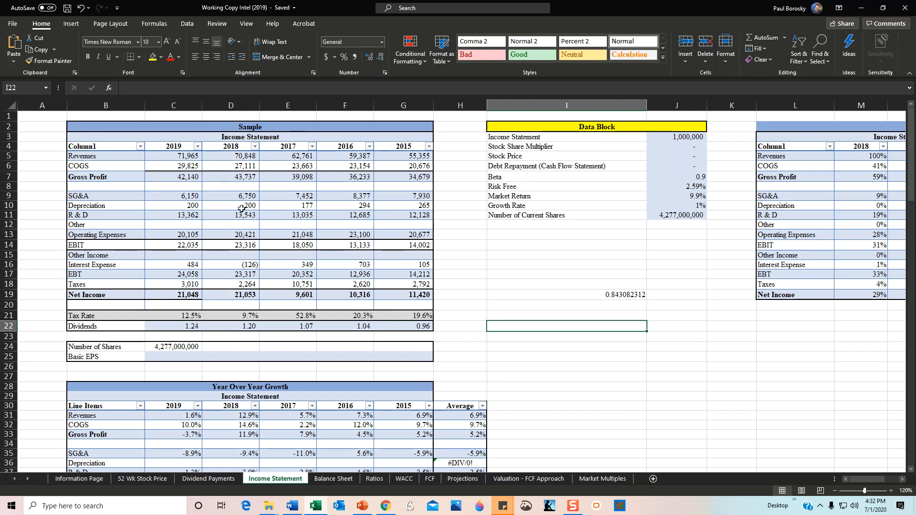
pyautogui.moveTo(221, 174)
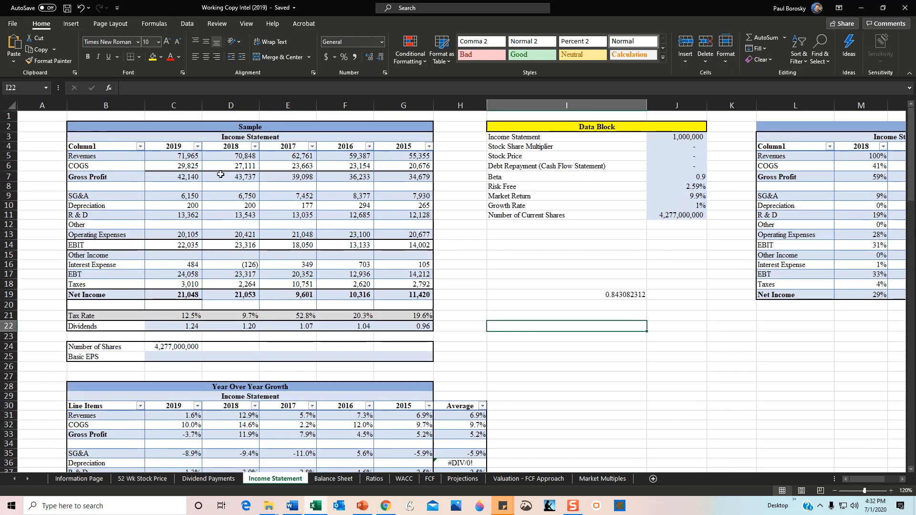
pyautogui.moveTo(336, 263)
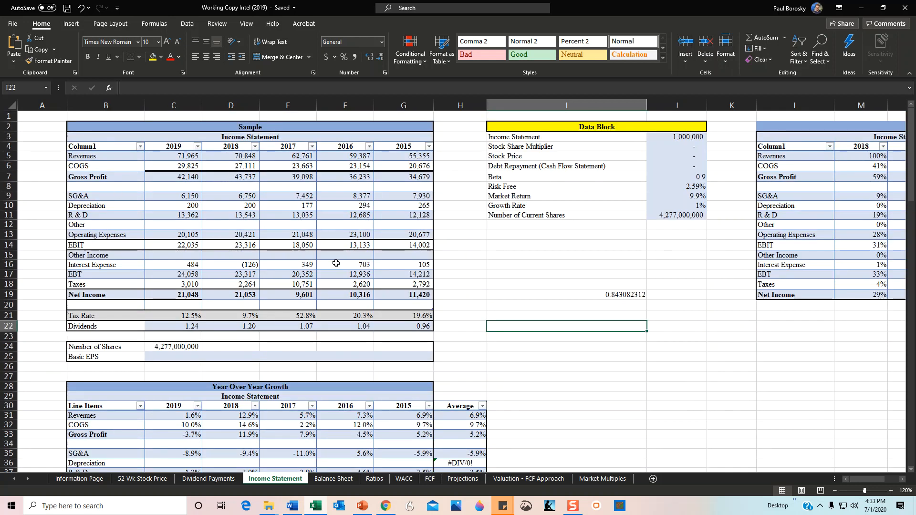
pyautogui.moveTo(264, 262)
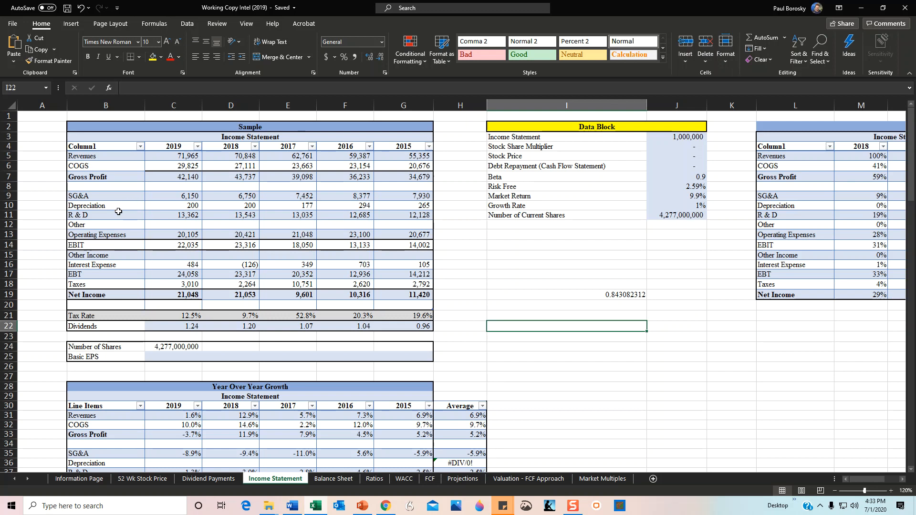
pyautogui.moveTo(271, 207)
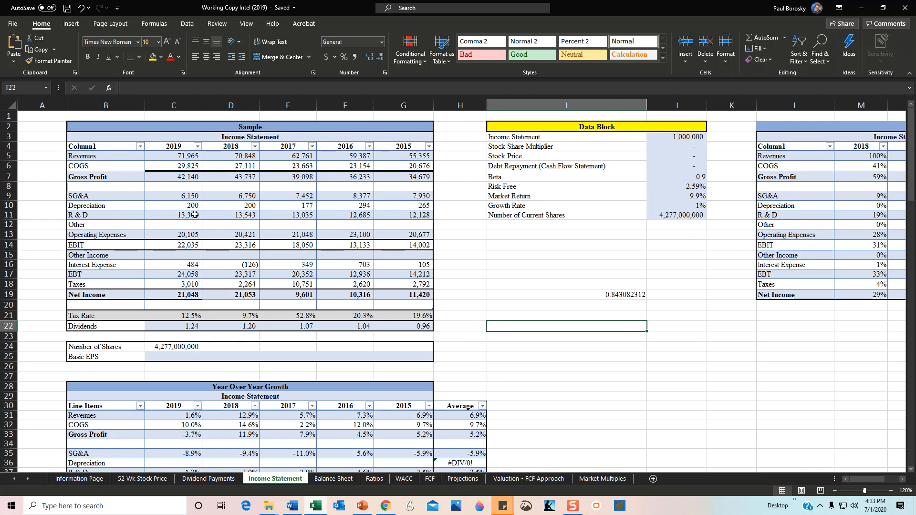
pyautogui.moveTo(169, 208)
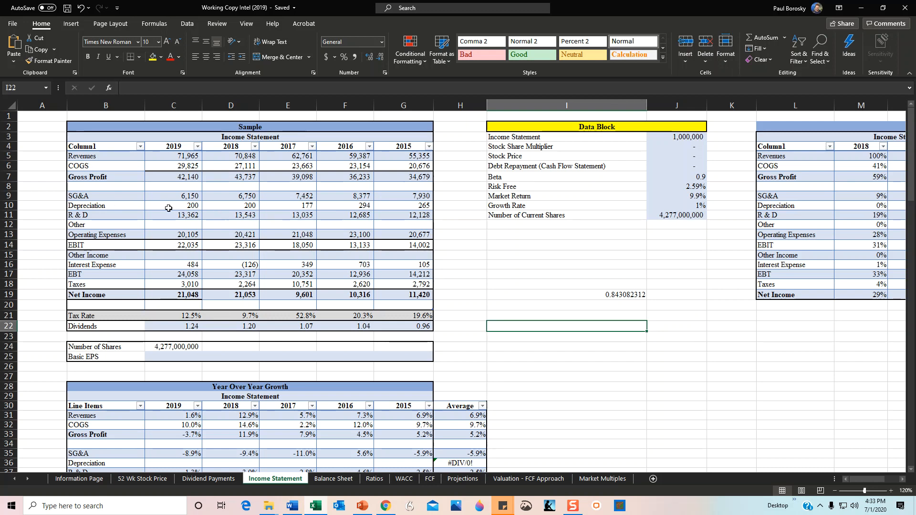
pyautogui.moveTo(169, 198)
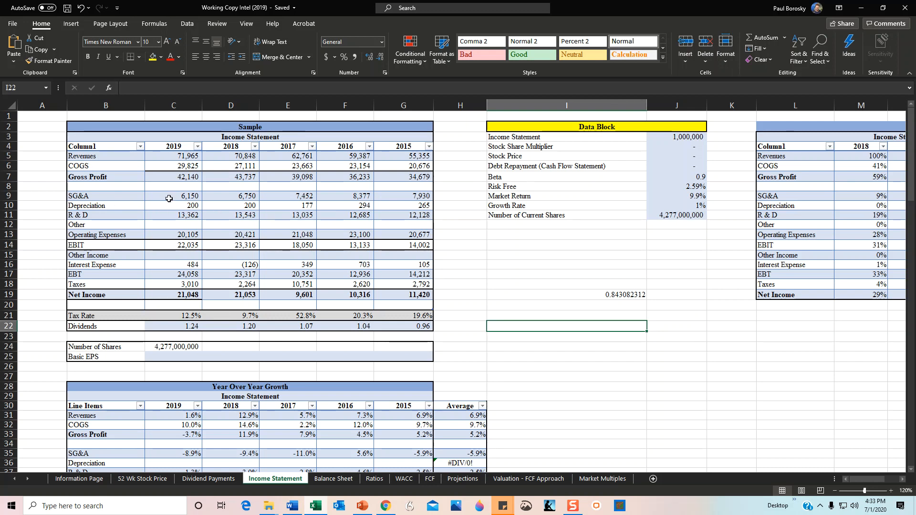
pyautogui.moveTo(450, 194)
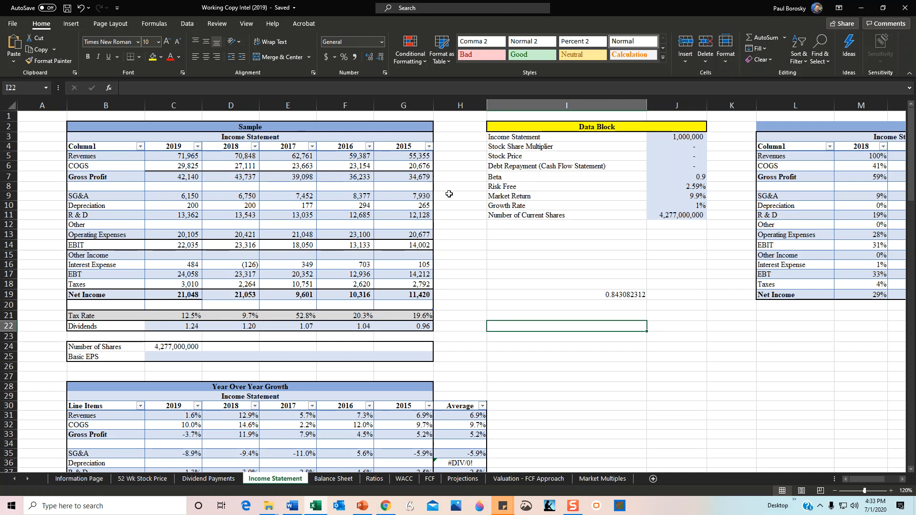
pyautogui.moveTo(411, 160)
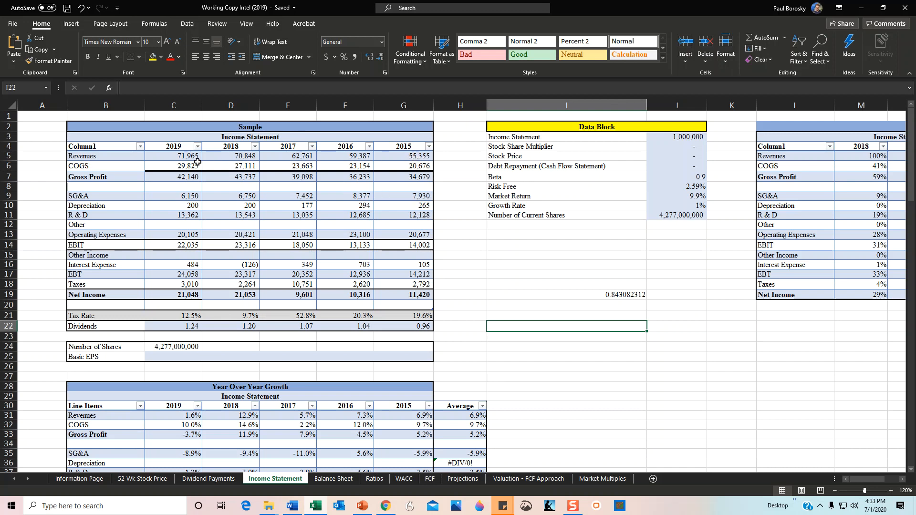
pyautogui.moveTo(186, 198)
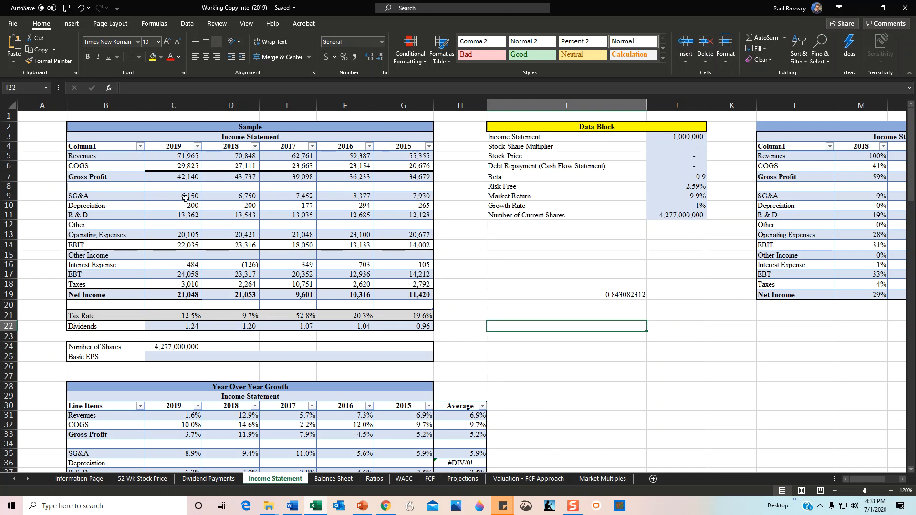
pyautogui.moveTo(405, 197)
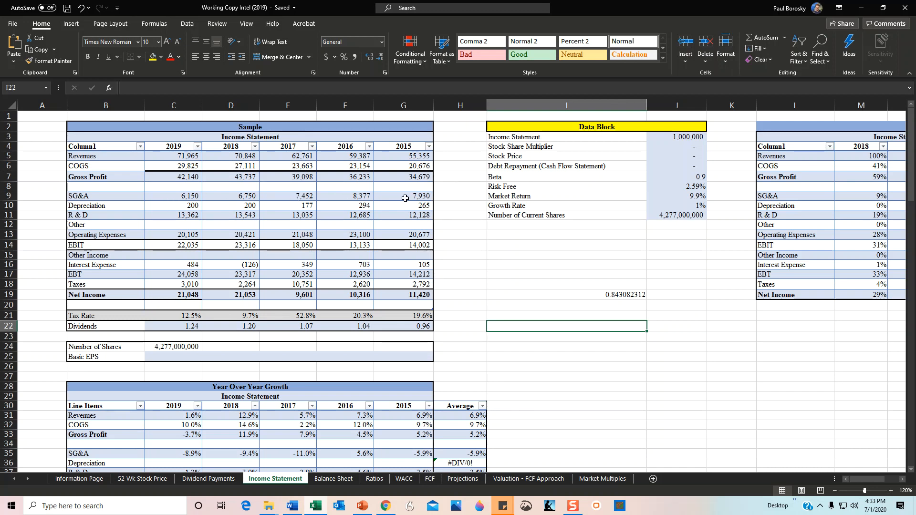
pyautogui.moveTo(355, 199)
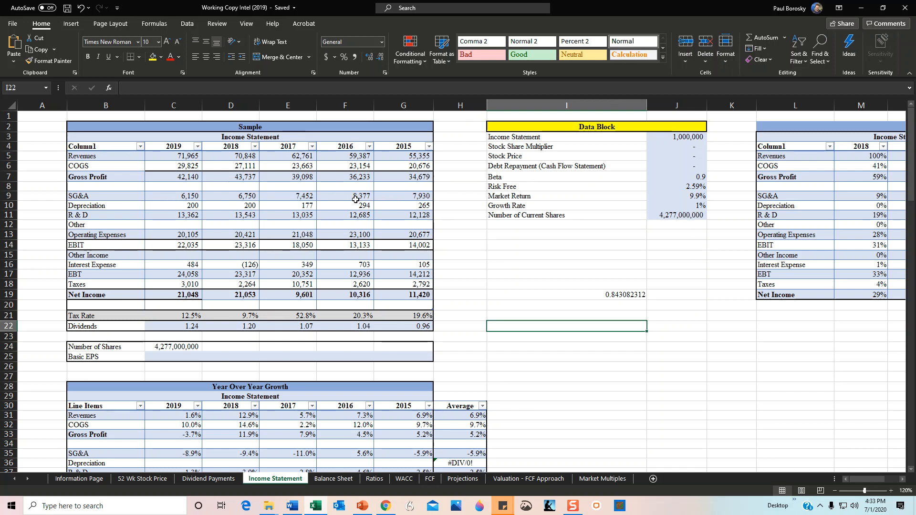
pyautogui.moveTo(261, 197)
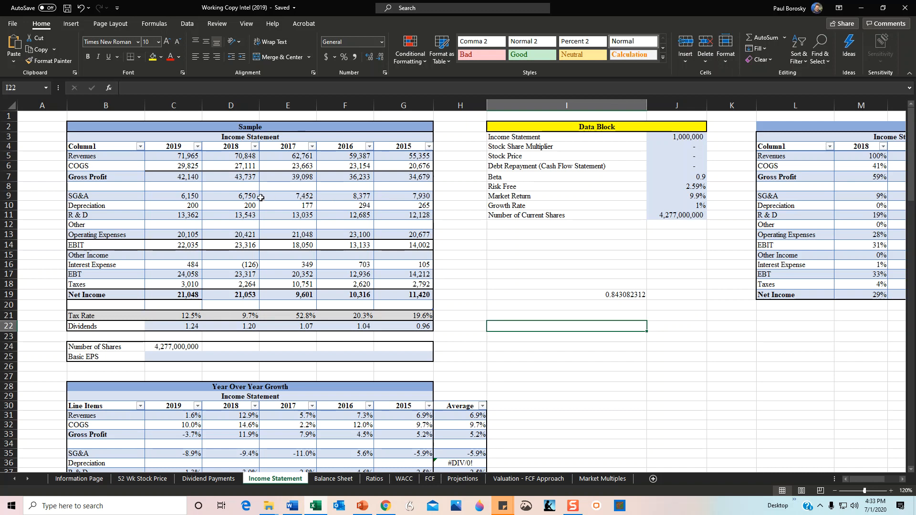
pyautogui.moveTo(208, 197)
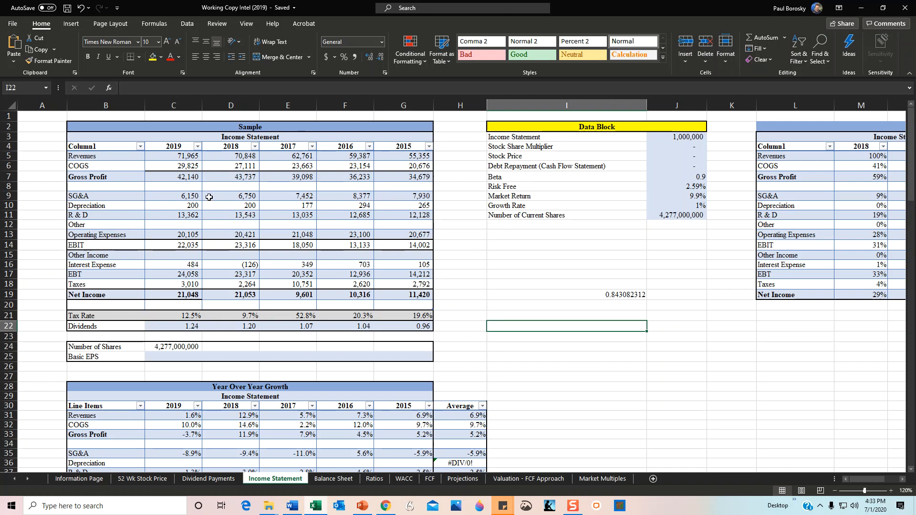
pyautogui.moveTo(229, 202)
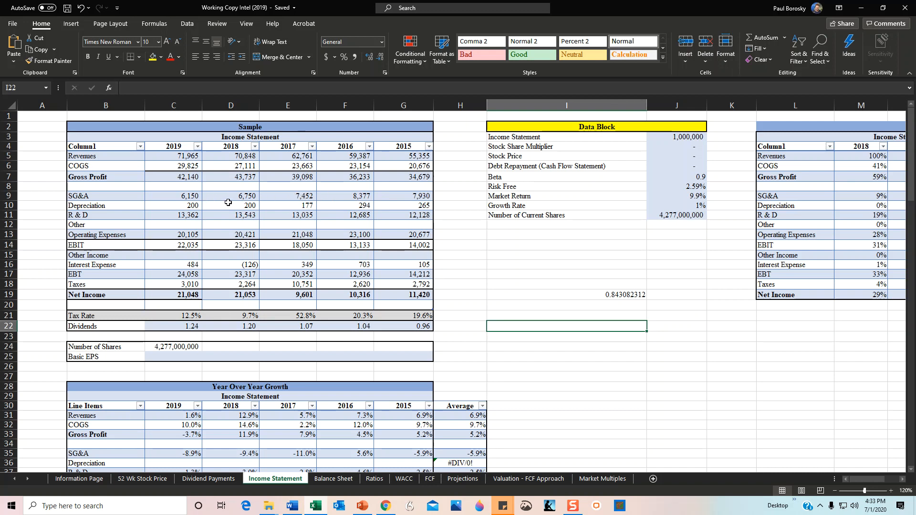
pyautogui.moveTo(269, 174)
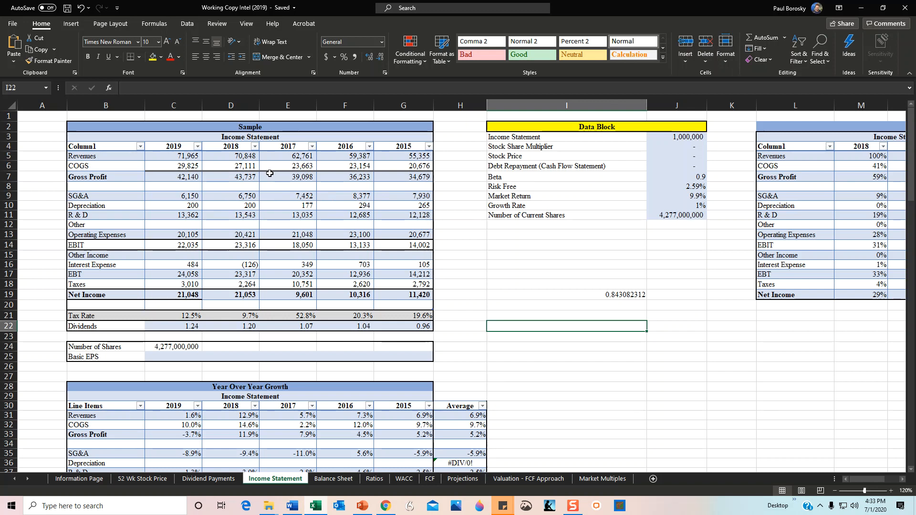
pyautogui.moveTo(261, 200)
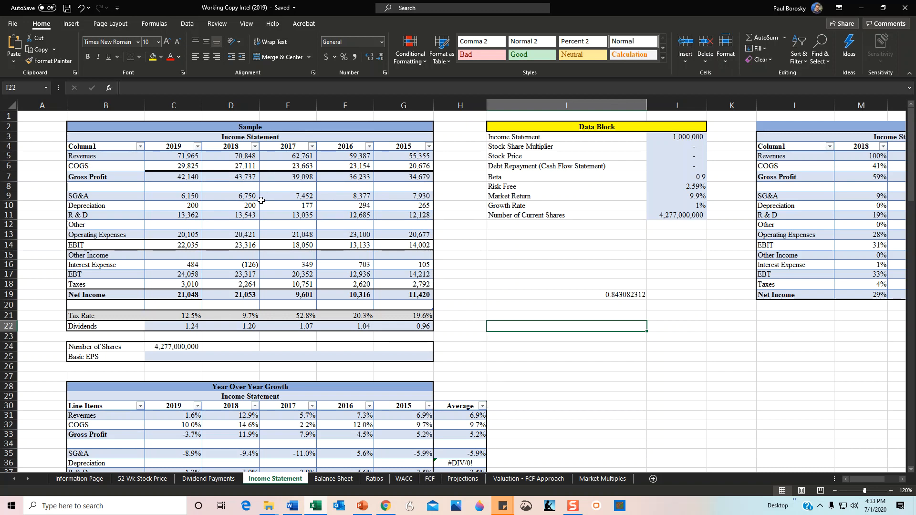
pyautogui.moveTo(252, 205)
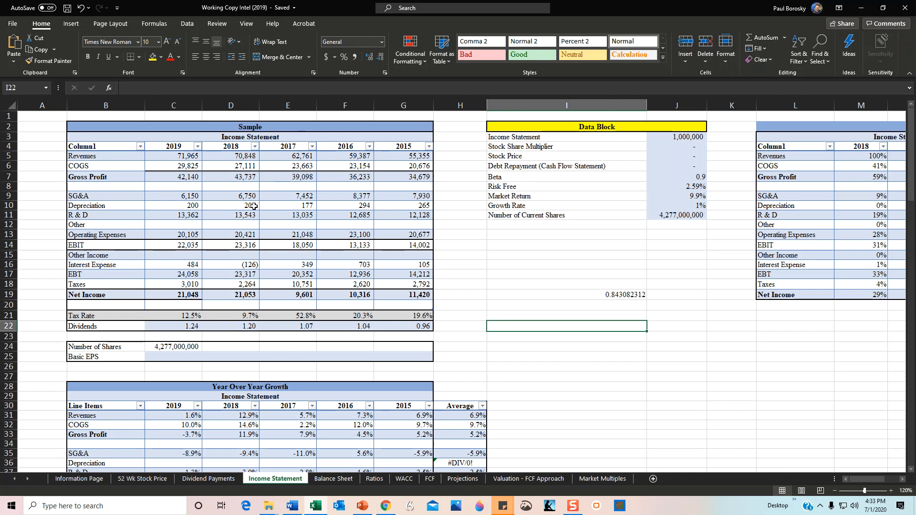
pyautogui.scroll(-3)
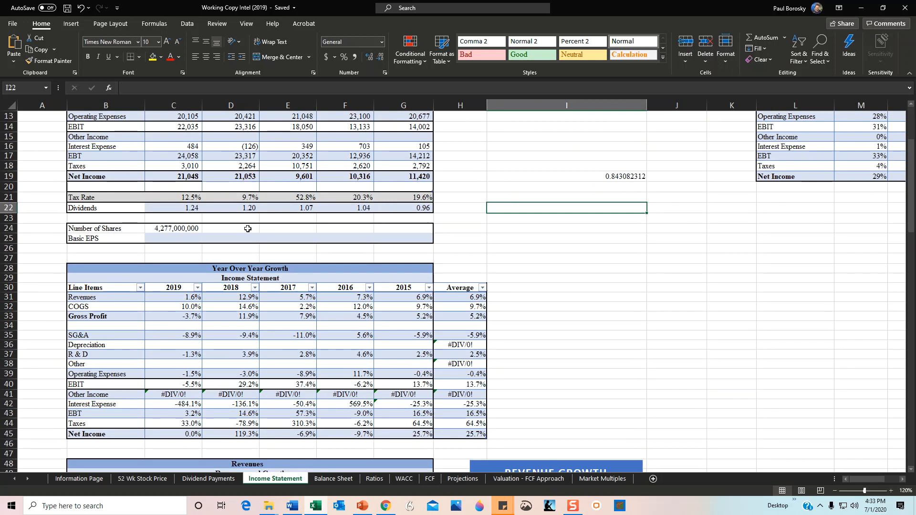
pyautogui.scroll(3)
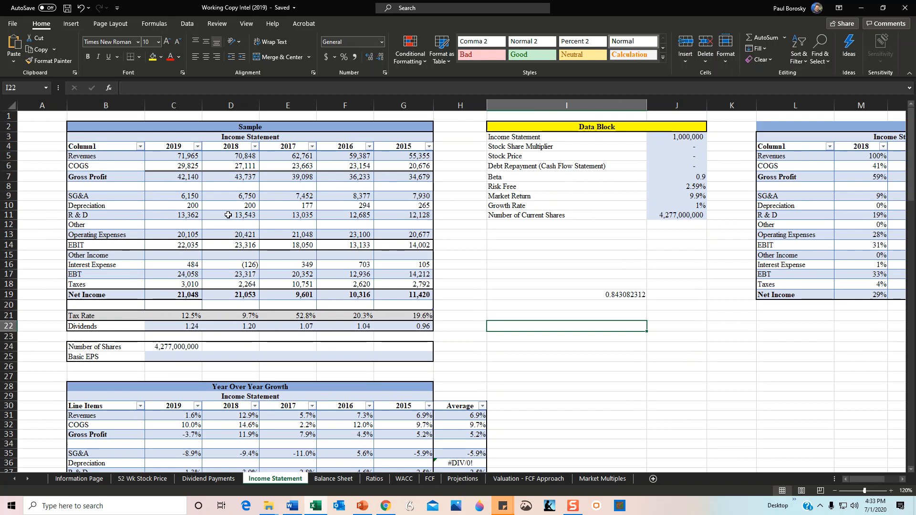
pyautogui.scroll(-3)
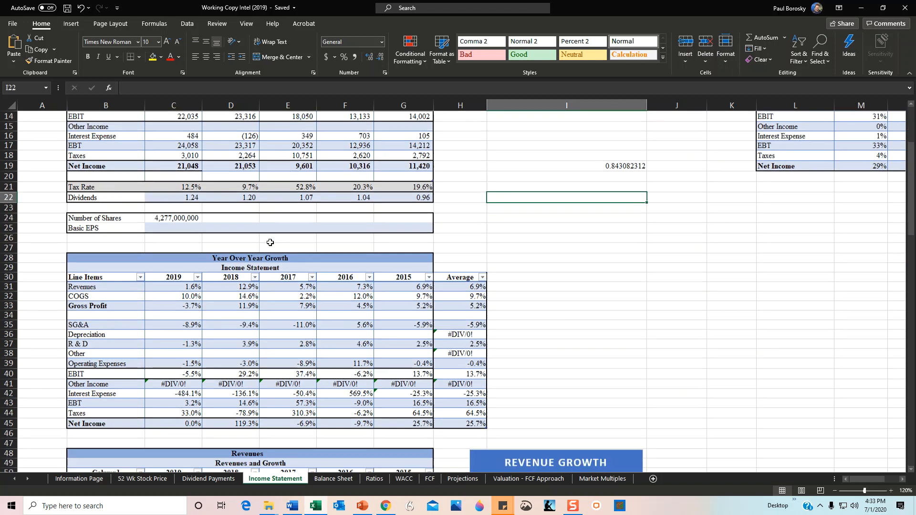
pyautogui.scroll(-3)
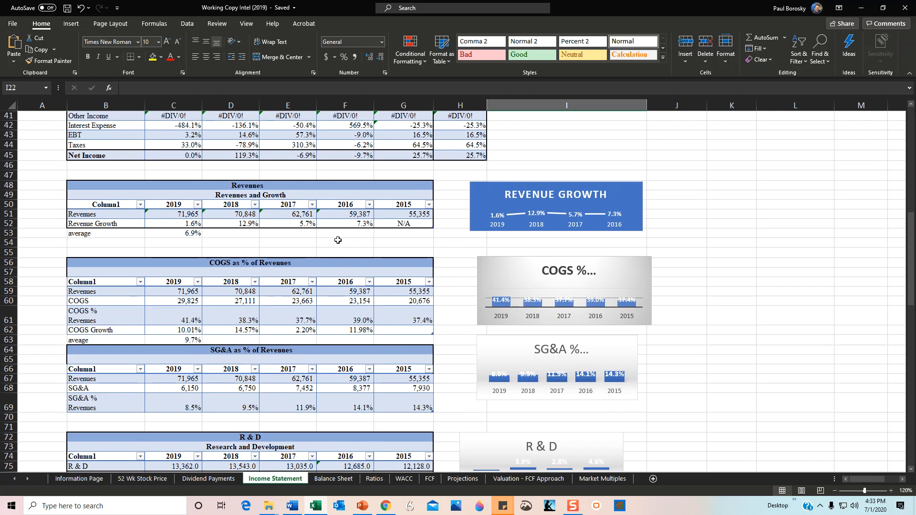
pyautogui.moveTo(412, 218)
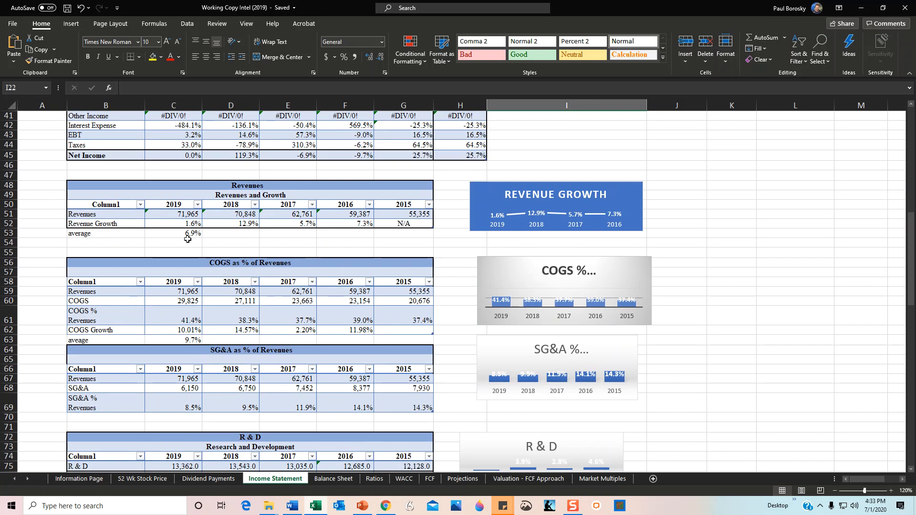
pyautogui.moveTo(197, 236)
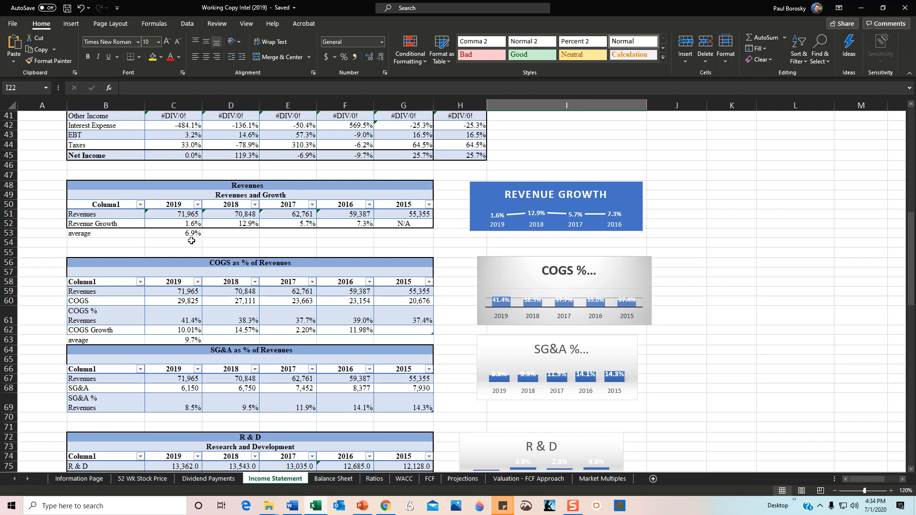
pyautogui.moveTo(219, 282)
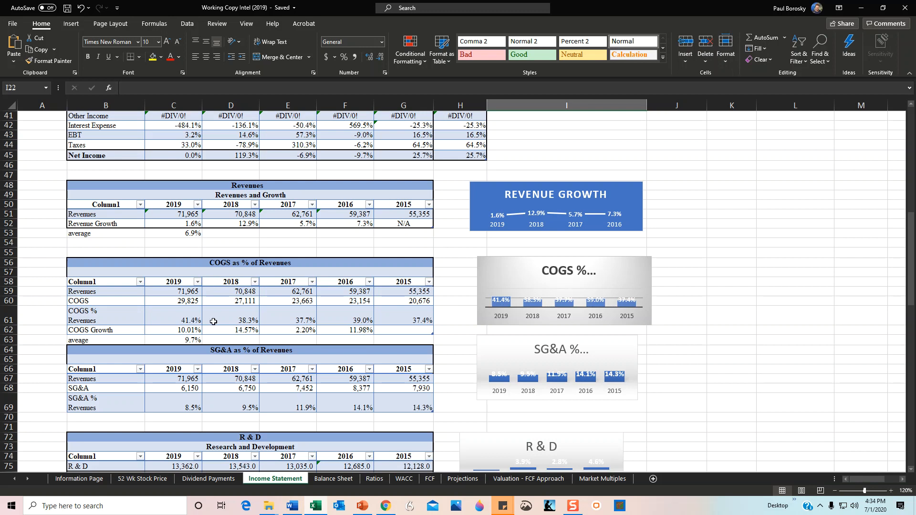
pyautogui.moveTo(181, 340)
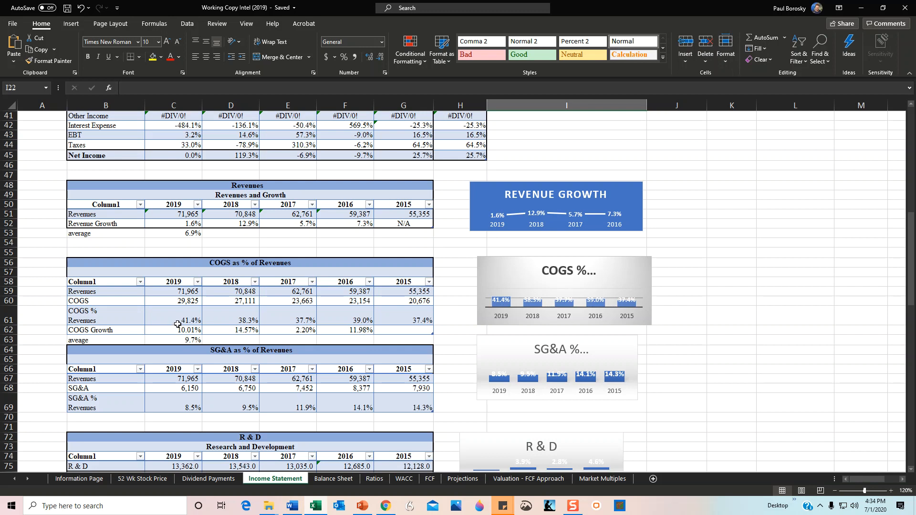
pyautogui.moveTo(173, 318)
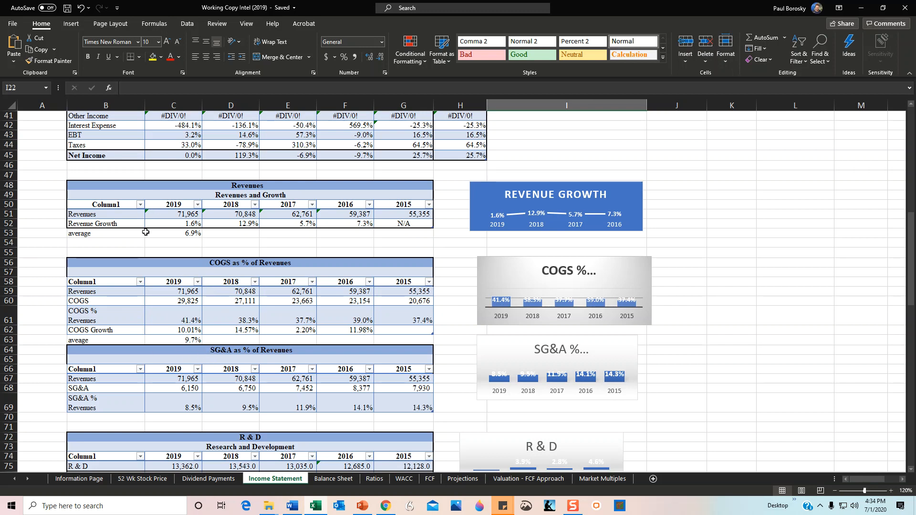
pyautogui.moveTo(193, 347)
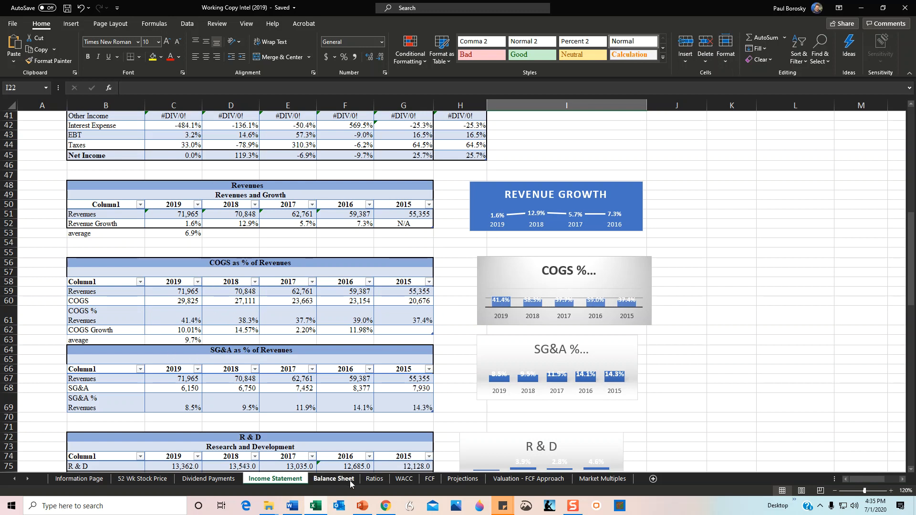
pyautogui.click(334, 479)
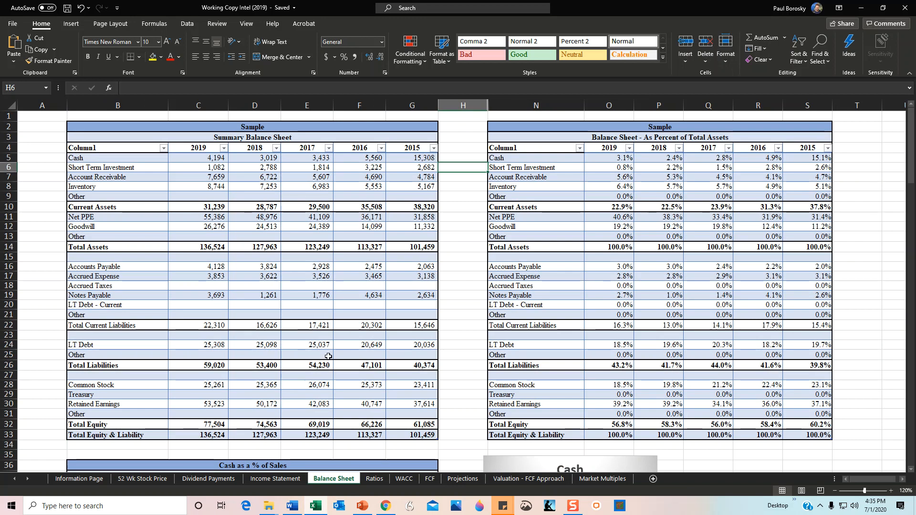
pyautogui.moveTo(368, 306)
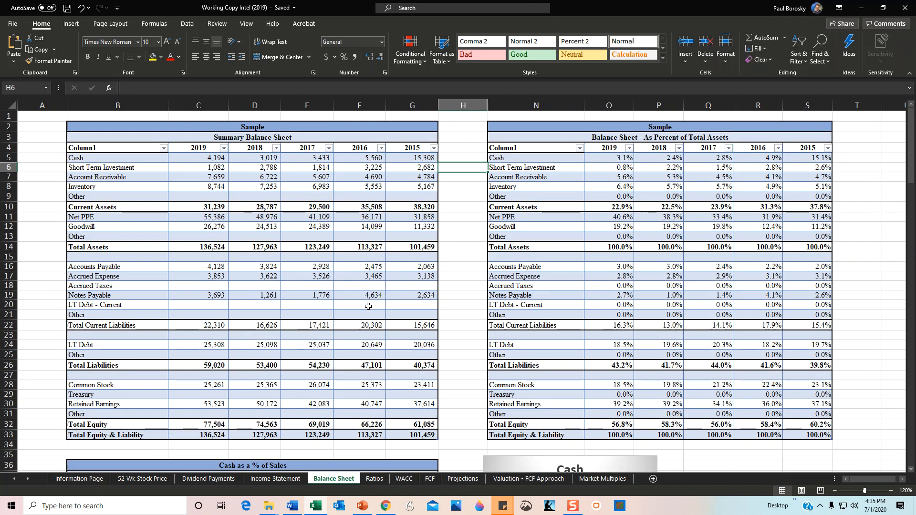
pyautogui.moveTo(253, 171)
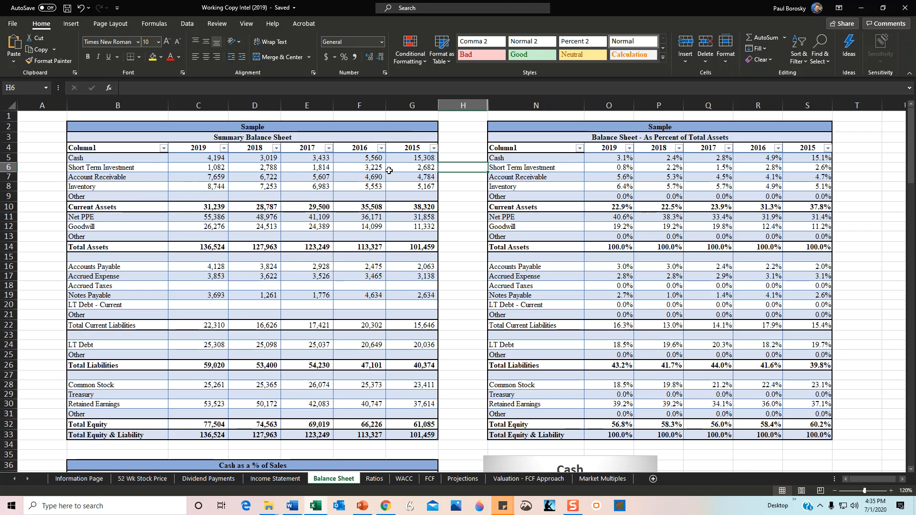
pyautogui.moveTo(417, 173)
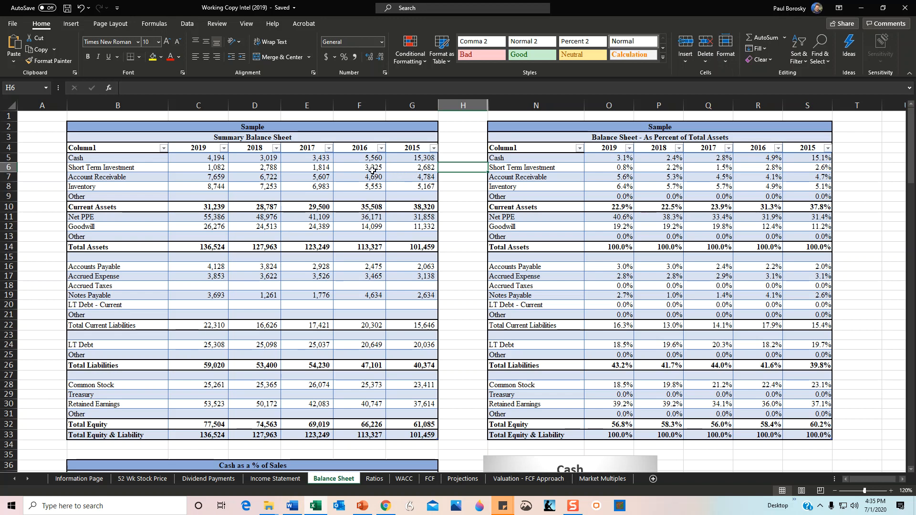
pyautogui.moveTo(339, 169)
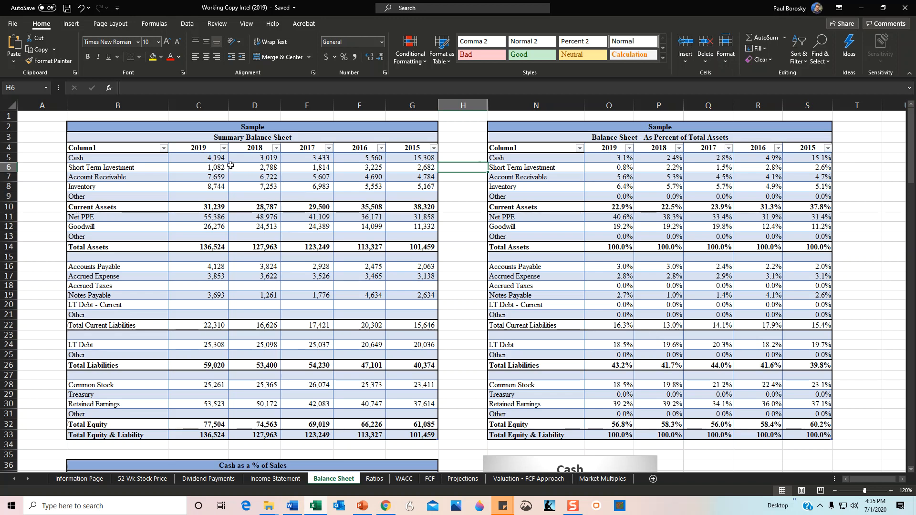
pyautogui.moveTo(202, 229)
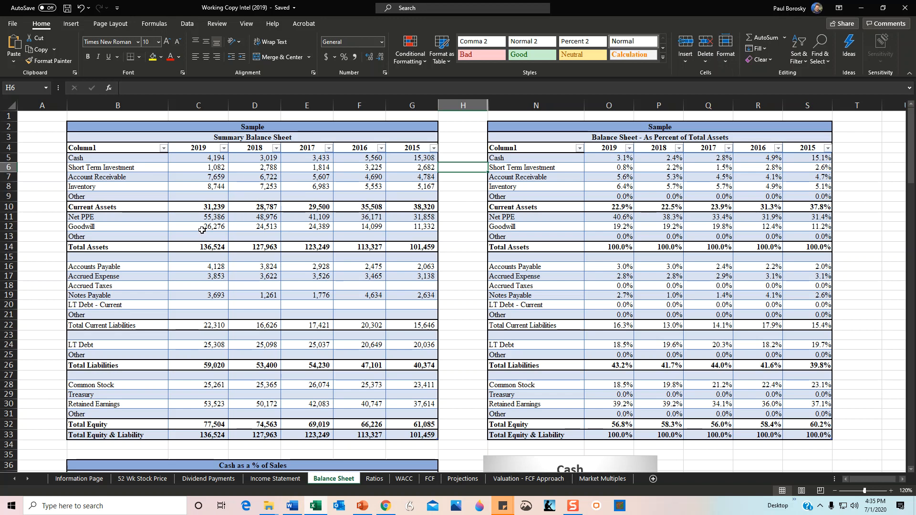
pyautogui.moveTo(290, 310)
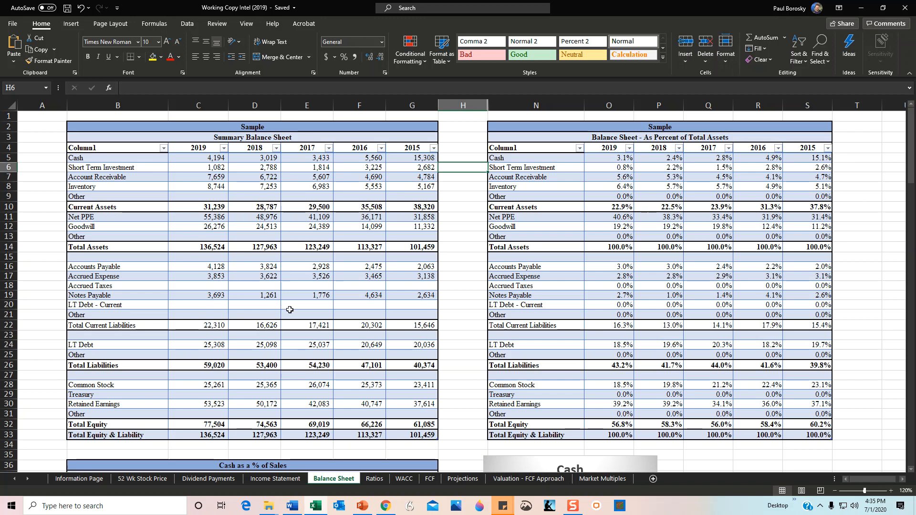
pyautogui.moveTo(184, 353)
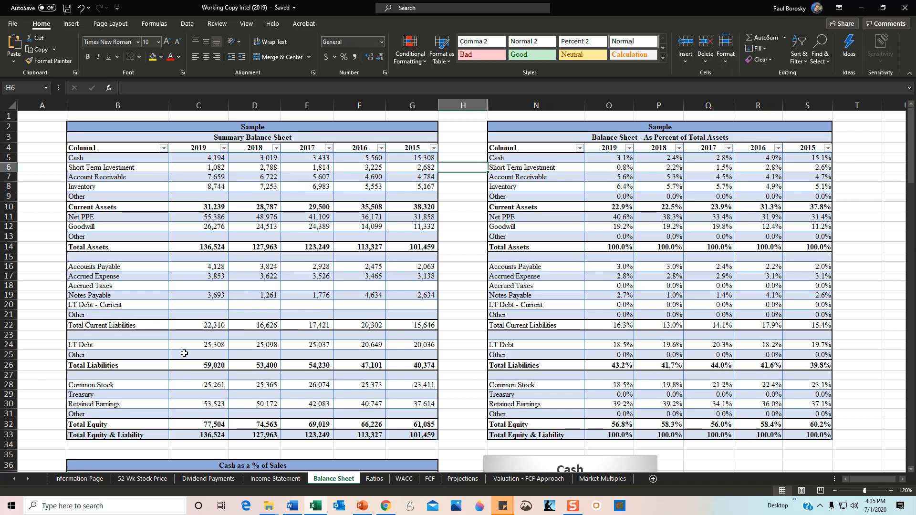
pyautogui.moveTo(419, 353)
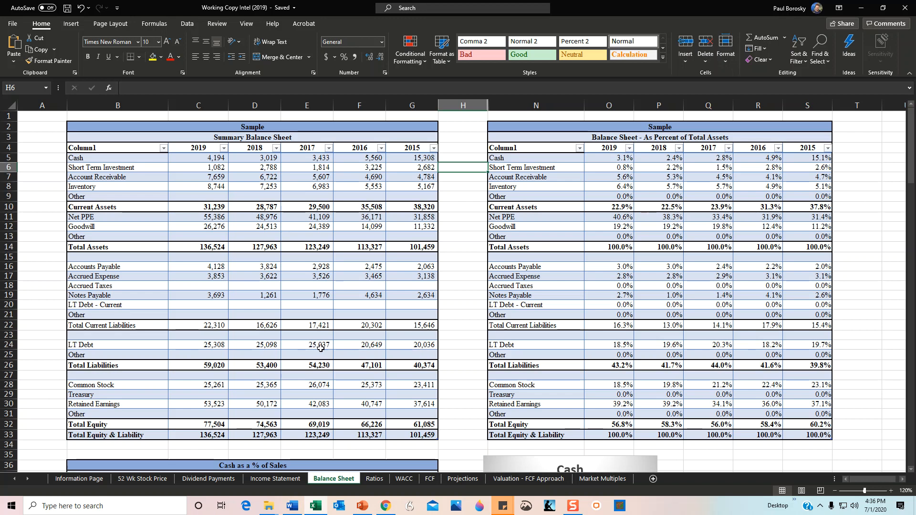
pyautogui.moveTo(318, 351)
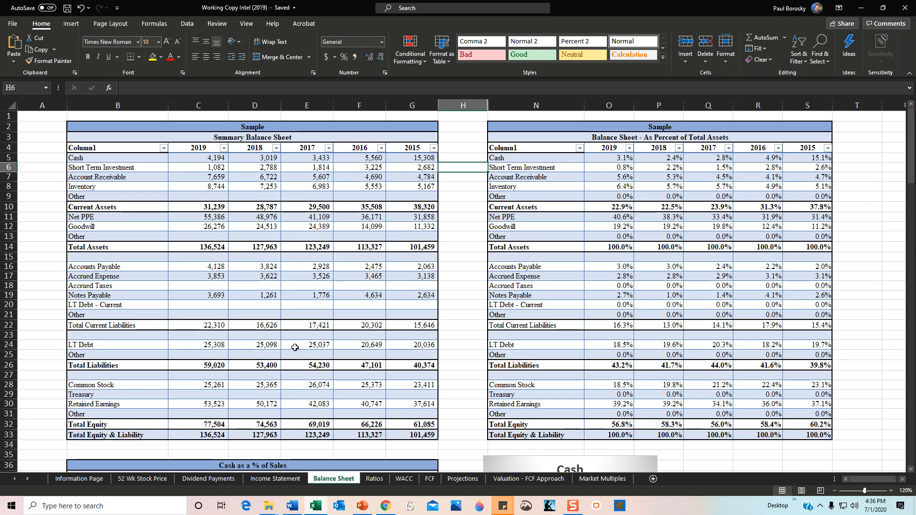
pyautogui.moveTo(232, 344)
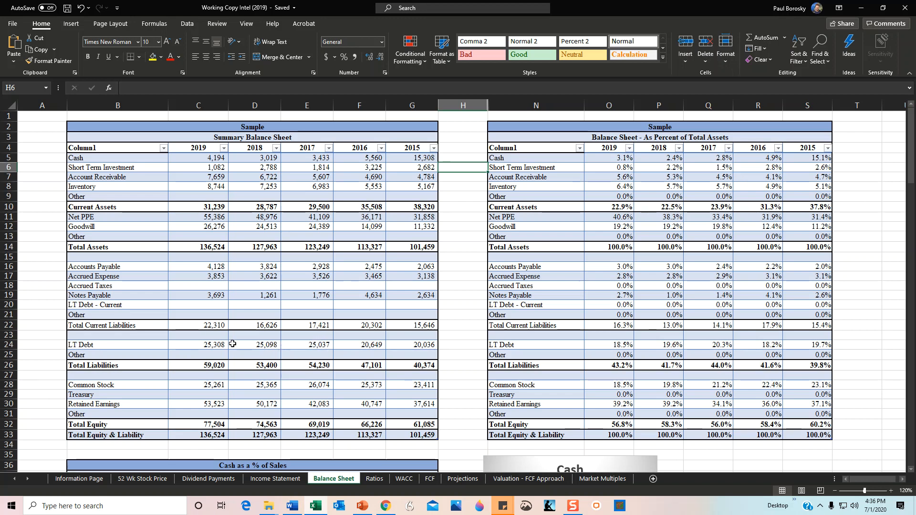
pyautogui.moveTo(292, 358)
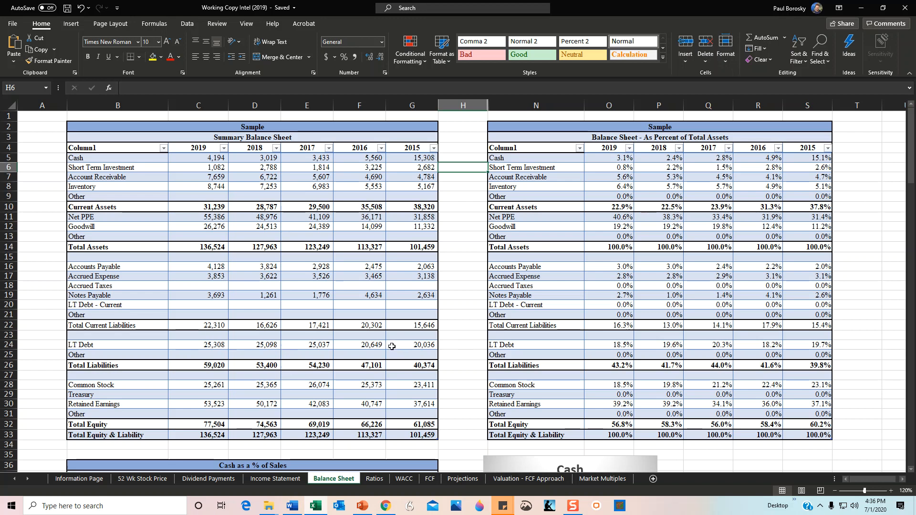
pyautogui.moveTo(378, 343)
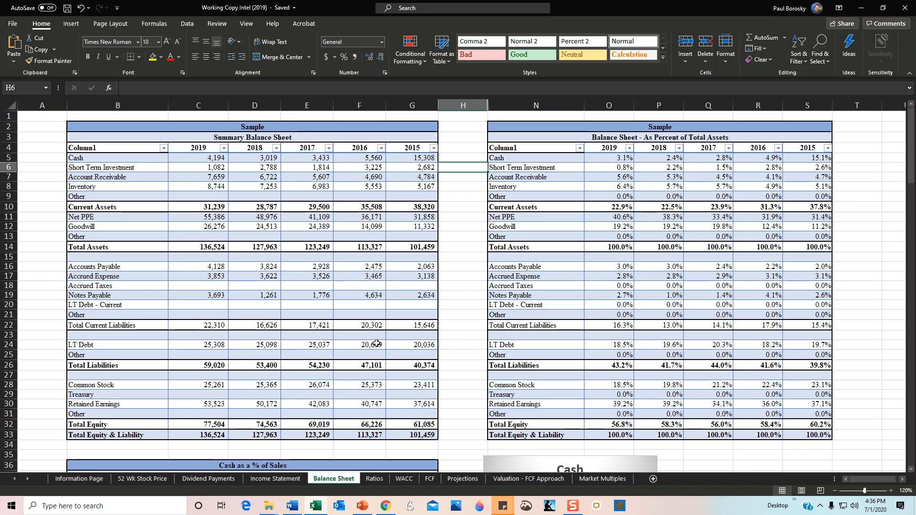
pyautogui.moveTo(325, 344)
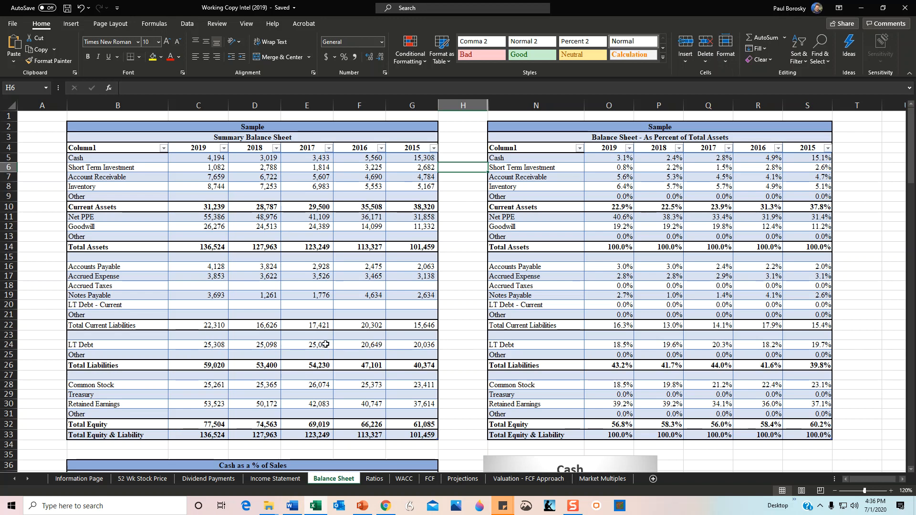
pyautogui.moveTo(316, 346)
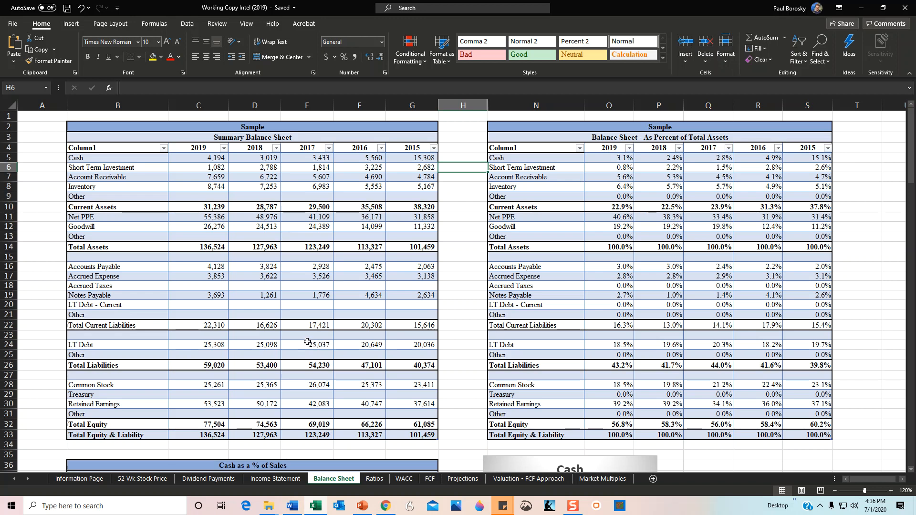
pyautogui.moveTo(330, 361)
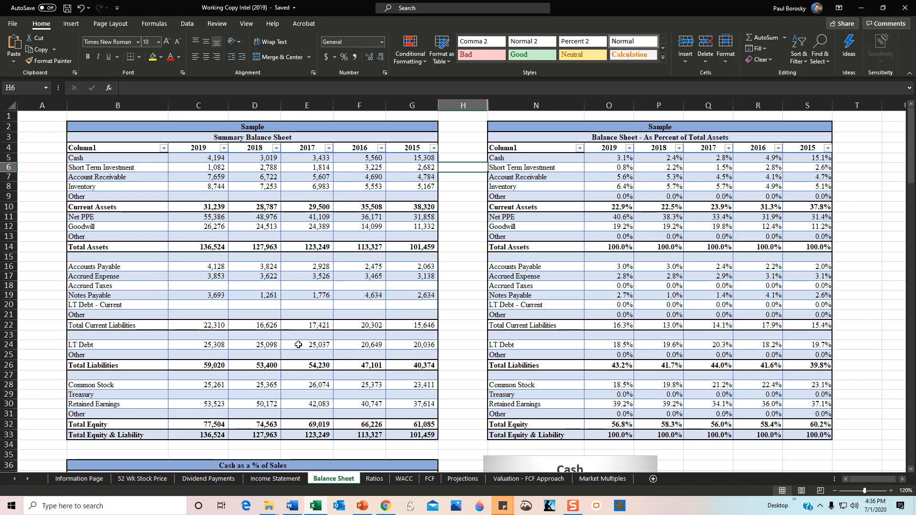
pyautogui.moveTo(327, 353)
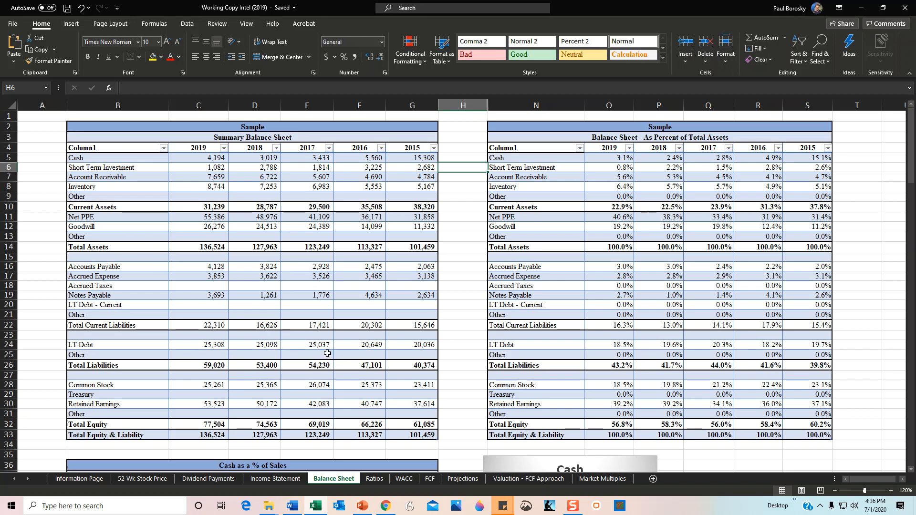
pyautogui.moveTo(253, 345)
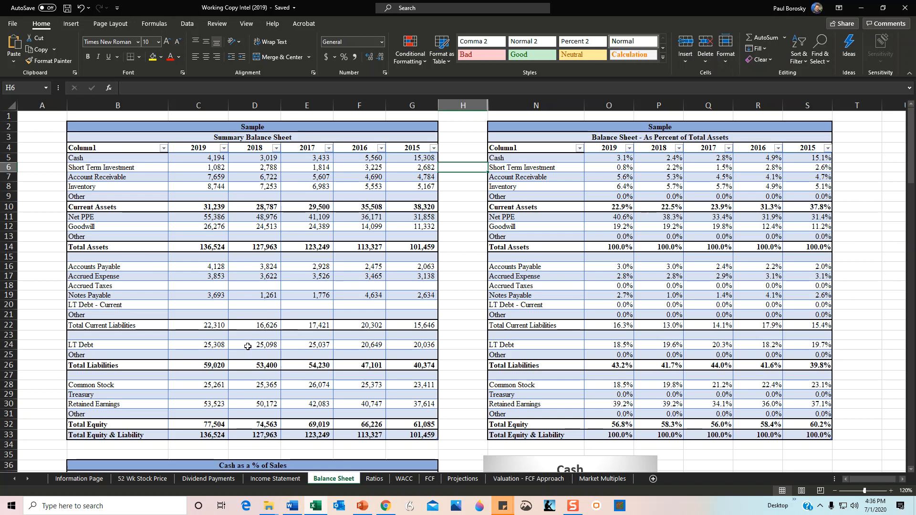
# Scroll to the Inventory table and check the 2015 and 2017 percent-of-sales formulas
pyautogui.scroll(-3)
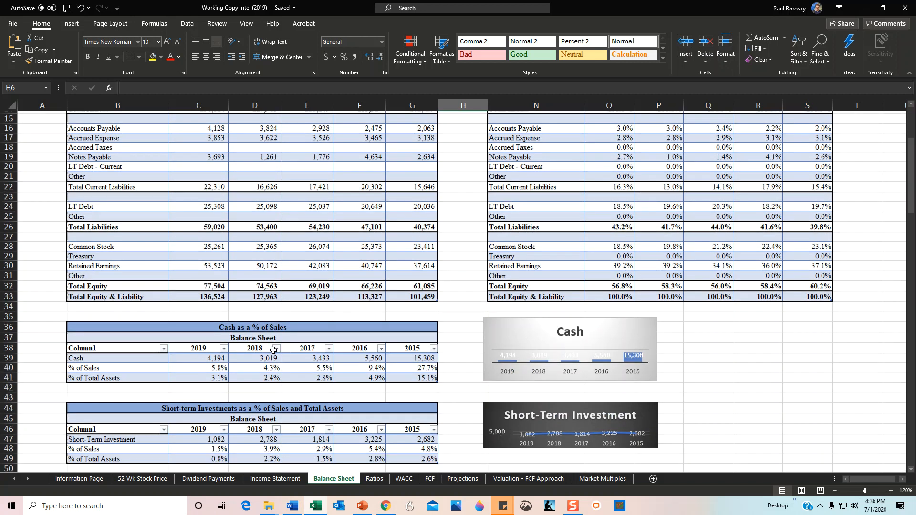
pyautogui.scroll(-3)
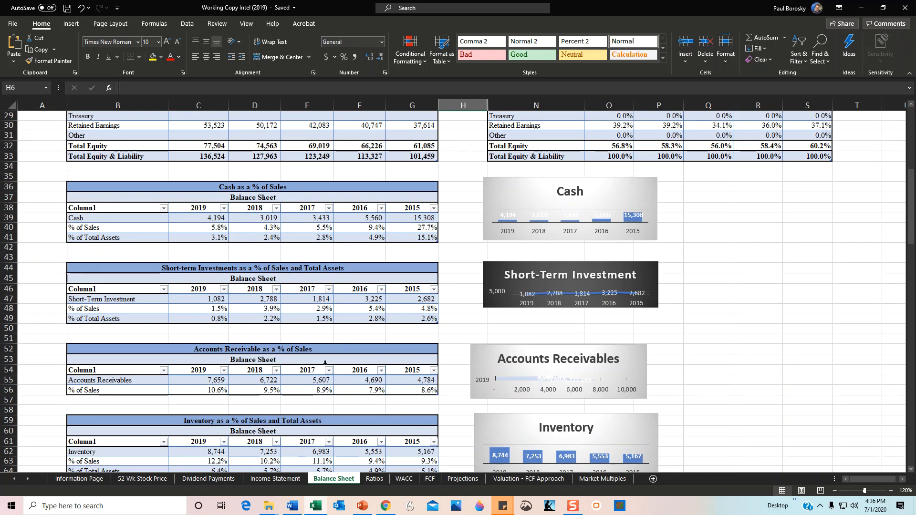
pyautogui.scroll(-3)
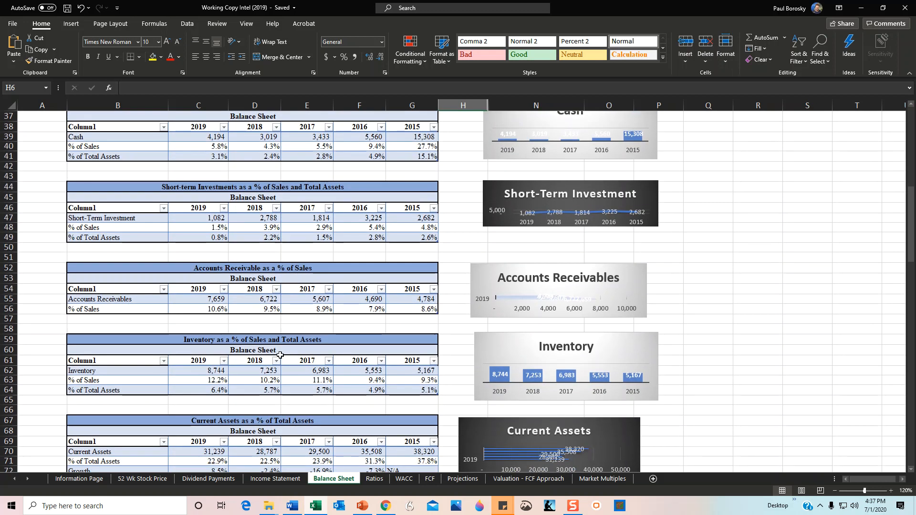
pyautogui.scroll(-3)
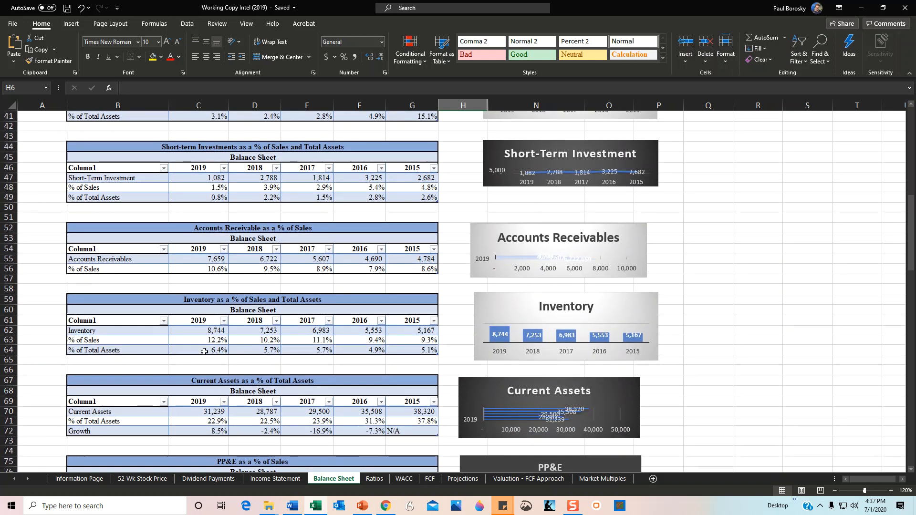
pyautogui.moveTo(211, 339)
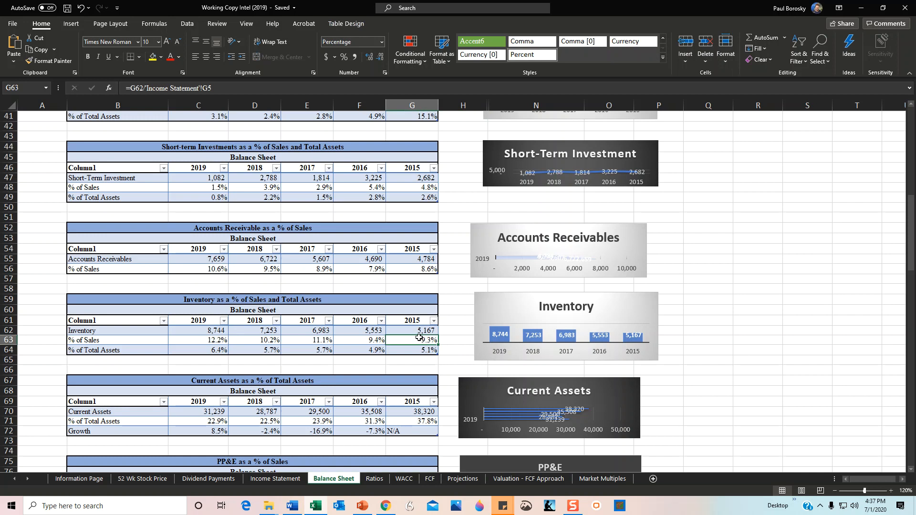
pyautogui.click(307, 340)
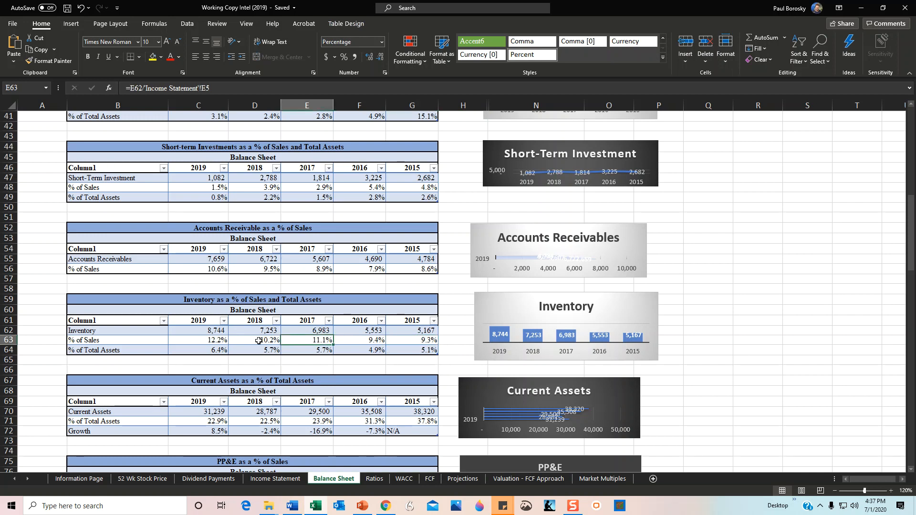
pyautogui.click(198, 340)
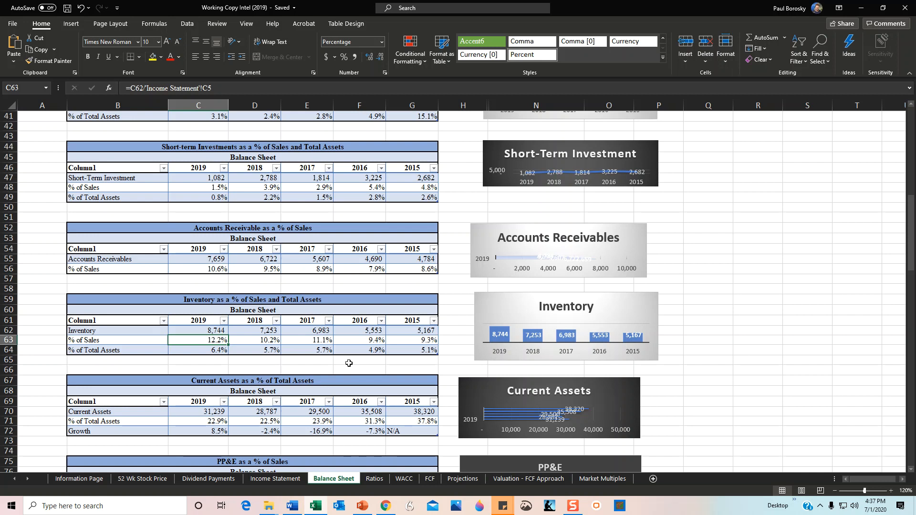
pyautogui.moveTo(209, 338)
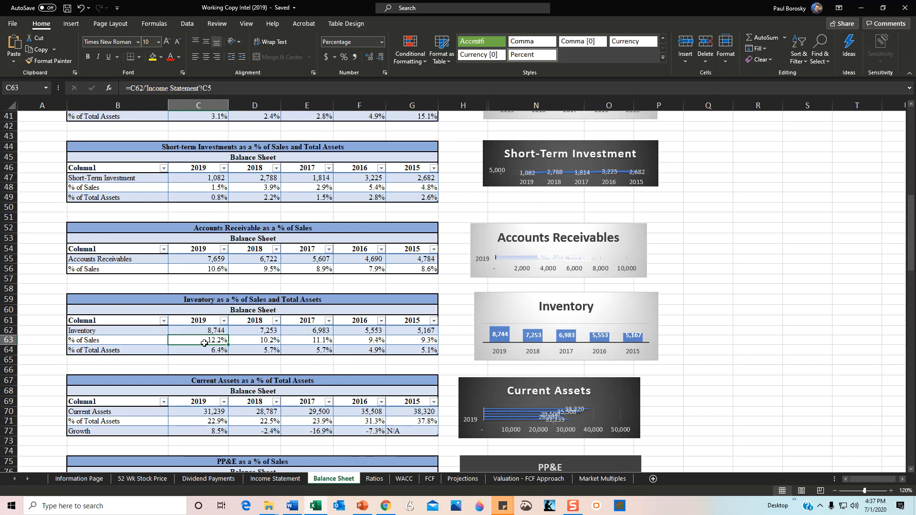
# Scroll down to the PP&E and Total Assets as a % of Sales tables
pyautogui.scroll(-3)
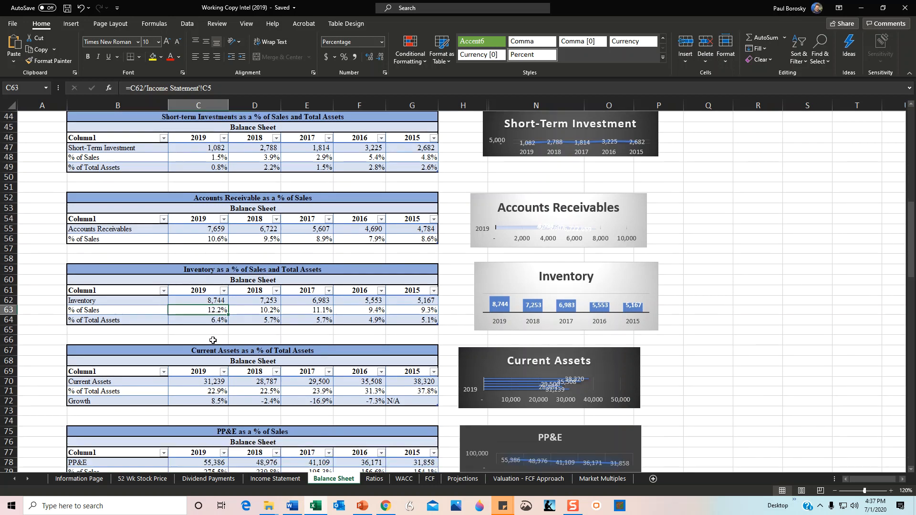
pyautogui.scroll(-3)
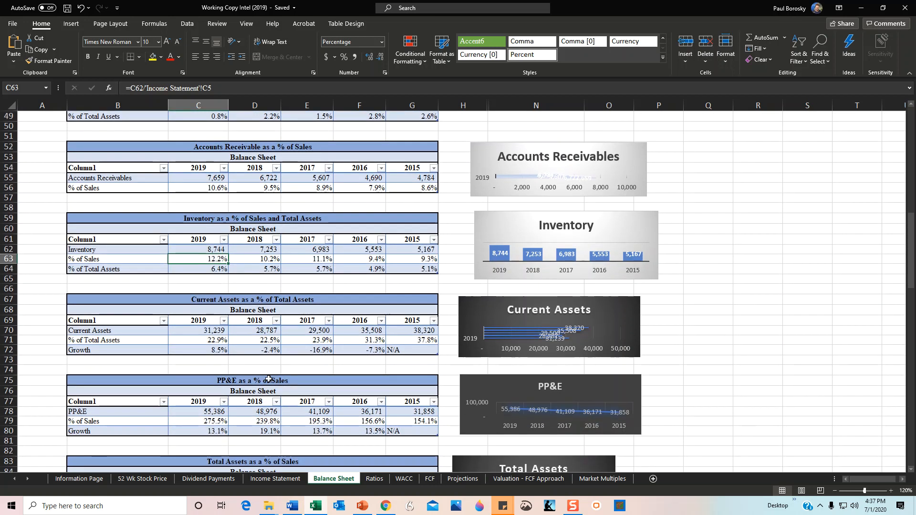
pyautogui.scroll(-3)
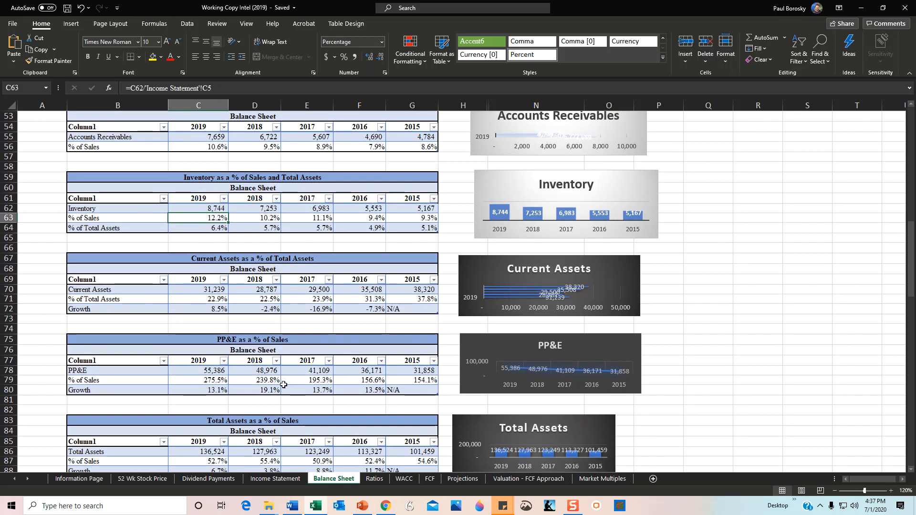
pyautogui.moveTo(321, 386)
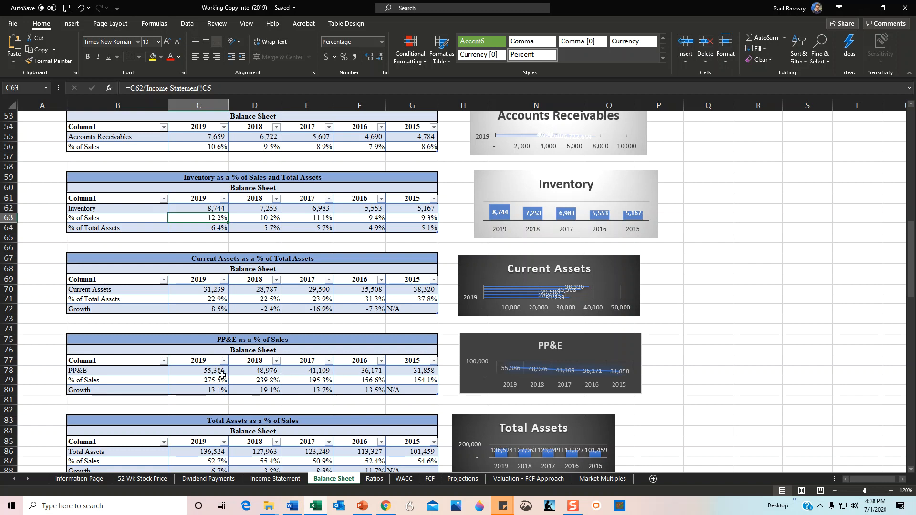
pyautogui.moveTo(230, 369)
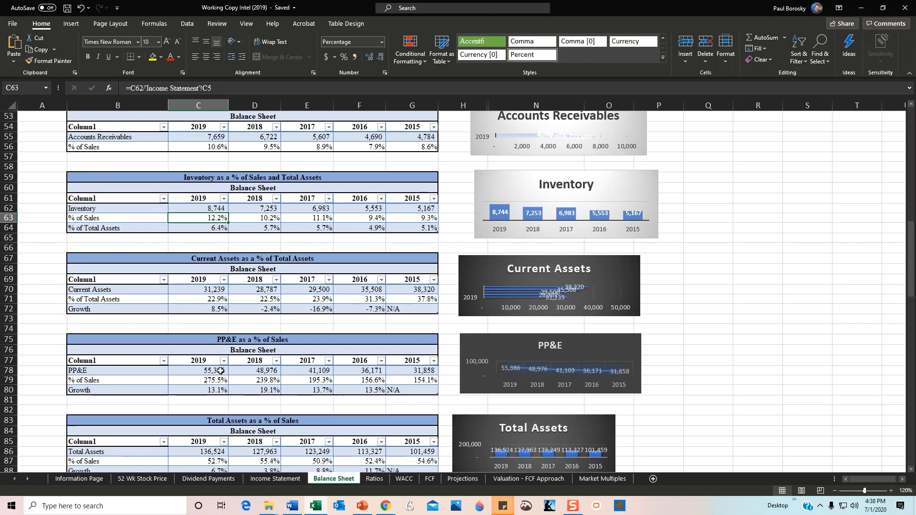
pyautogui.moveTo(235, 375)
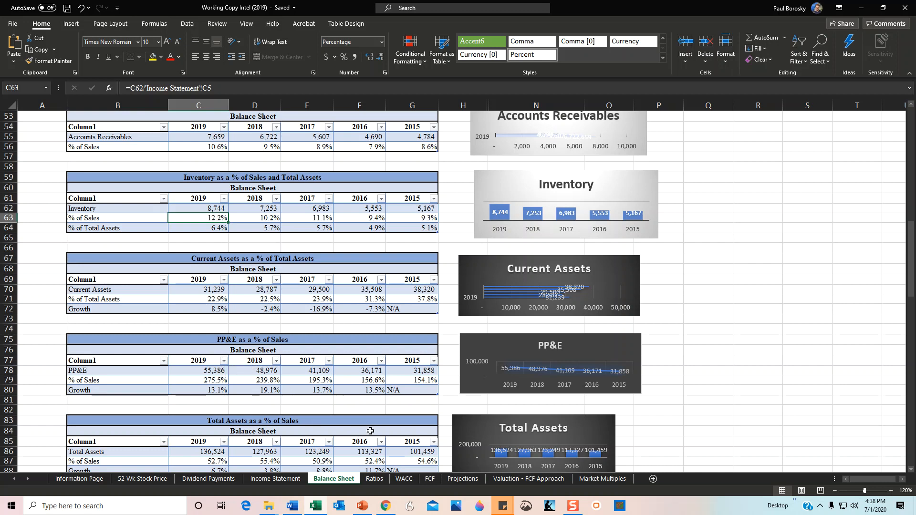
pyautogui.click(375, 479)
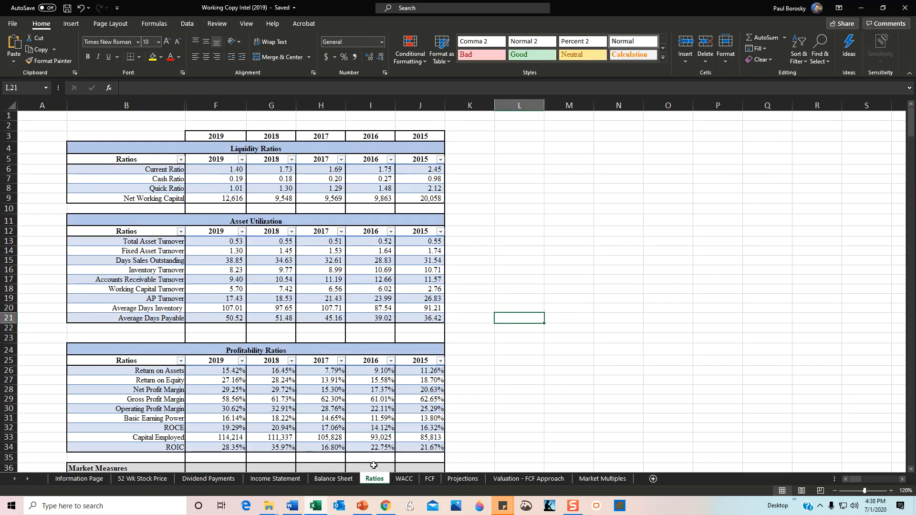
pyautogui.moveTo(359, 377)
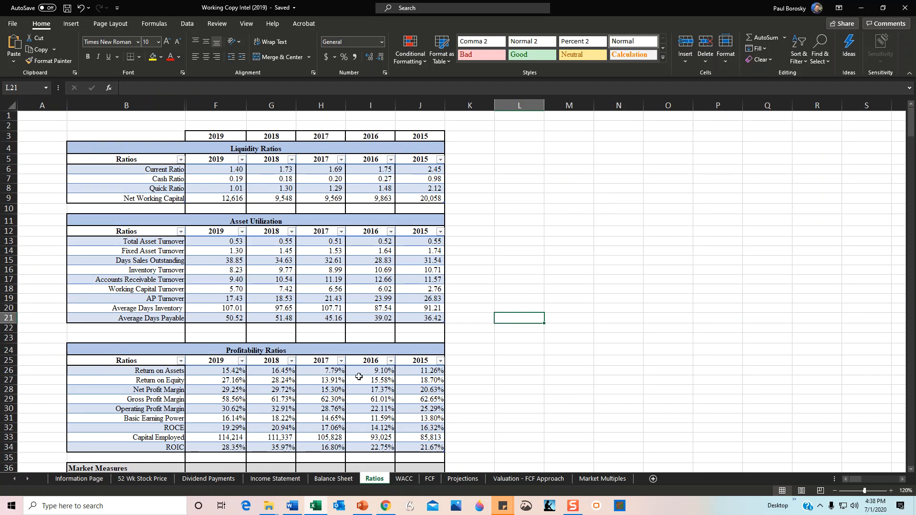
pyautogui.moveTo(415, 170)
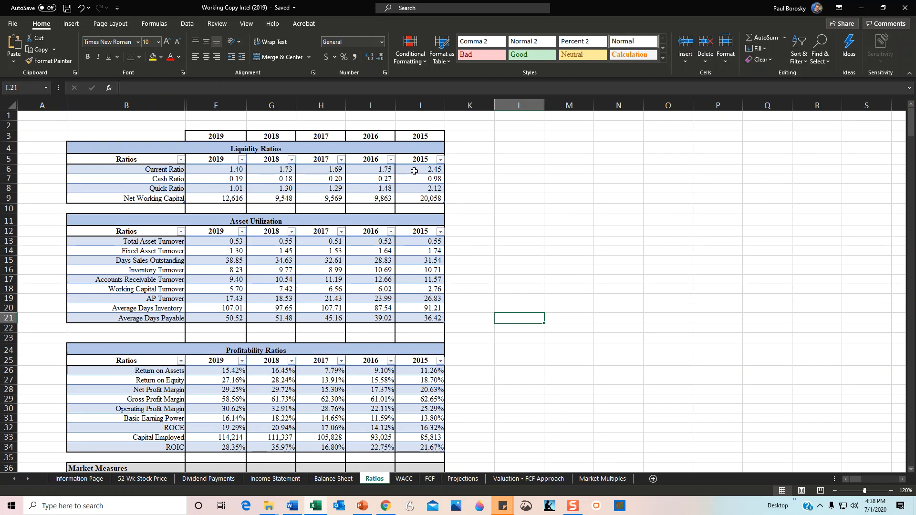
pyautogui.click(420, 170)
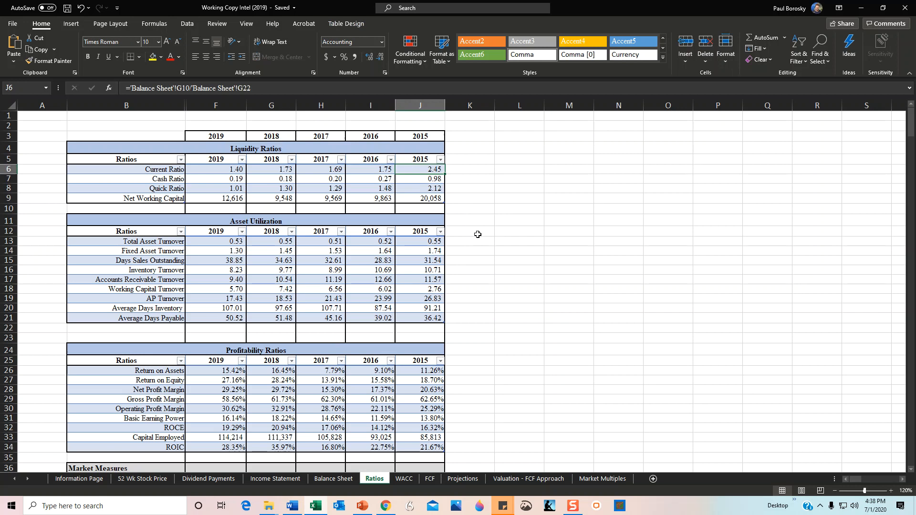
pyautogui.moveTo(503, 158)
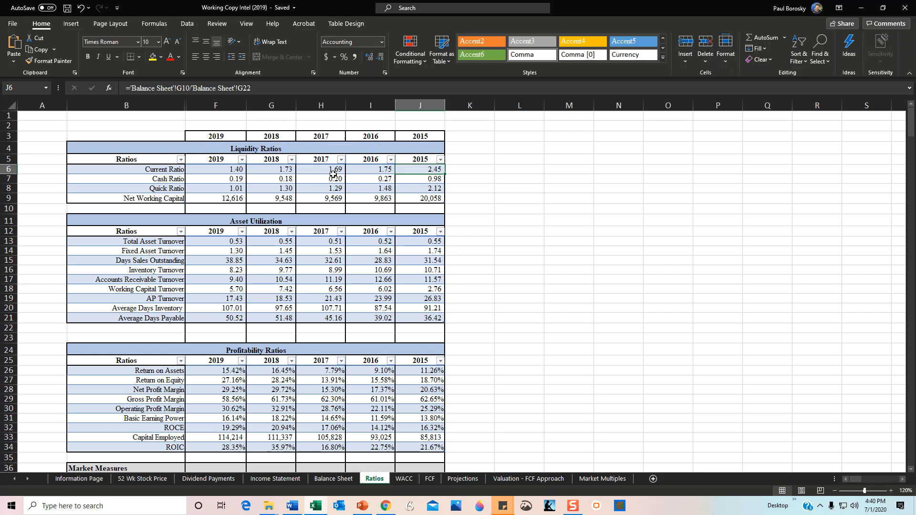
pyautogui.moveTo(275, 172)
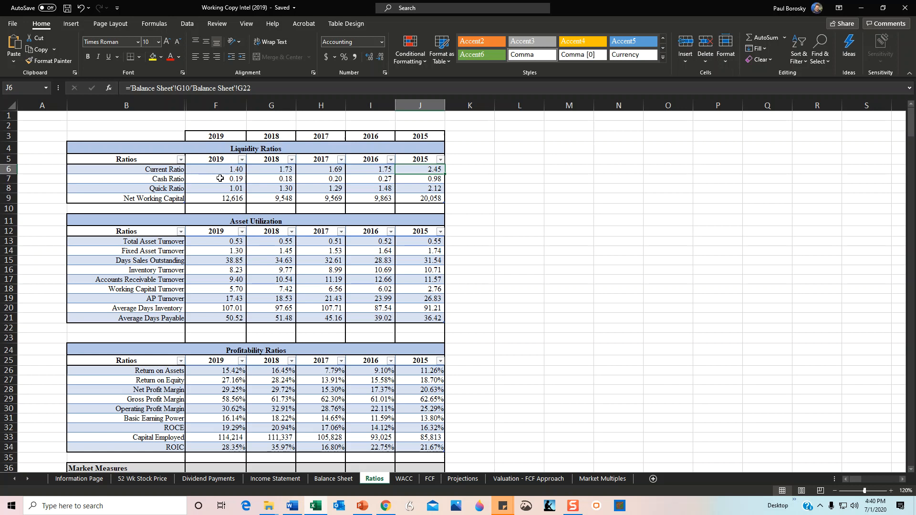
pyautogui.moveTo(215, 250)
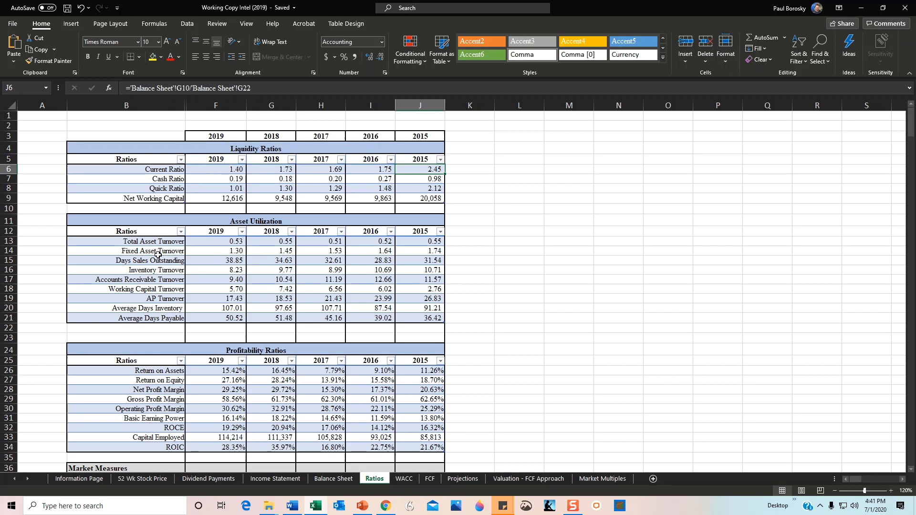
pyautogui.moveTo(212, 258)
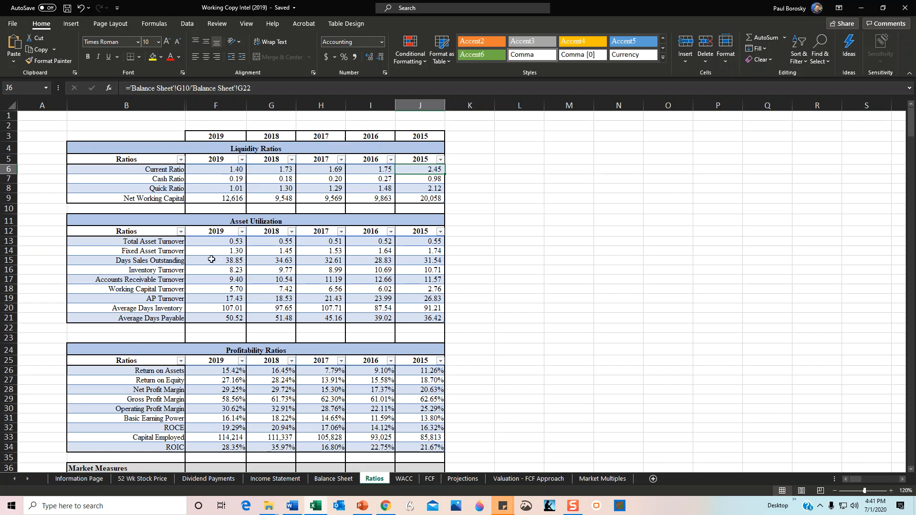
pyautogui.moveTo(314, 257)
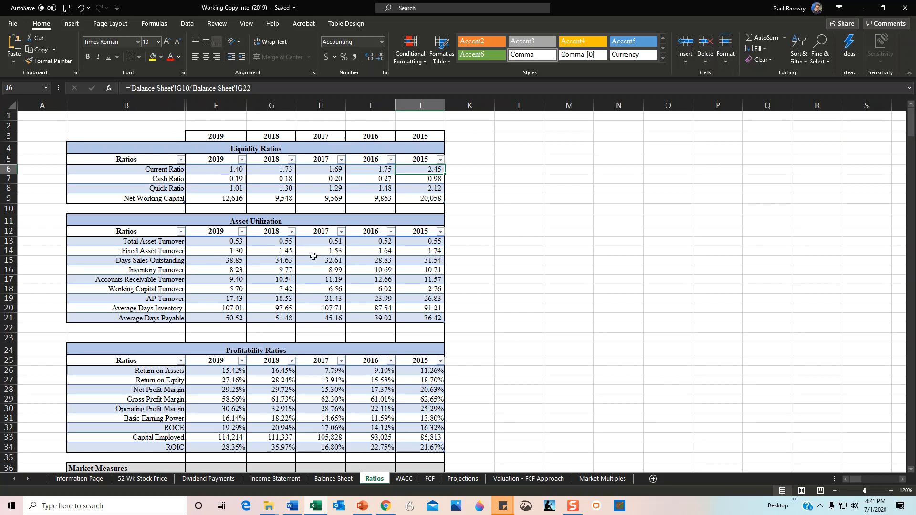
pyautogui.moveTo(283, 251)
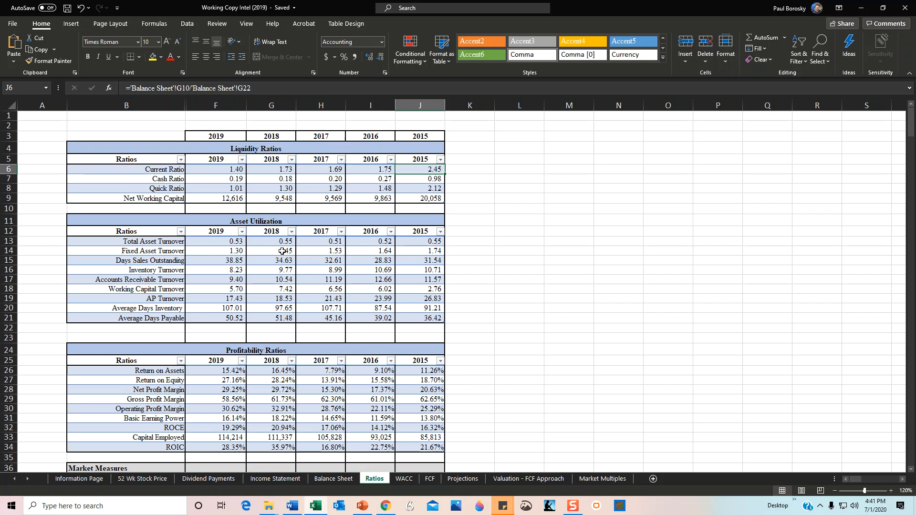
pyautogui.moveTo(432, 248)
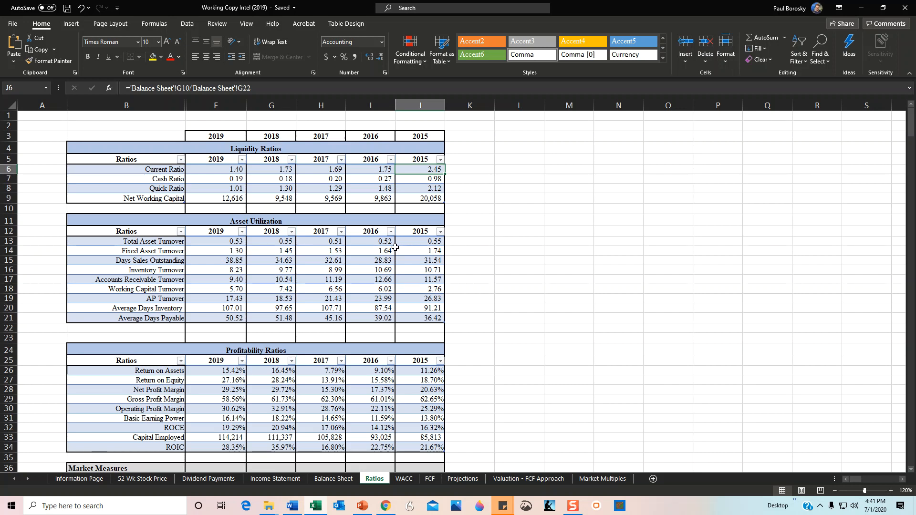
pyautogui.moveTo(383, 249)
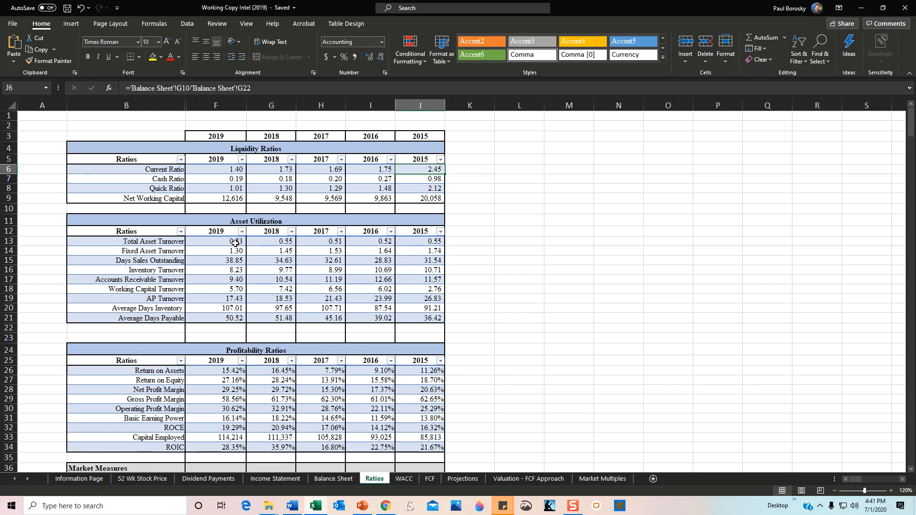
pyautogui.moveTo(406, 252)
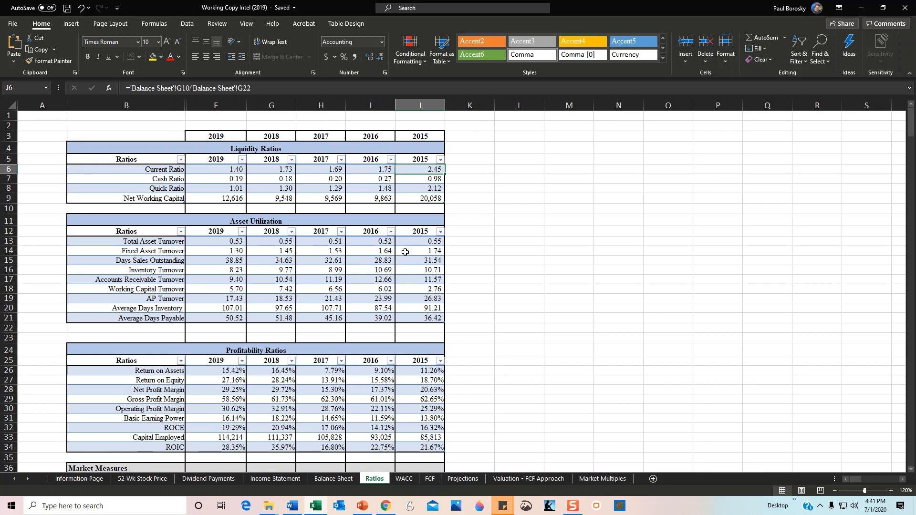
pyautogui.moveTo(411, 260)
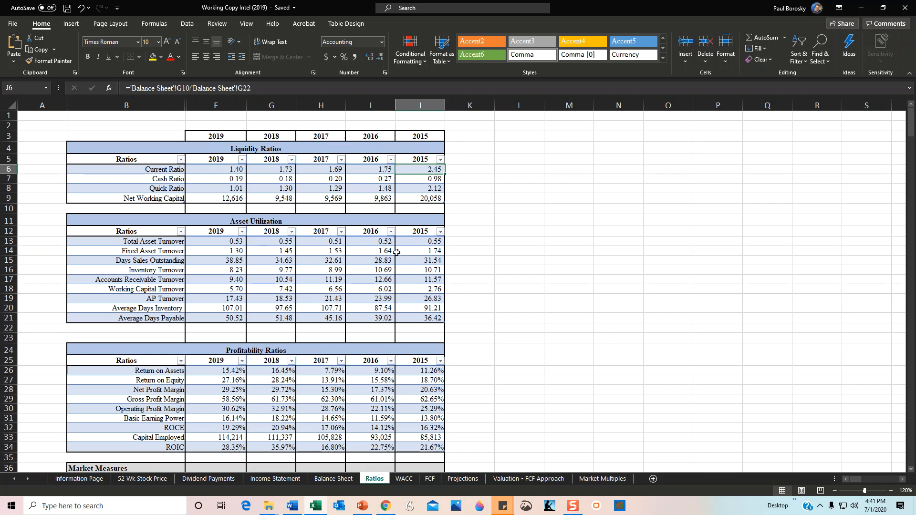
pyautogui.moveTo(419, 251)
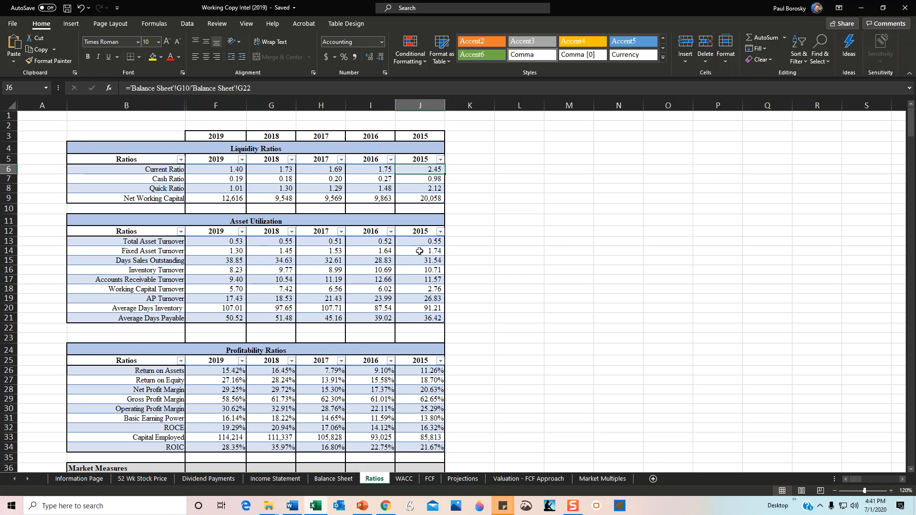
# Inspect the 2015, 2016, 2018 and 2019 Fixed Asset Turnover formulas, then reopen Balance Sheet
pyautogui.click(419, 251)
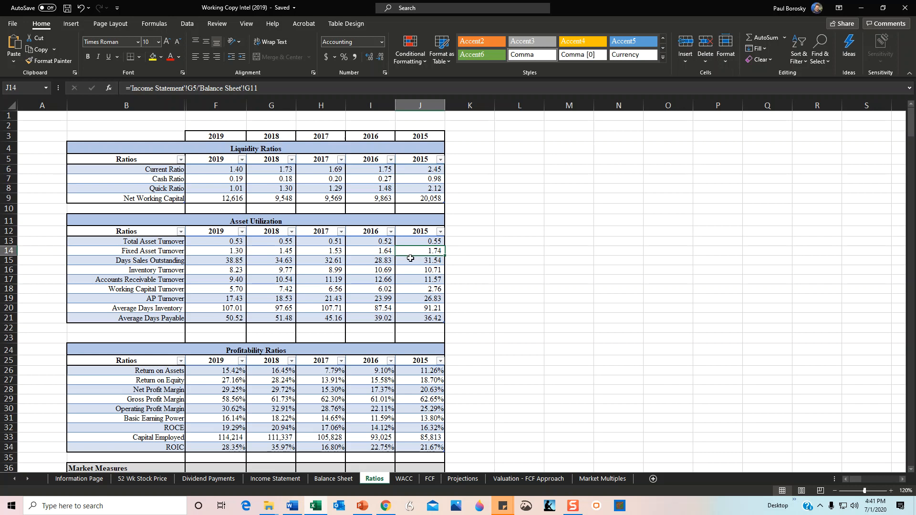
pyautogui.click(370, 250)
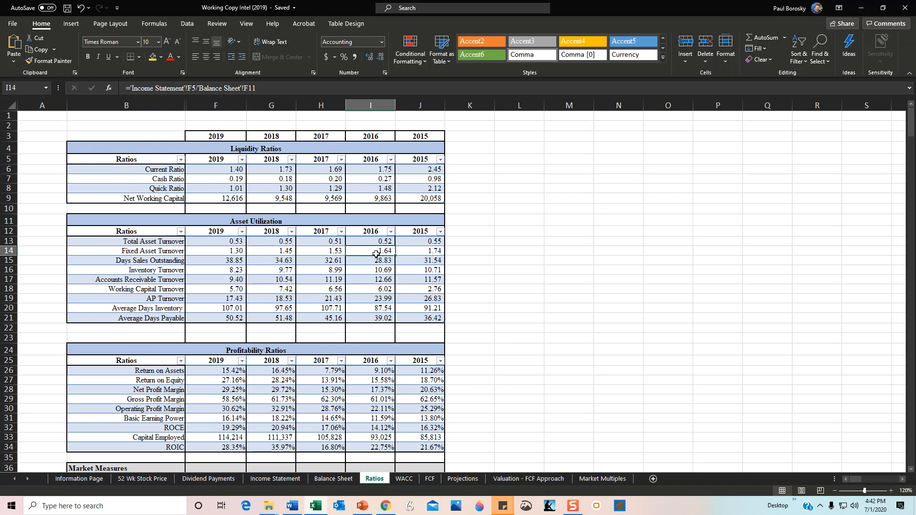
pyautogui.click(320, 250)
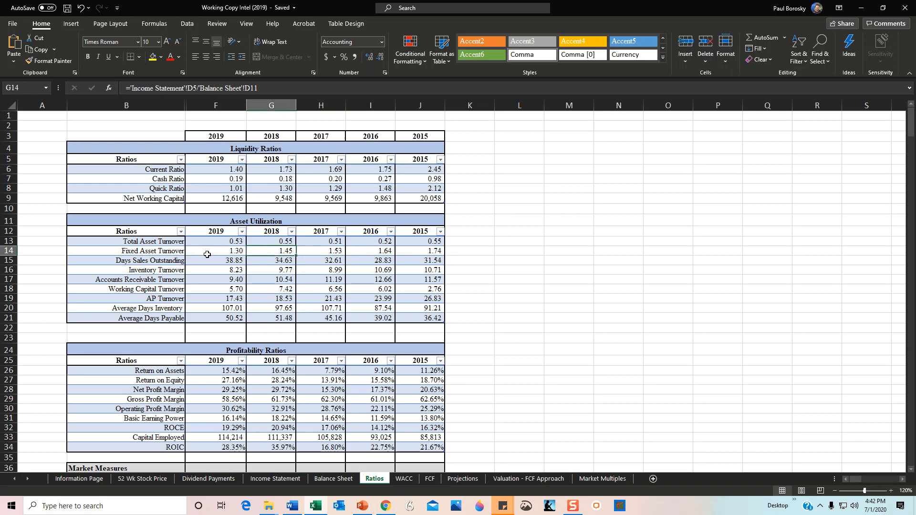
pyautogui.click(216, 251)
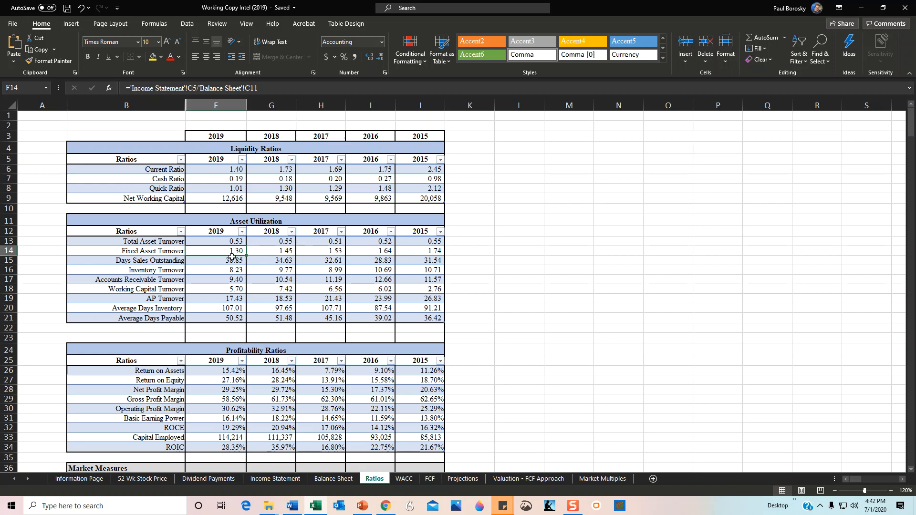
pyautogui.moveTo(380, 447)
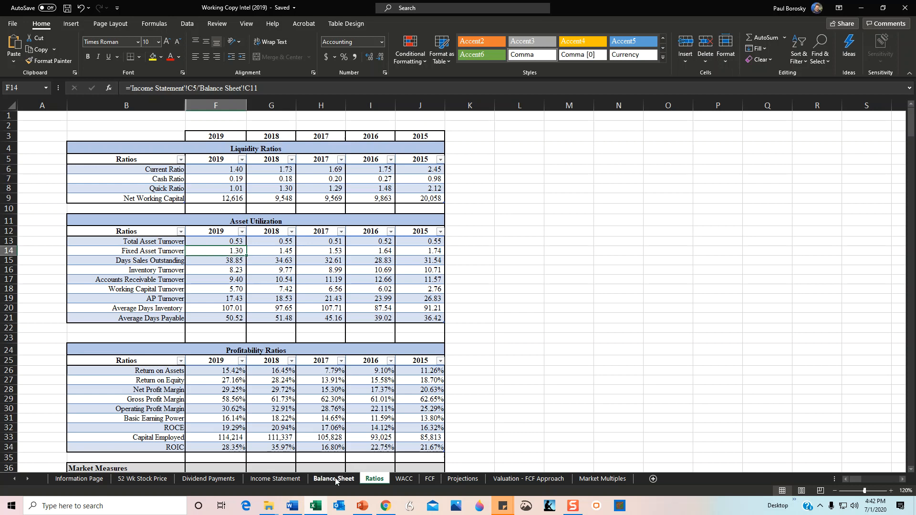
pyautogui.click(333, 479)
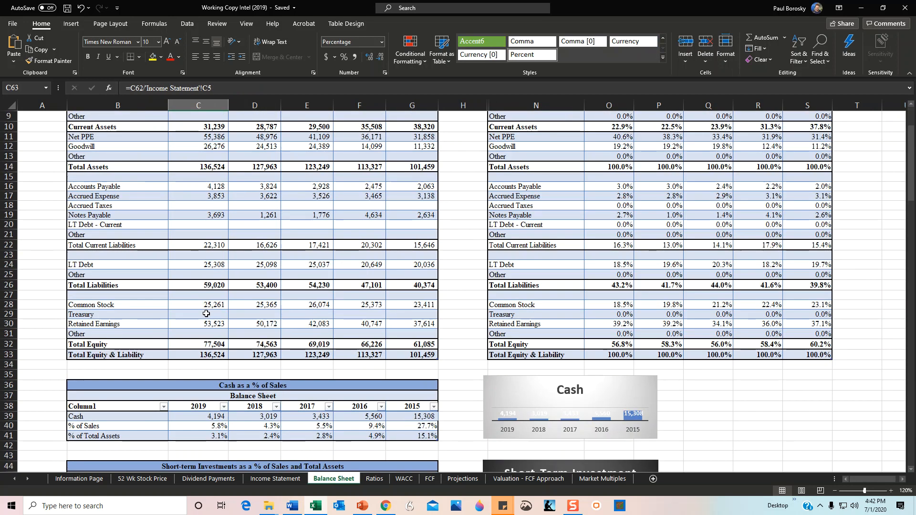
pyautogui.scroll(3)
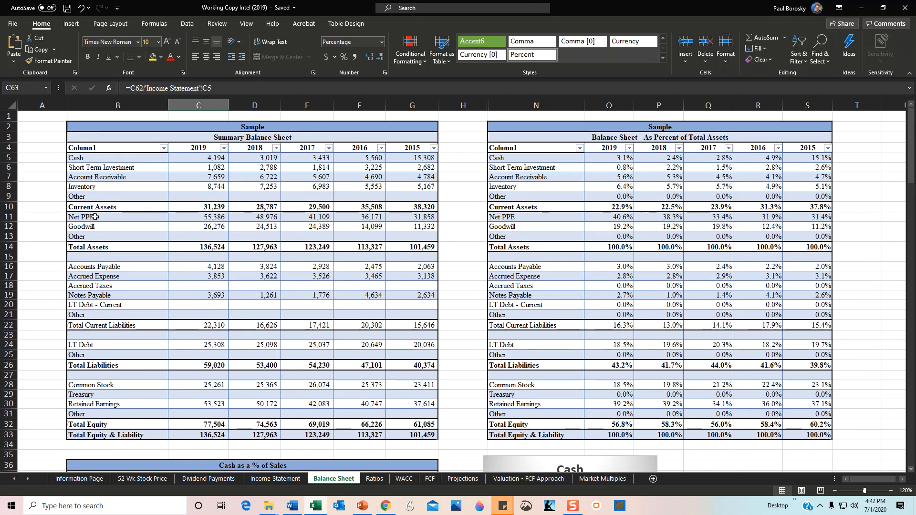
pyautogui.moveTo(375, 482)
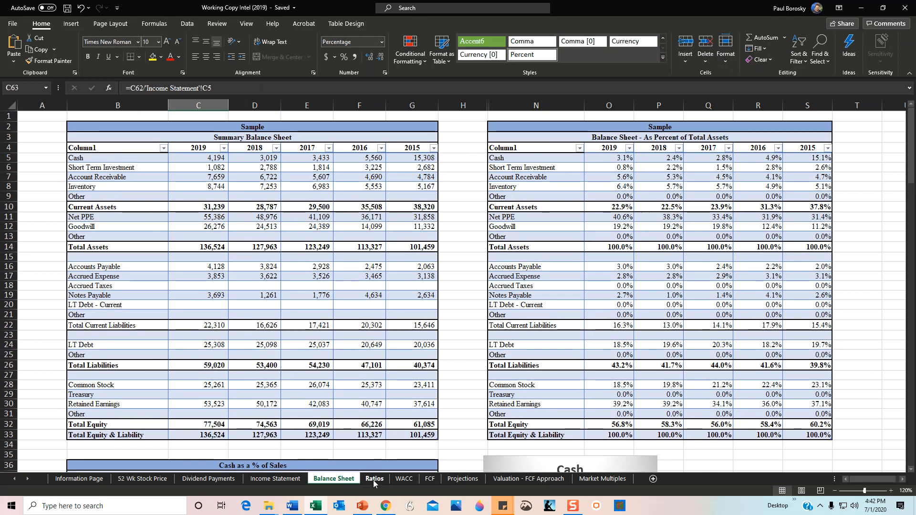
# Return to the Ratios sheet with its liquidity, asset utilization and profitability tables
pyautogui.click(374, 479)
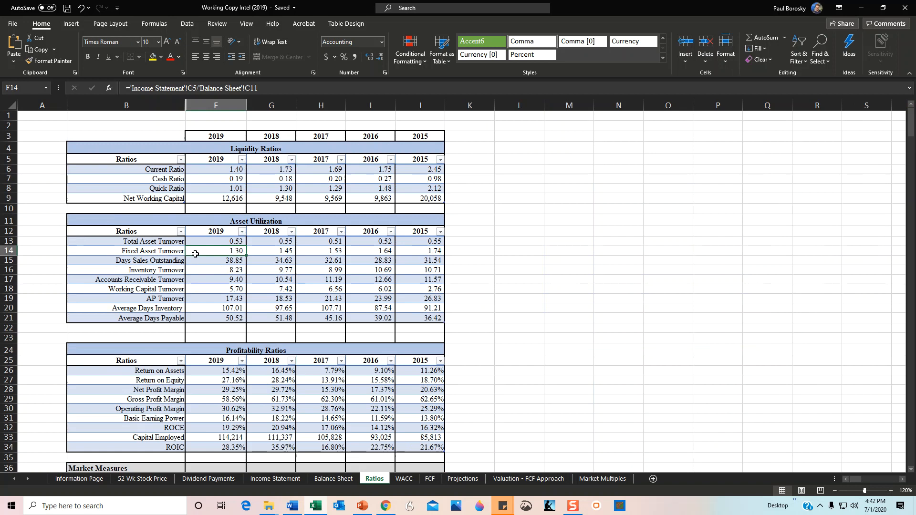
pyautogui.moveTo(203, 263)
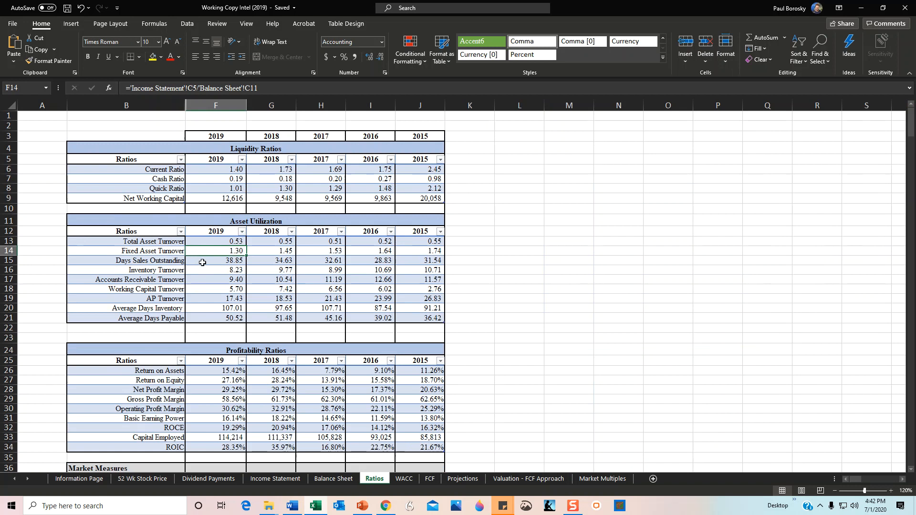
pyautogui.moveTo(239, 295)
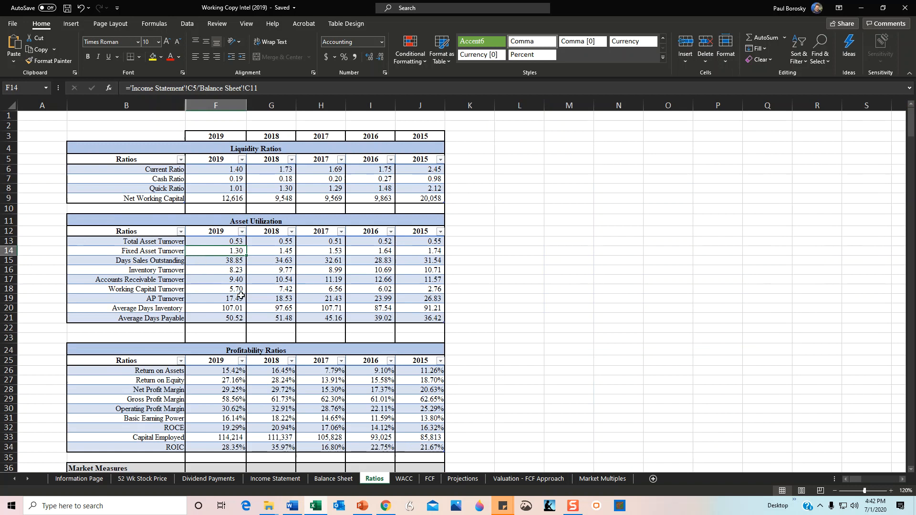
pyautogui.moveTo(318, 270)
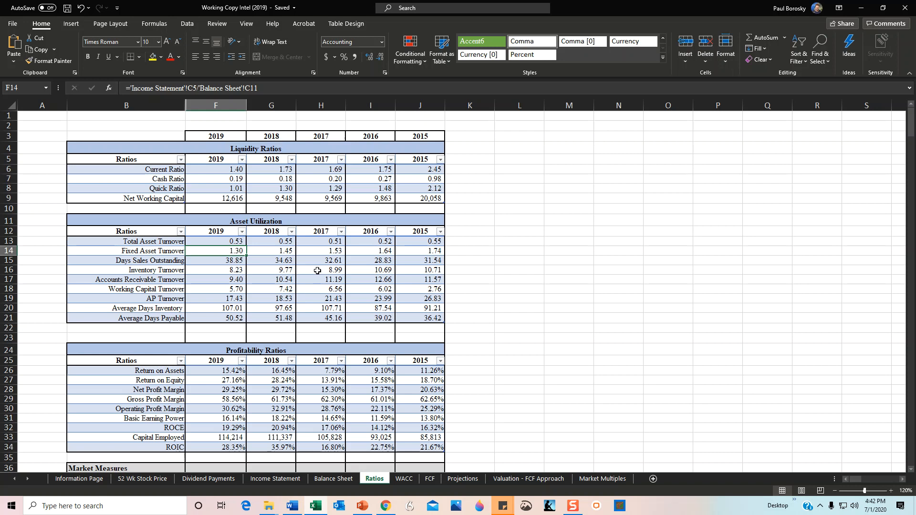
pyautogui.moveTo(312, 308)
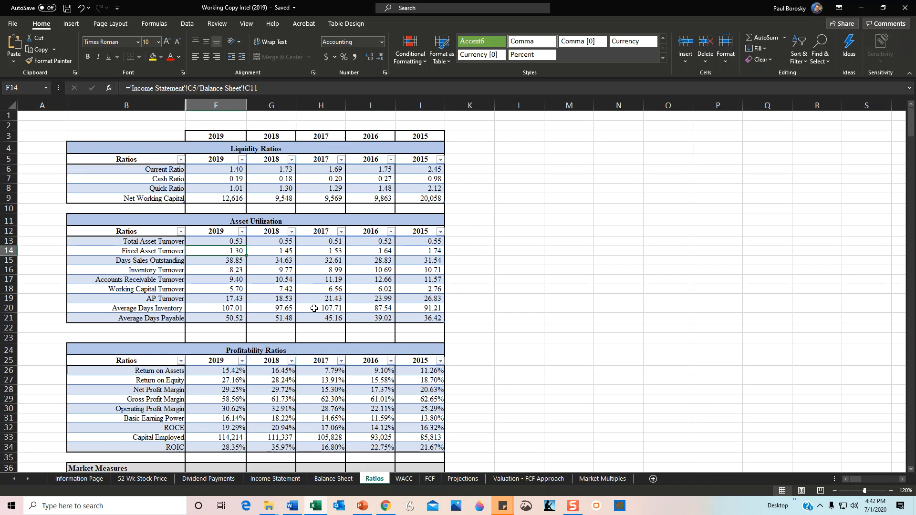
pyautogui.moveTo(316, 295)
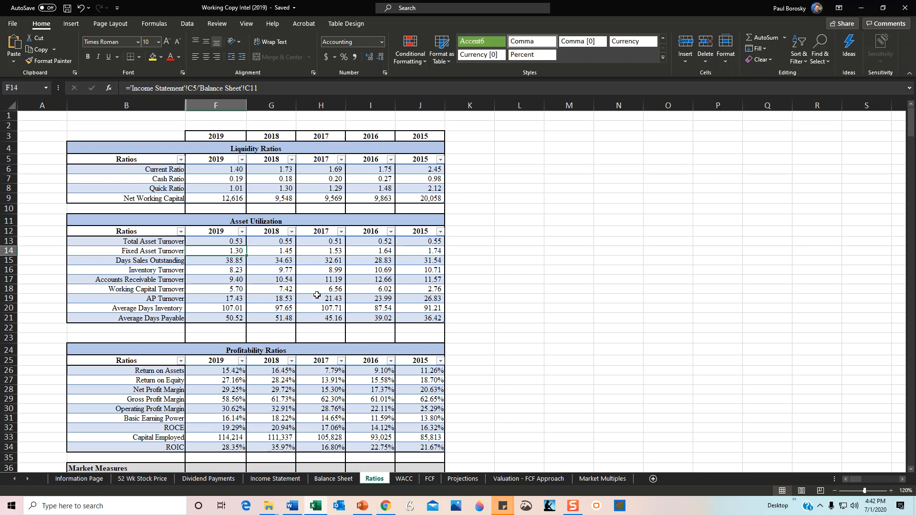
pyautogui.moveTo(354, 253)
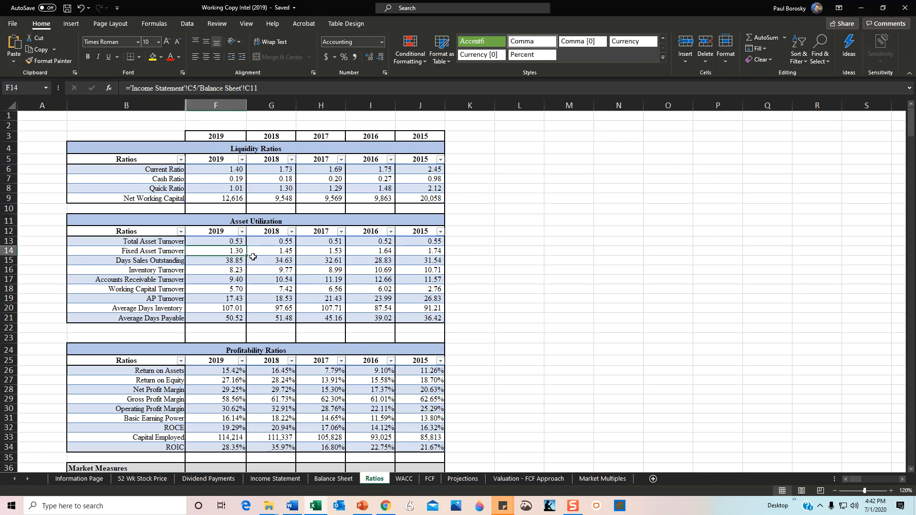
pyautogui.moveTo(261, 290)
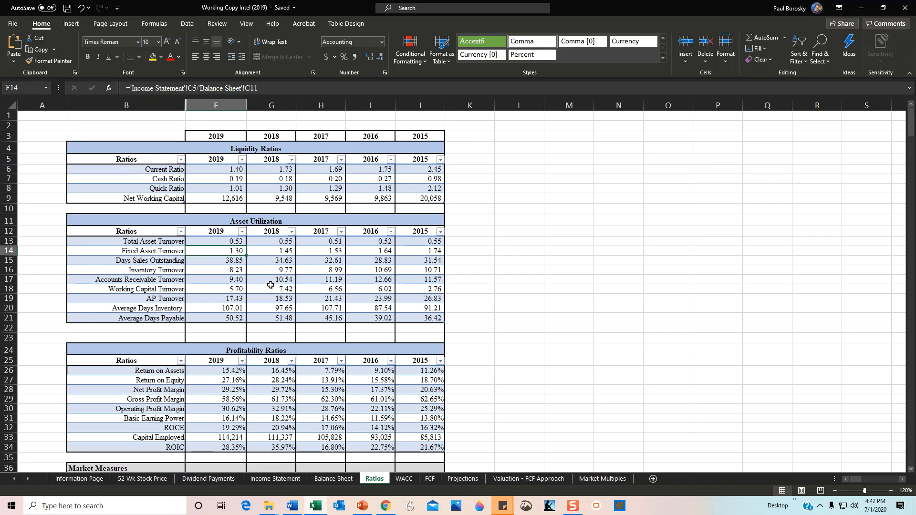
pyautogui.moveTo(389, 370)
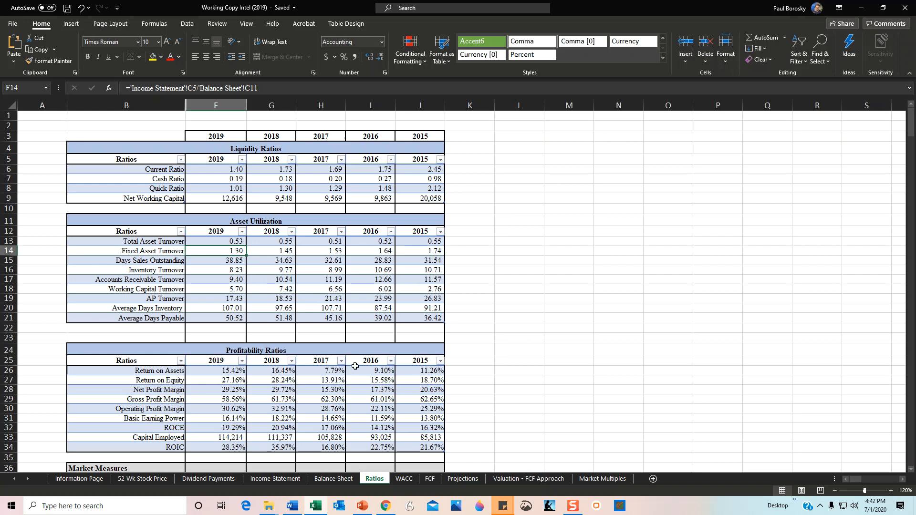
pyautogui.moveTo(368, 370)
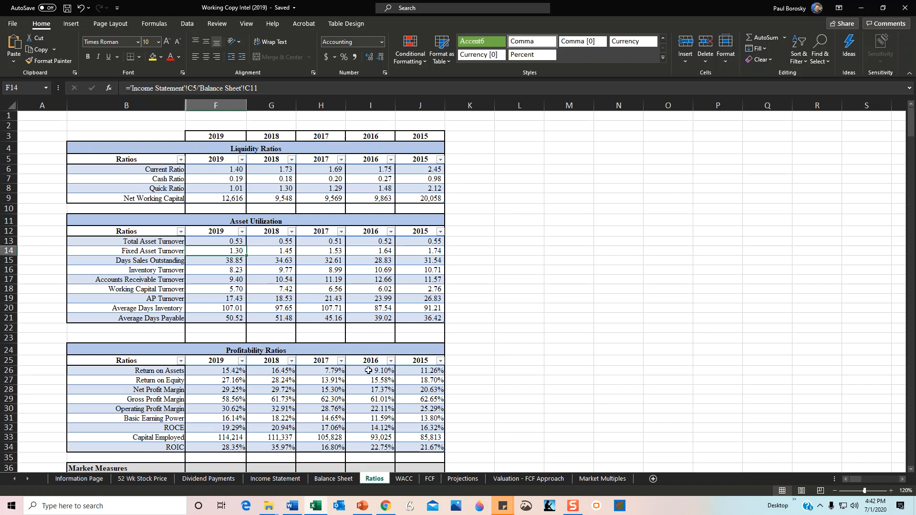
pyautogui.moveTo(861, 8)
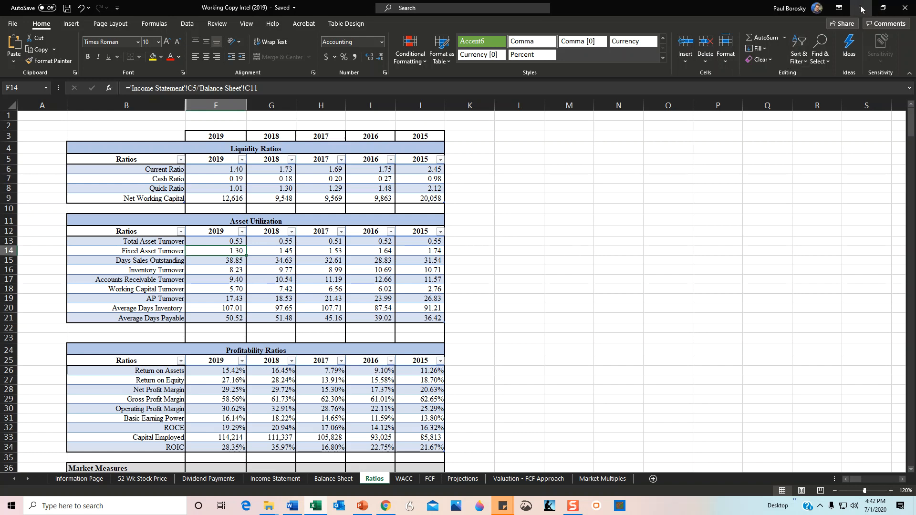
# Minimize Excel to reveal the Chrome Intel financial report sales page
pyautogui.click(385, 506)
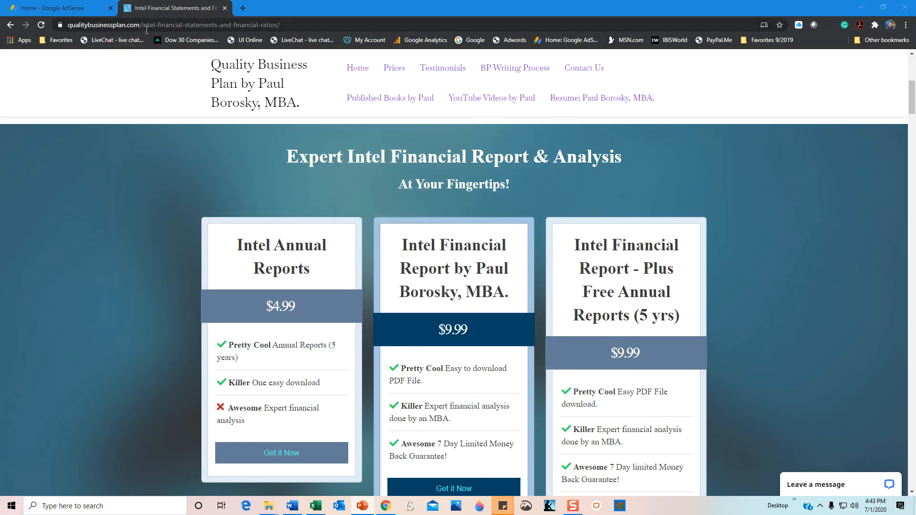
pyautogui.moveTo(187, 40)
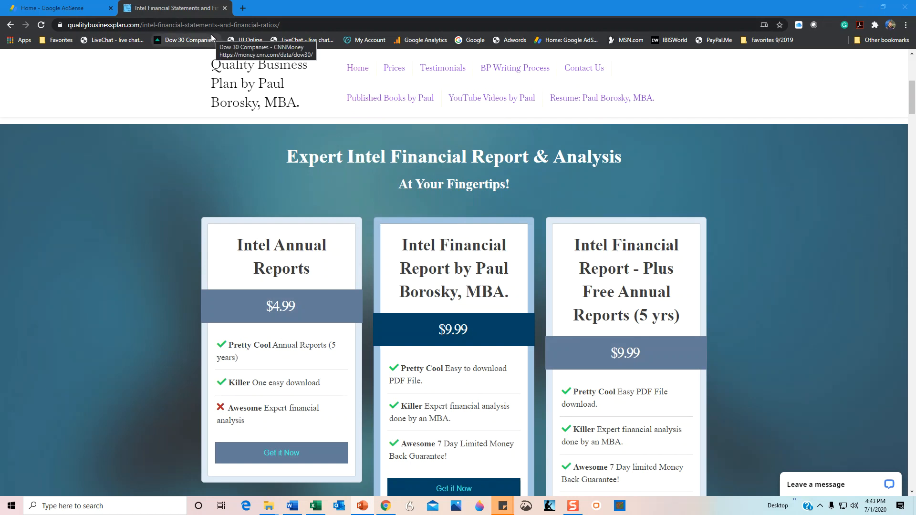
pyautogui.moveTo(586, 198)
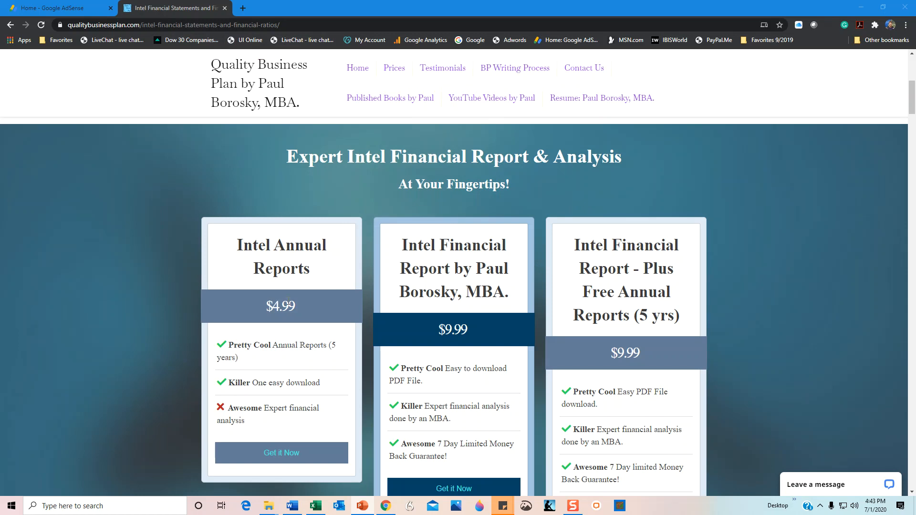
pyautogui.moveTo(458, 299)
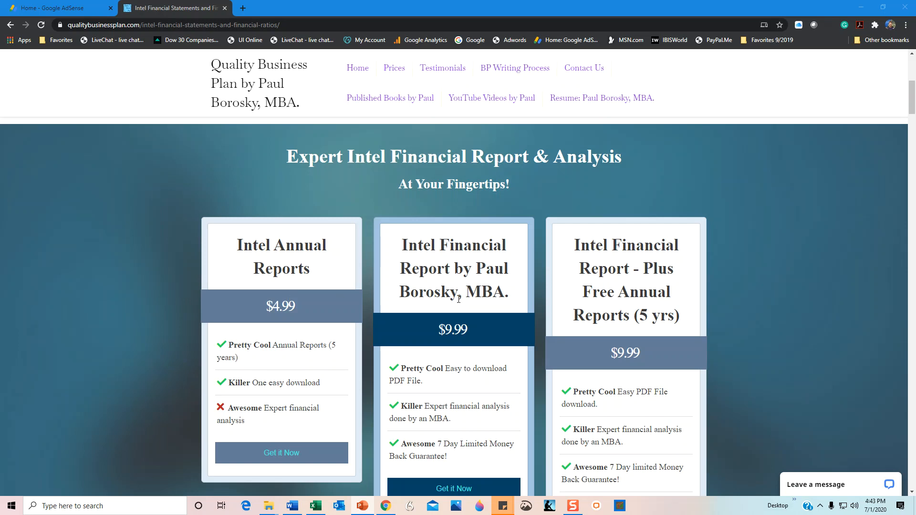
pyautogui.moveTo(492, 327)
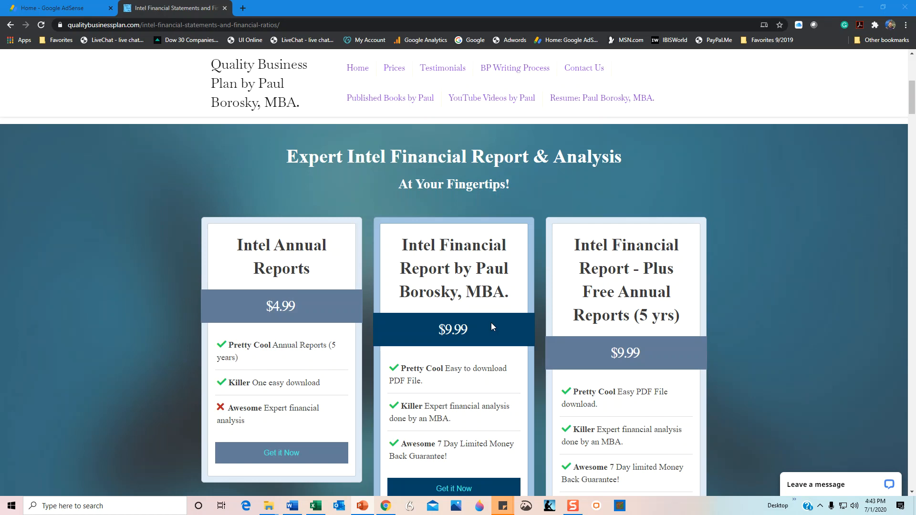
pyautogui.moveTo(320, 51)
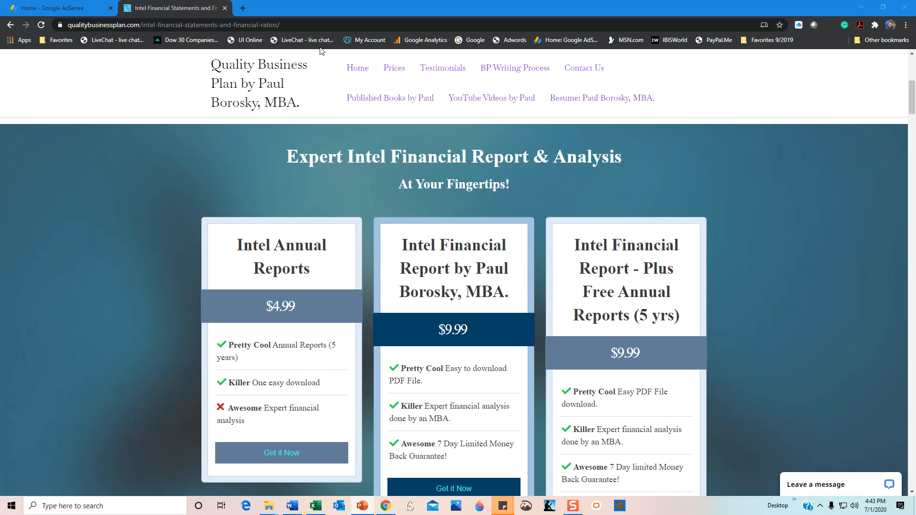
pyautogui.moveTo(770, 380)
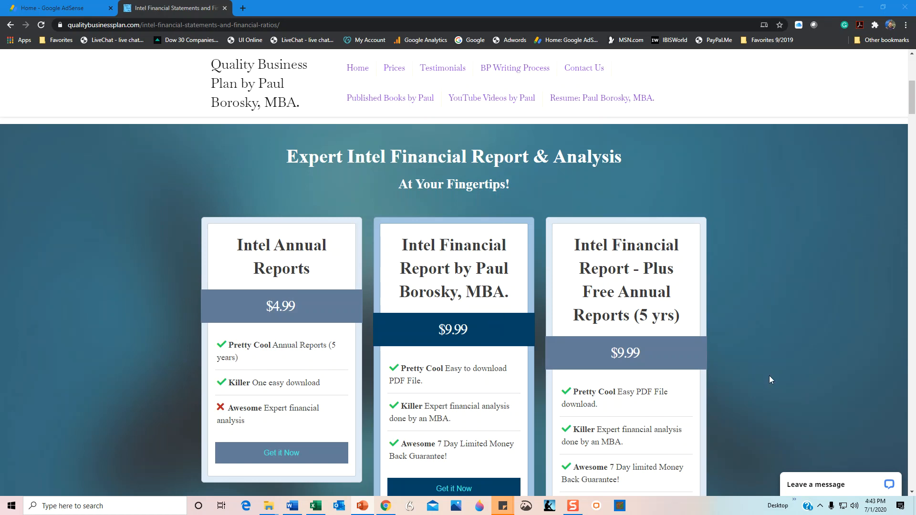